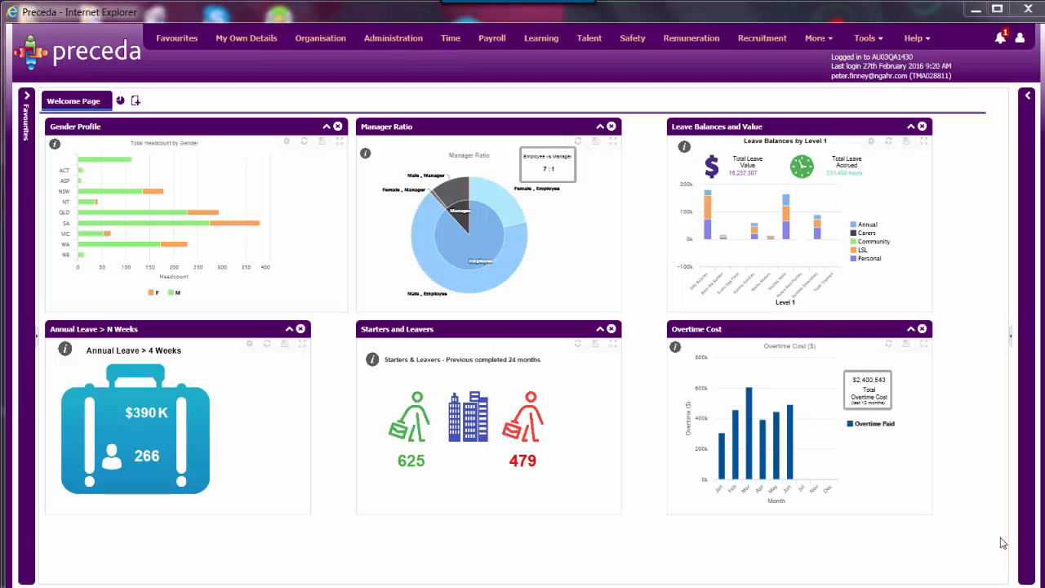
pyautogui.moveTo(961, 493)
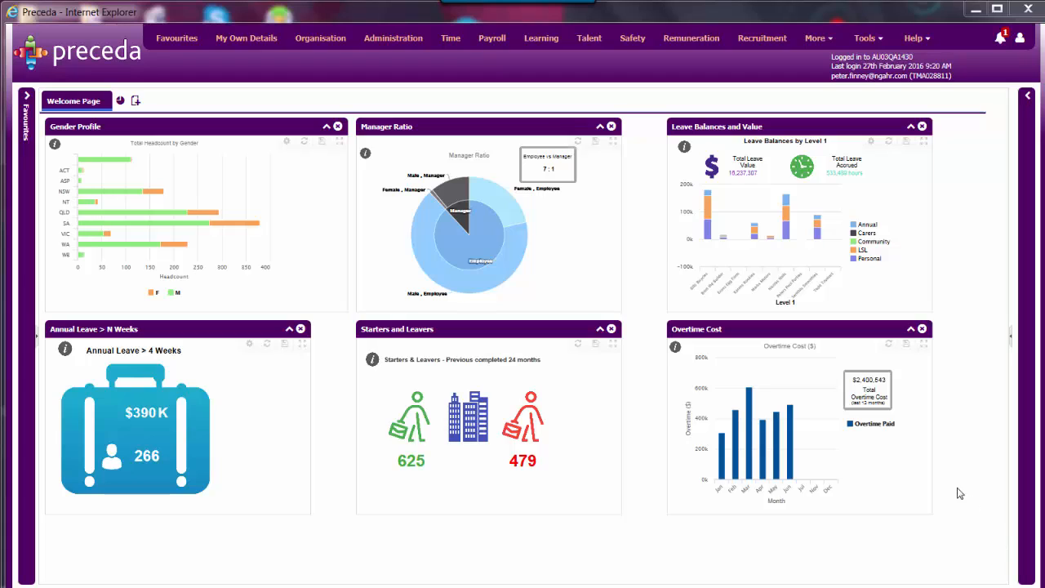
pyautogui.moveTo(1003, 542)
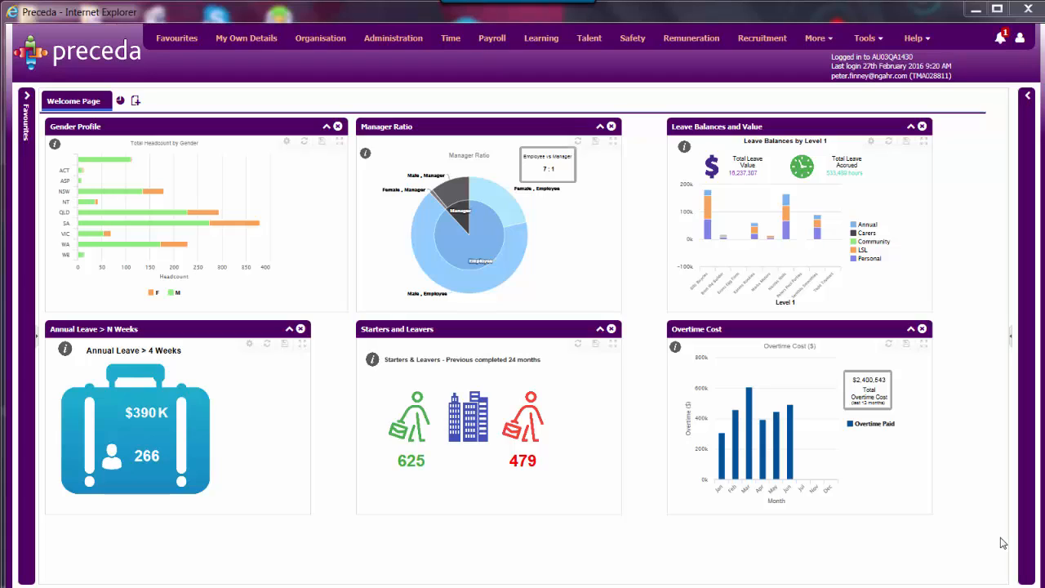
pyautogui.moveTo(781, 338)
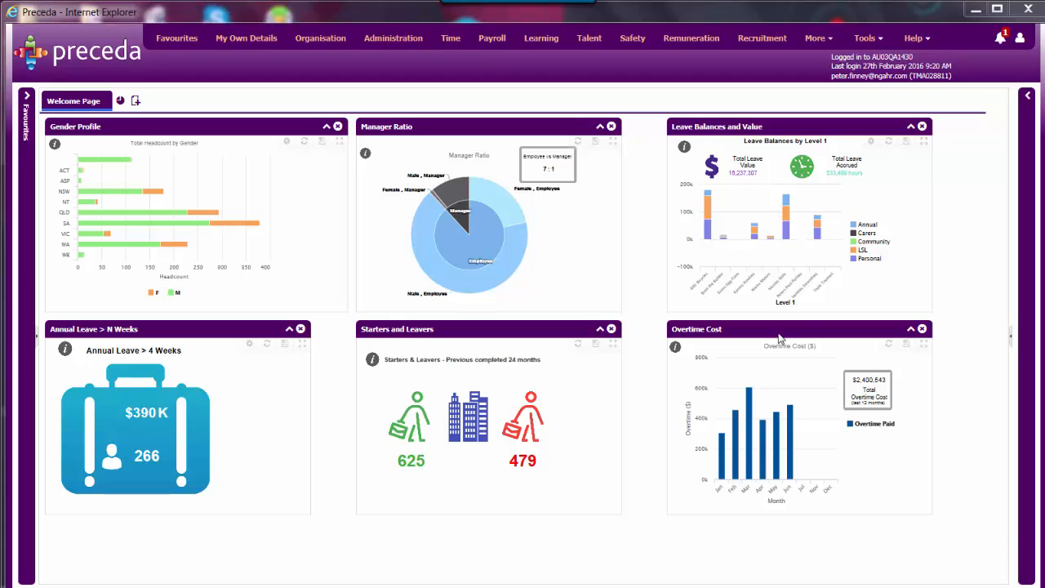
pyautogui.moveTo(1003, 542)
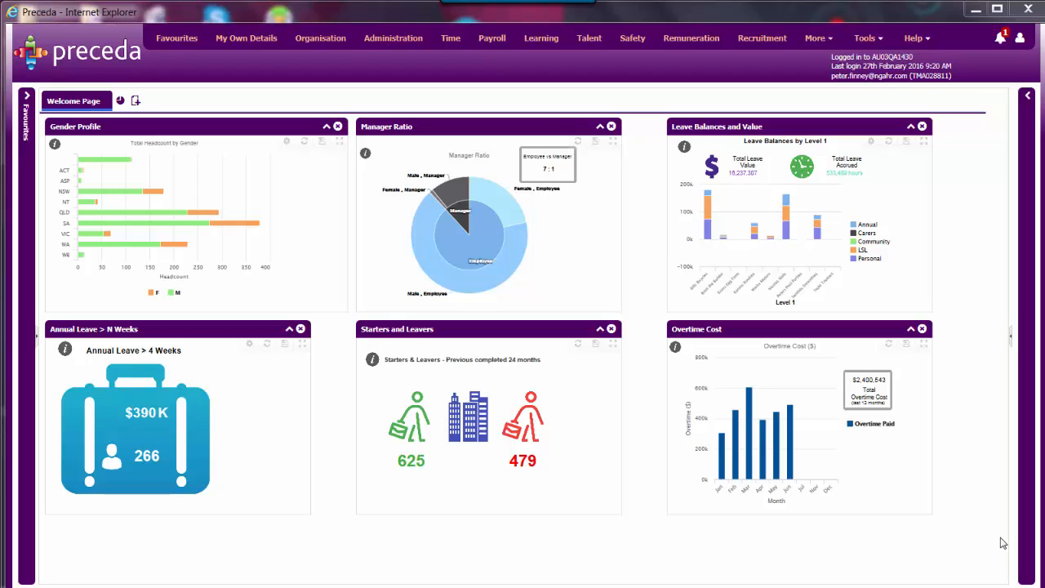
pyautogui.moveTo(596, 46)
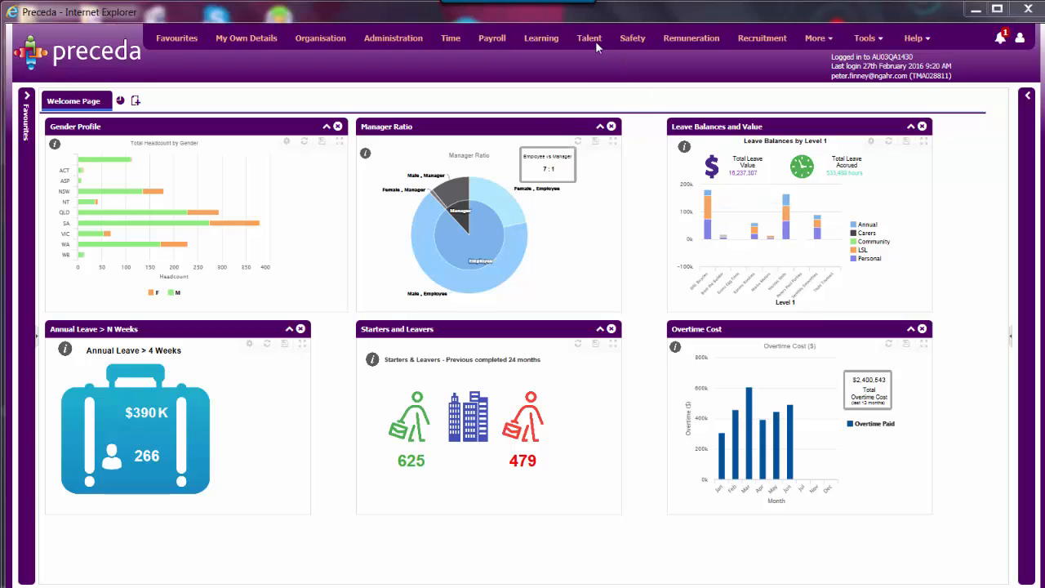
# Step: Navigate to Talent > Reference > Workforce > Employment Type Mapping
pyautogui.click(588, 38)
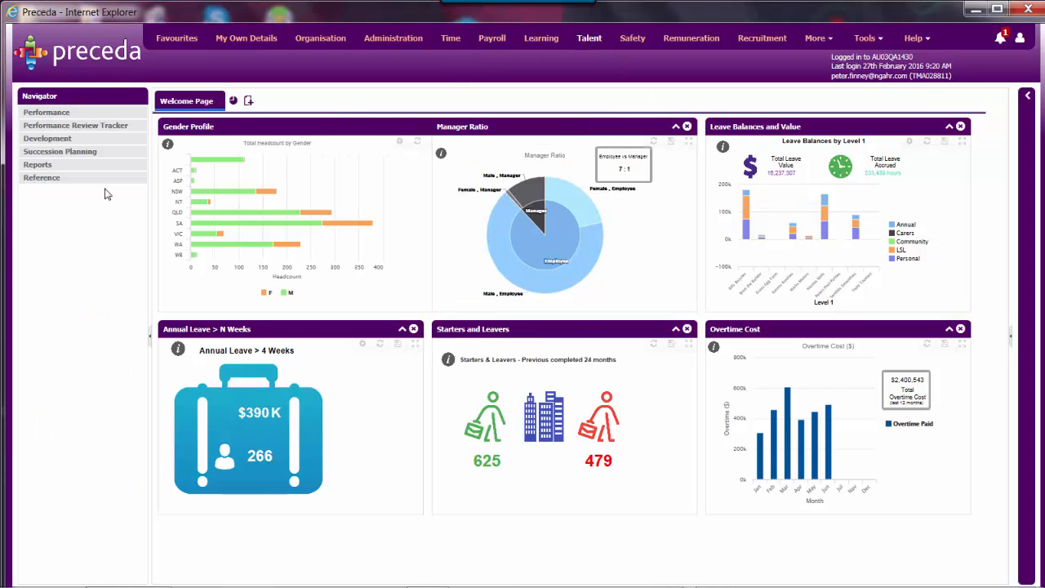
pyautogui.click(42, 176)
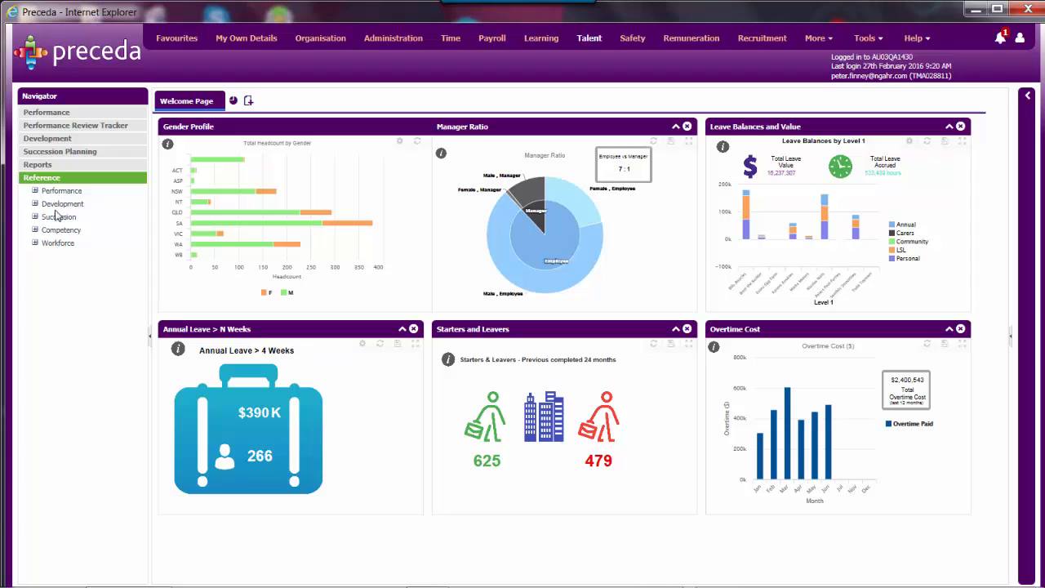
pyautogui.click(57, 242)
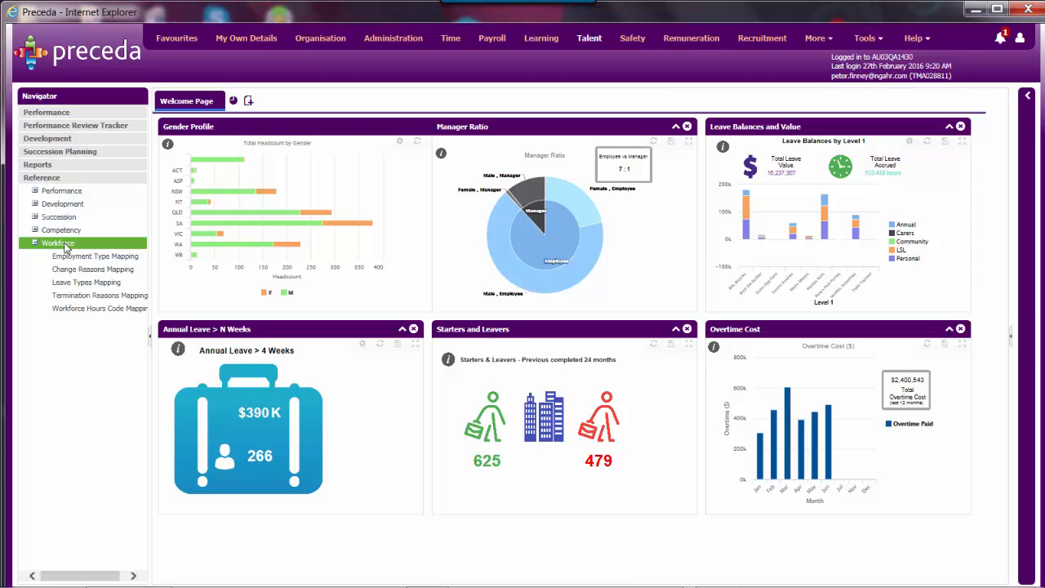
pyautogui.click(95, 255)
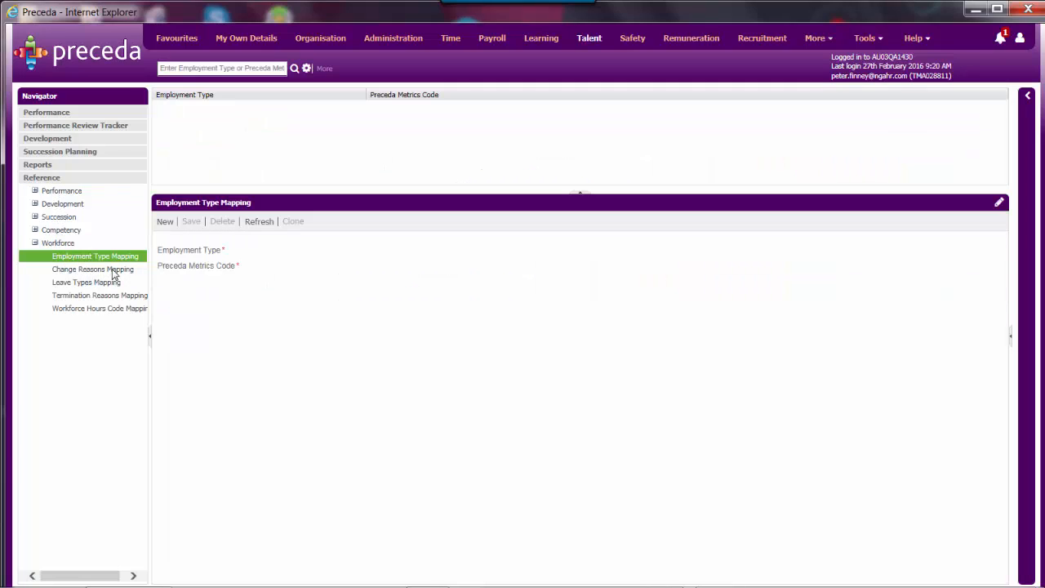
pyautogui.moveTo(250, 117)
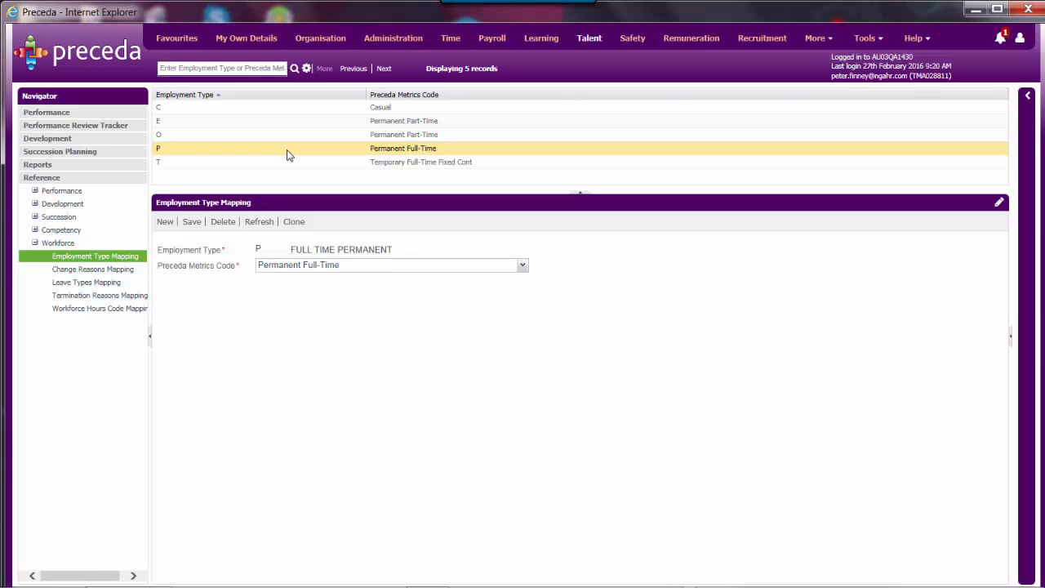
pyautogui.moveTo(274, 259)
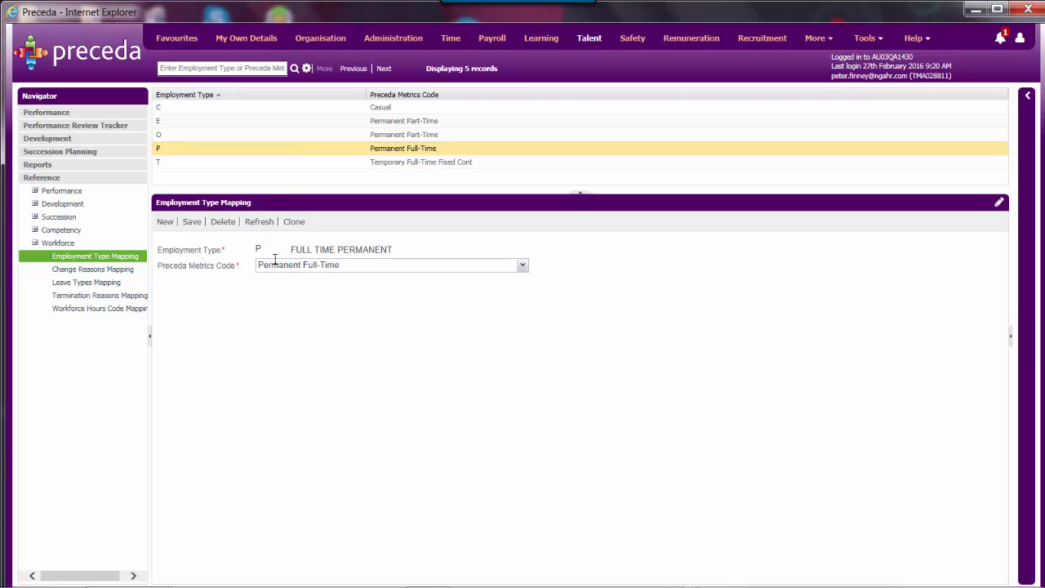
pyautogui.moveTo(520, 269)
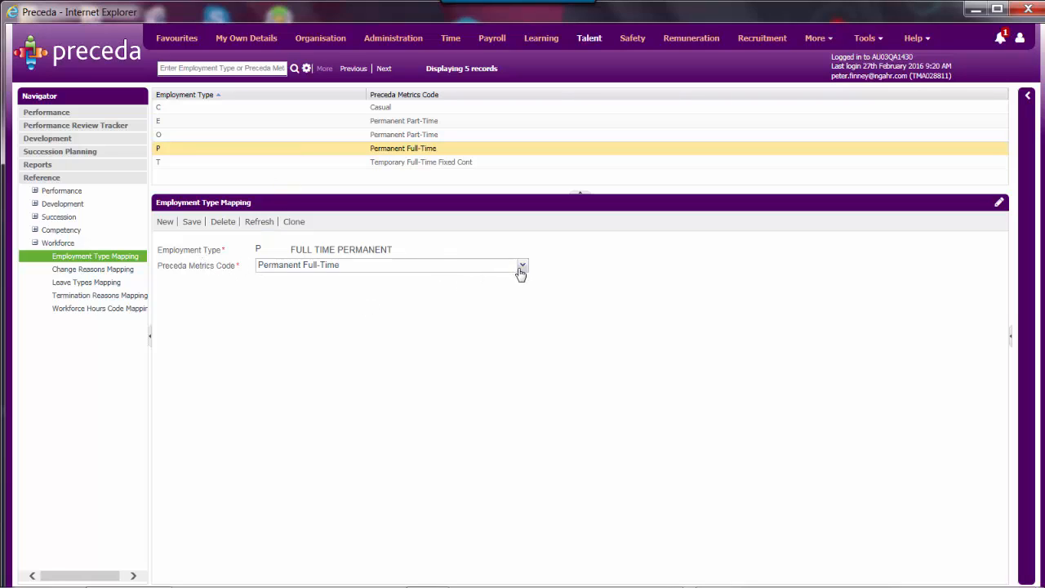
# Step: Save type P (Full Time Permanent) as Permanent Full-Time, then bring up Leave Types Mapping
pyautogui.click(523, 265)
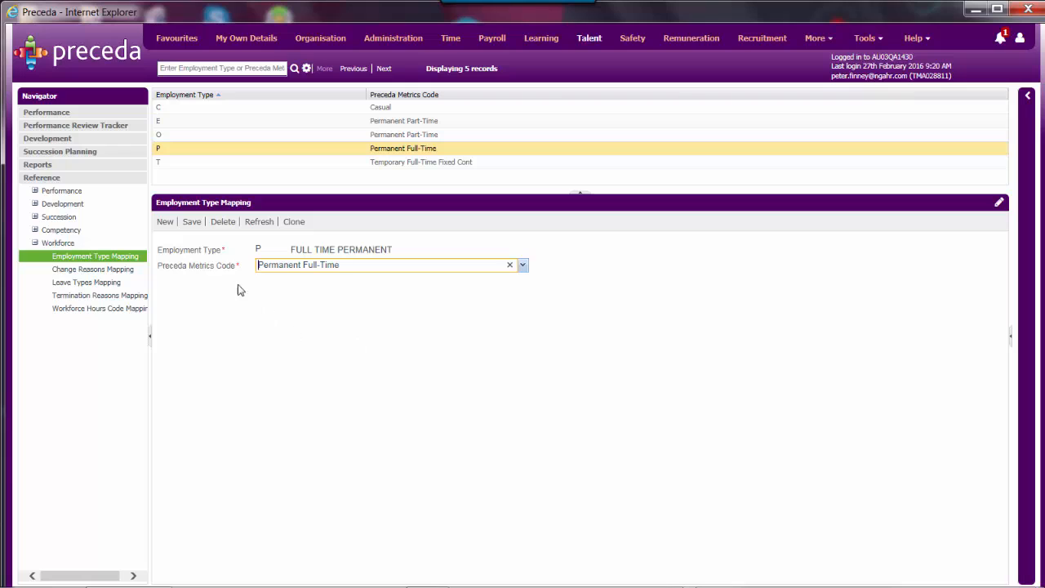
pyautogui.click(191, 222)
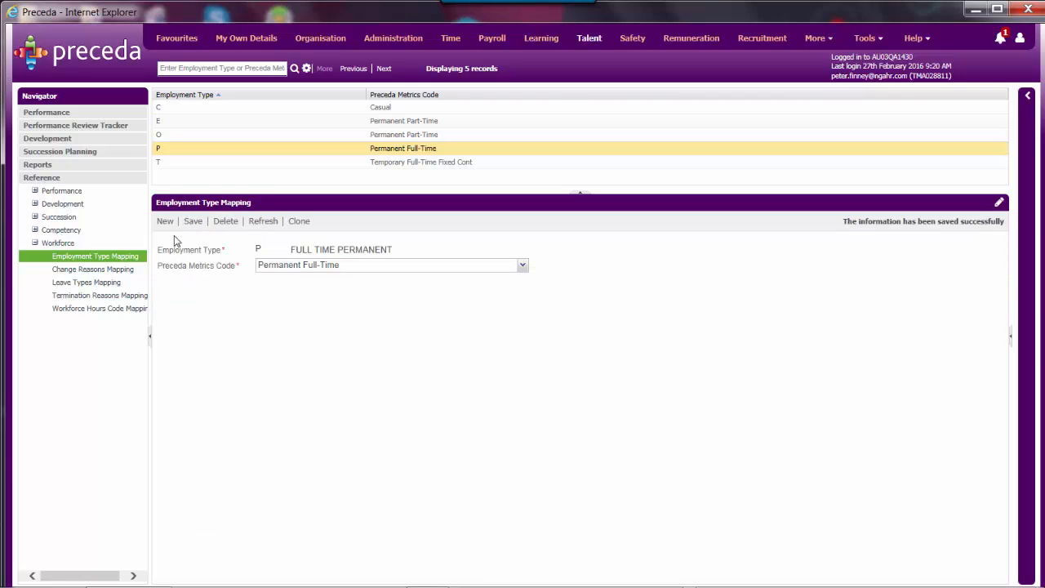
pyautogui.click(85, 281)
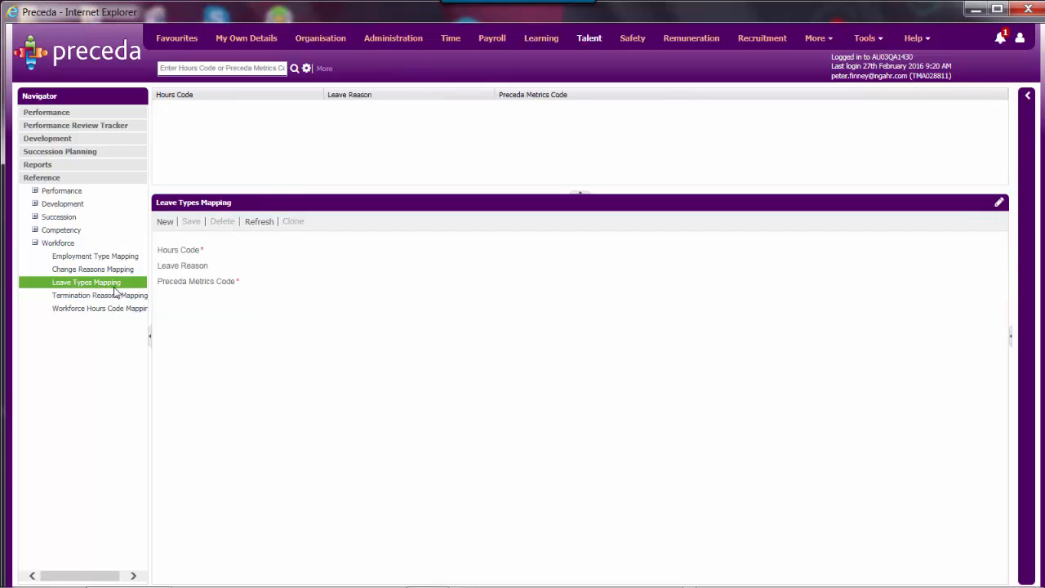
# Step: List all leave type mappings, view the WC hours code mapping and start a new mapping
pyautogui.click(294, 68)
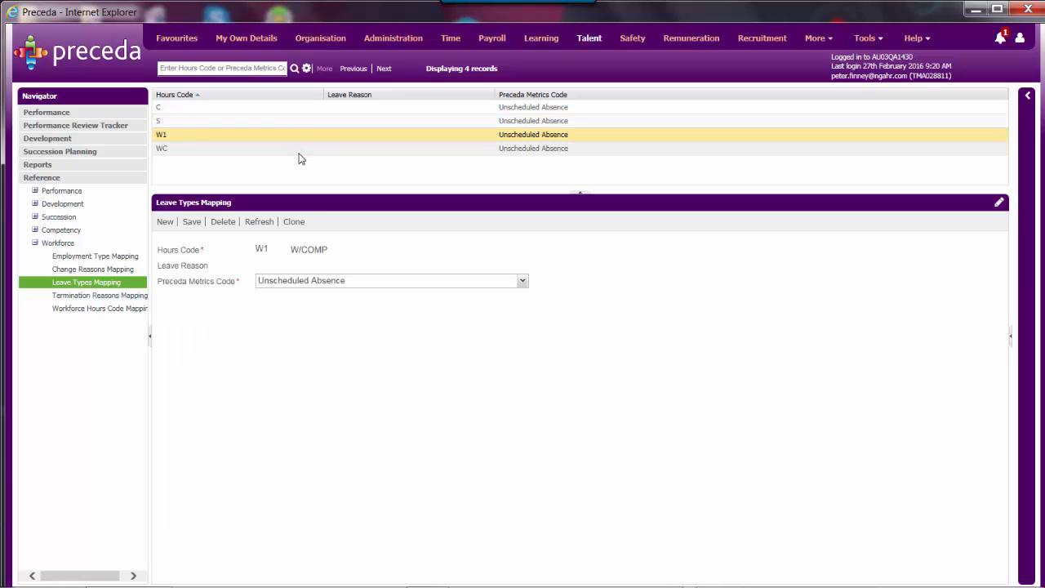
pyautogui.click(162, 148)
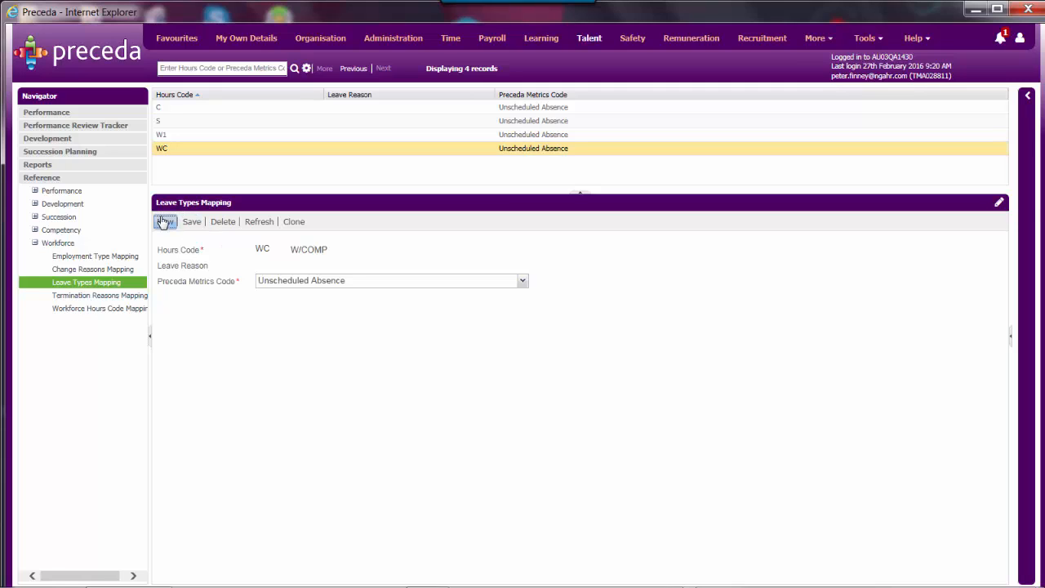
pyautogui.click(163, 223)
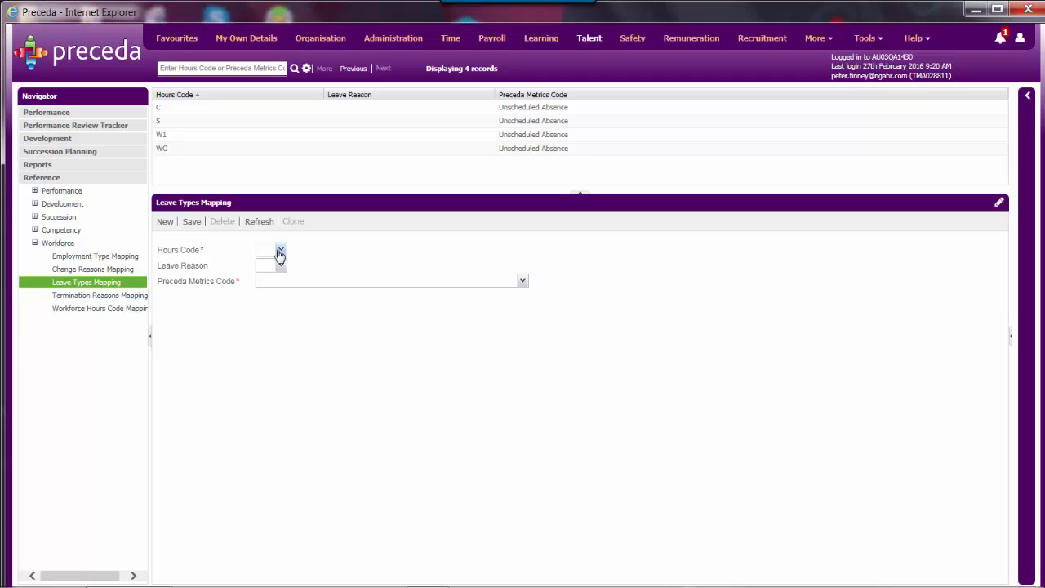
# Step: Browse the available hours codes lookup, then bring up Termination Reasons Mapping
pyautogui.click(281, 250)
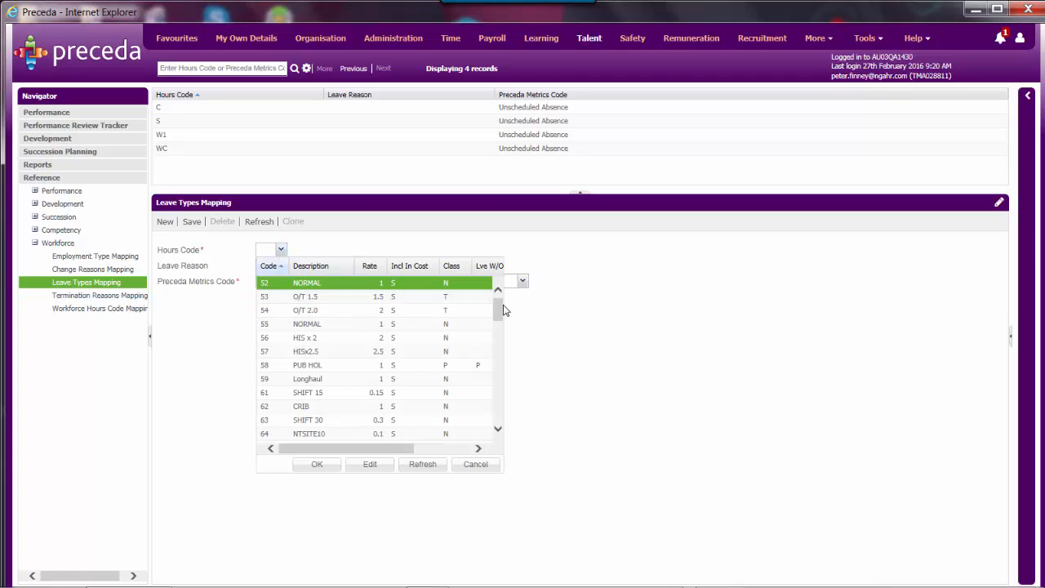
pyautogui.scroll(-3)
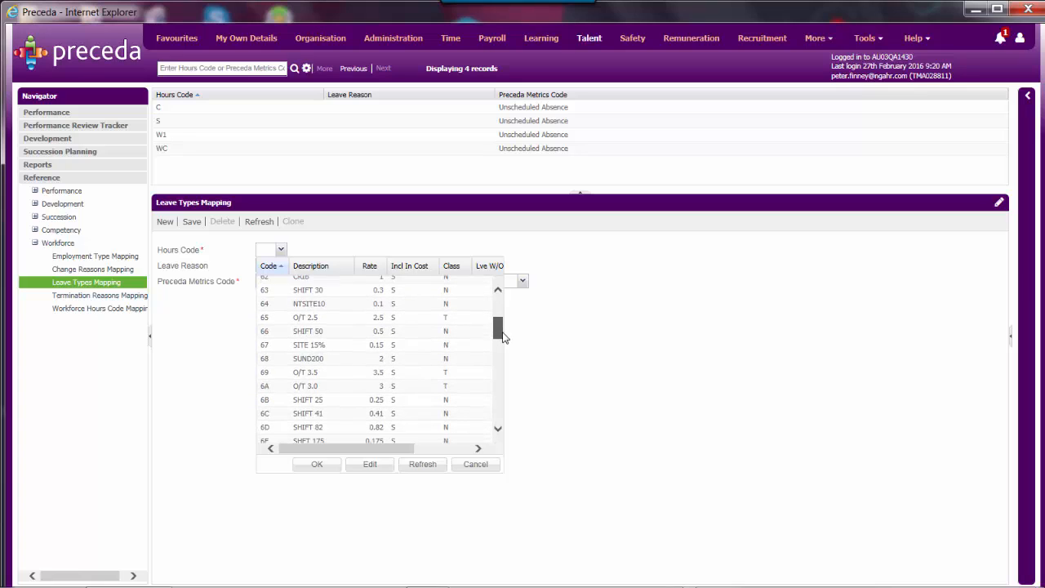
pyautogui.scroll(-3)
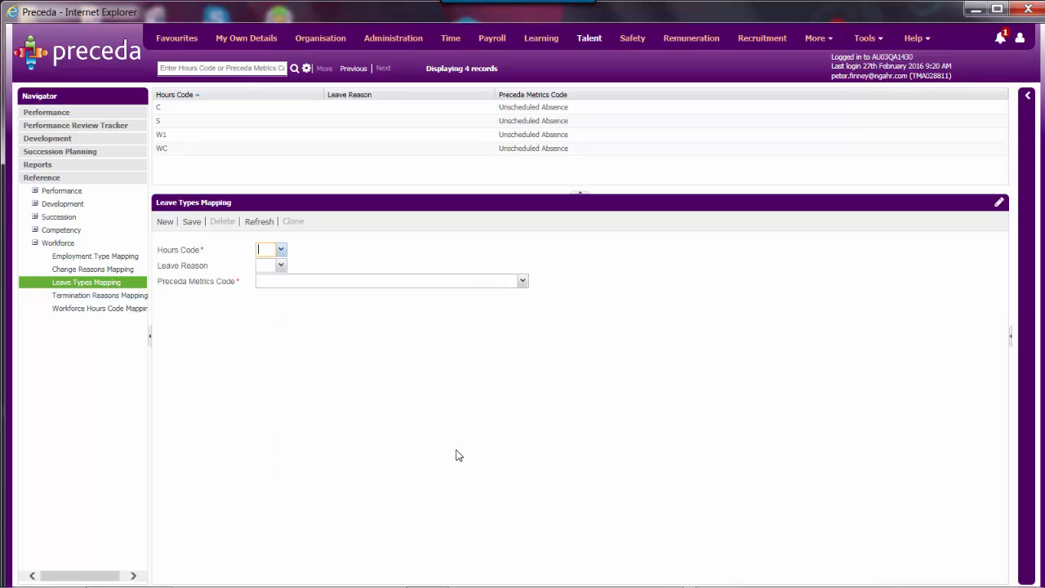
pyautogui.click(99, 294)
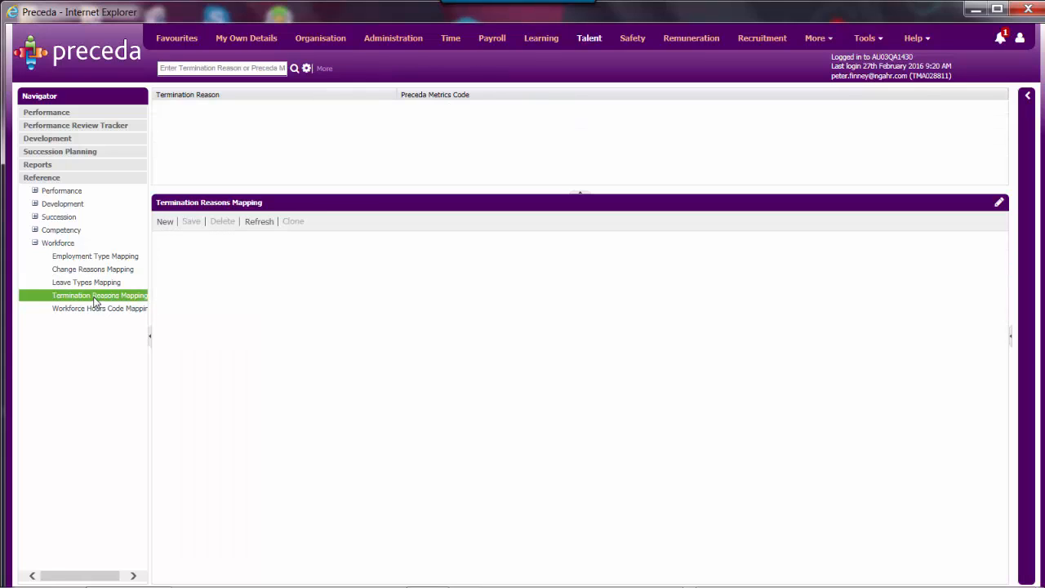
# Step: List the termination reasons, keep RA as Employee-initiated Termination, then go to Organisation
pyautogui.click(163, 222)
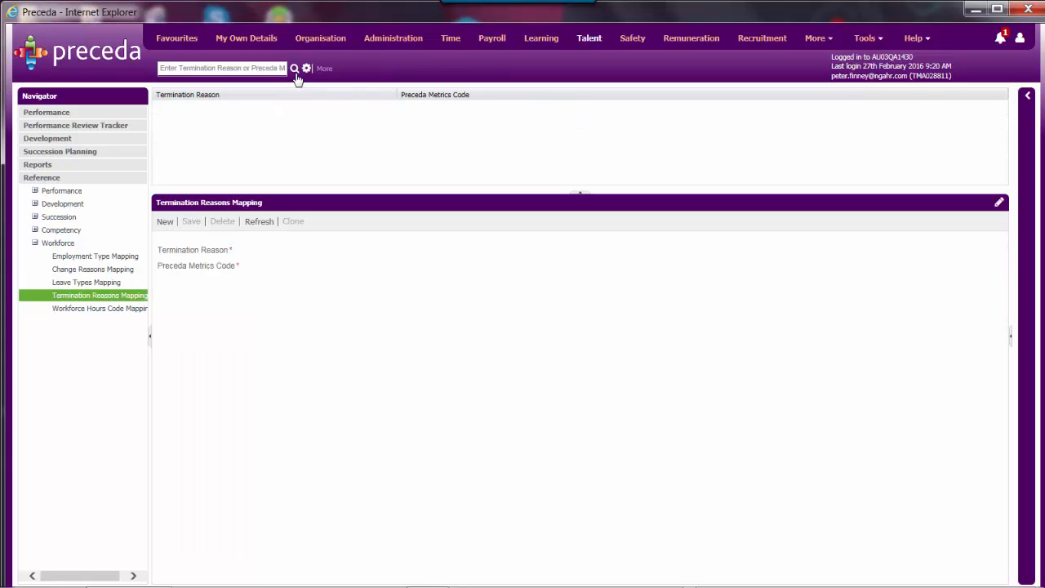
pyautogui.click(294, 69)
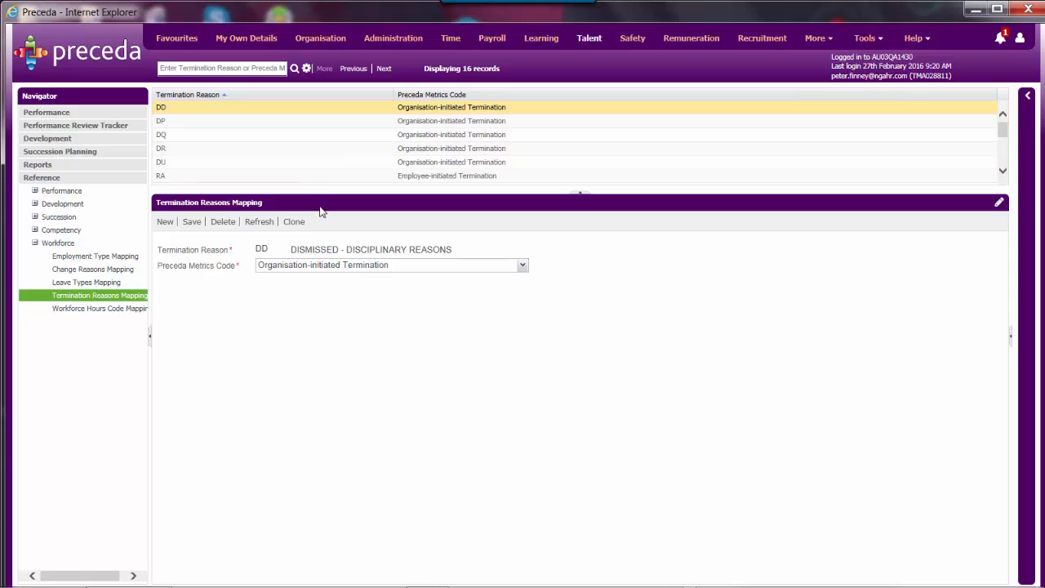
pyautogui.moveTo(440, 128)
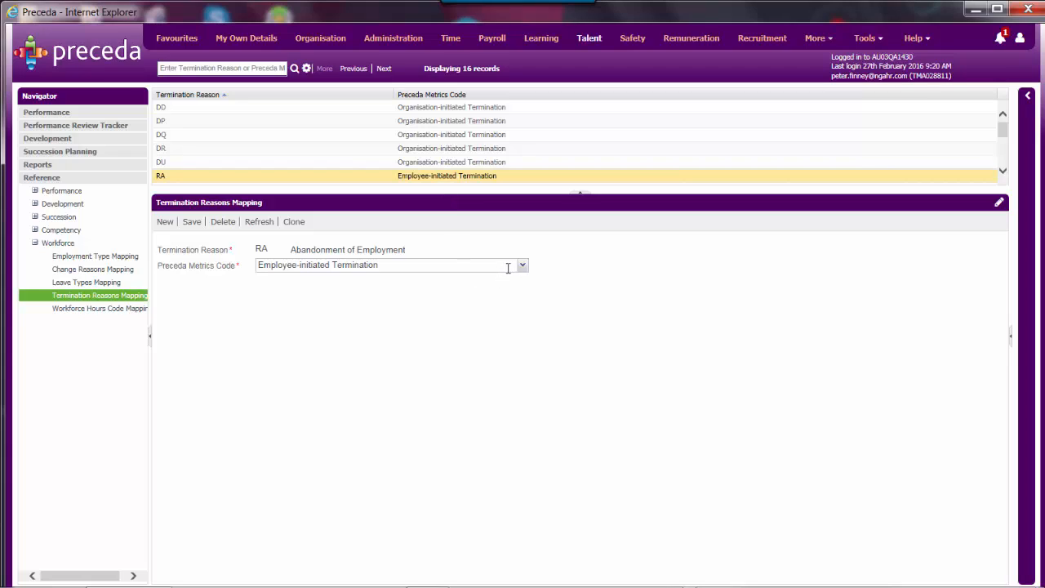
pyautogui.click(523, 264)
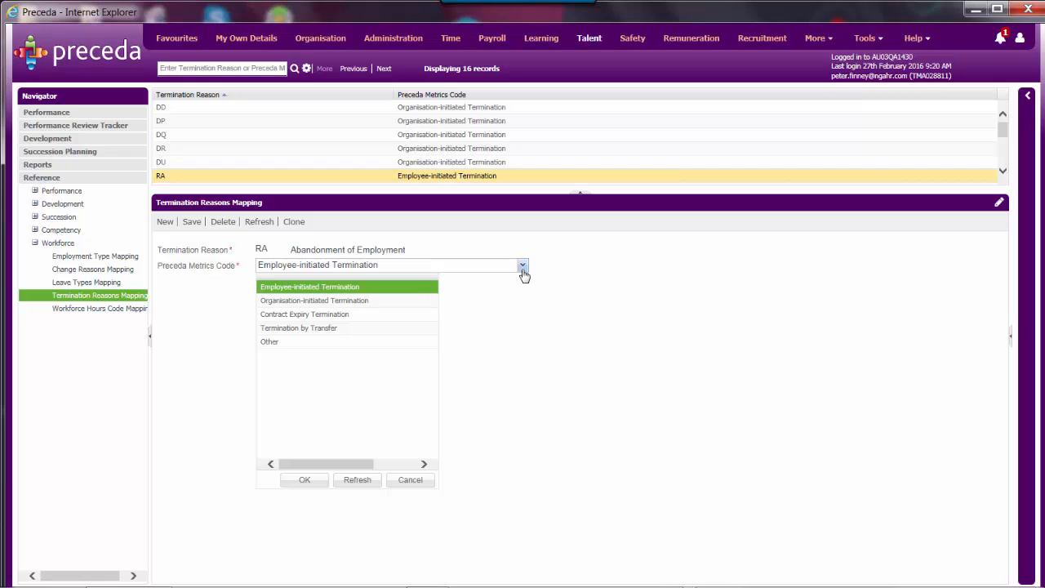
pyautogui.moveTo(304, 481)
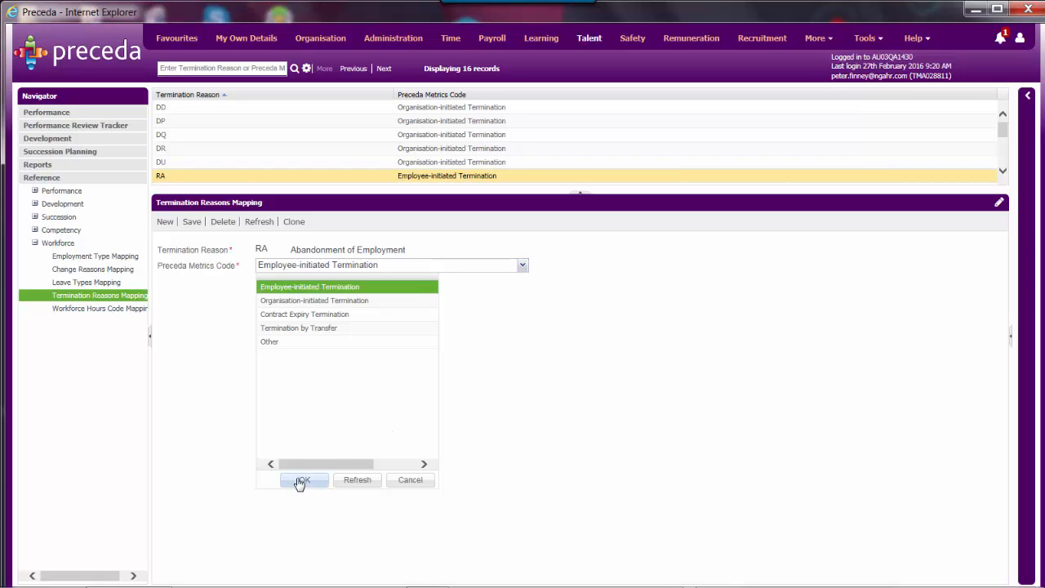
pyautogui.click(304, 481)
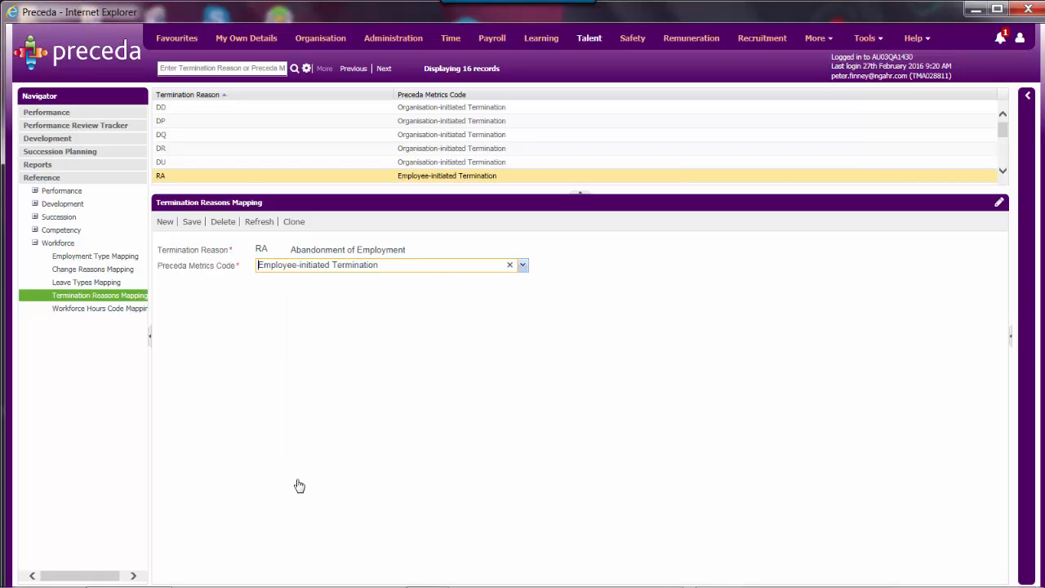
pyautogui.click(320, 38)
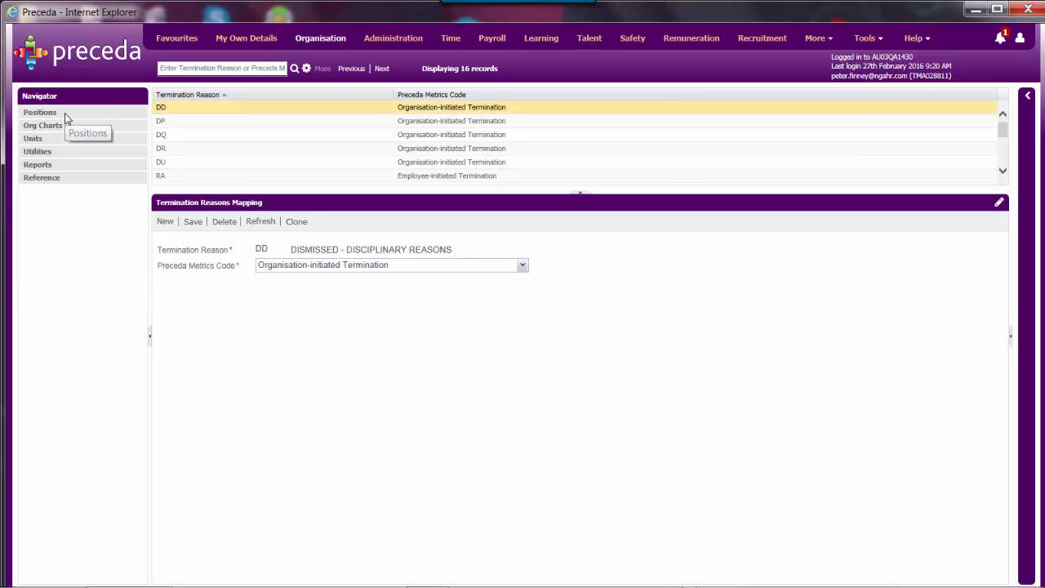
# Step: Review the Sales Manager position in Position Definition, then return to the welcome dashboard
pyautogui.click(39, 111)
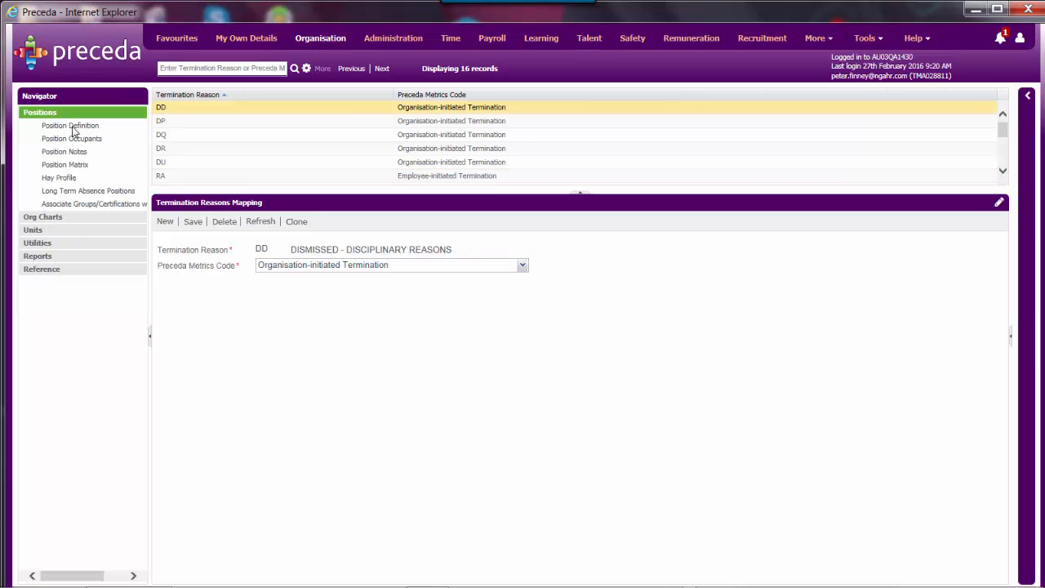
pyautogui.click(68, 124)
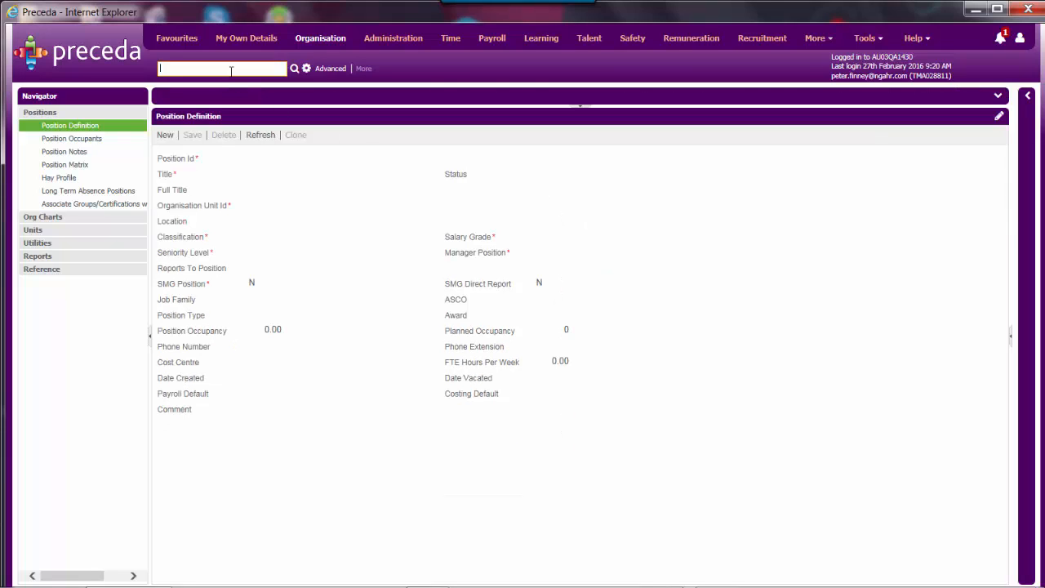
pyautogui.click(294, 69)
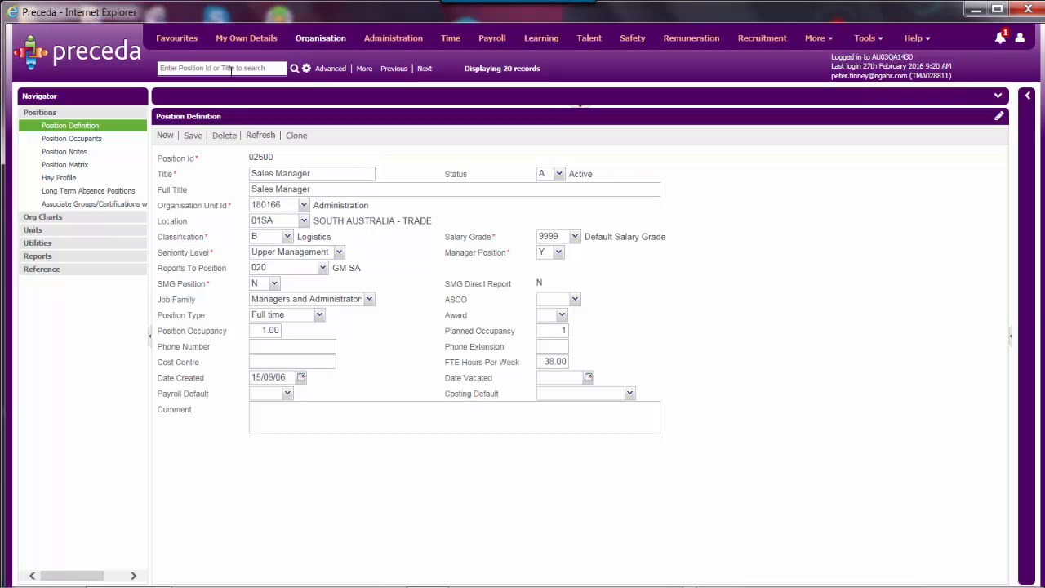
pyautogui.click(193, 133)
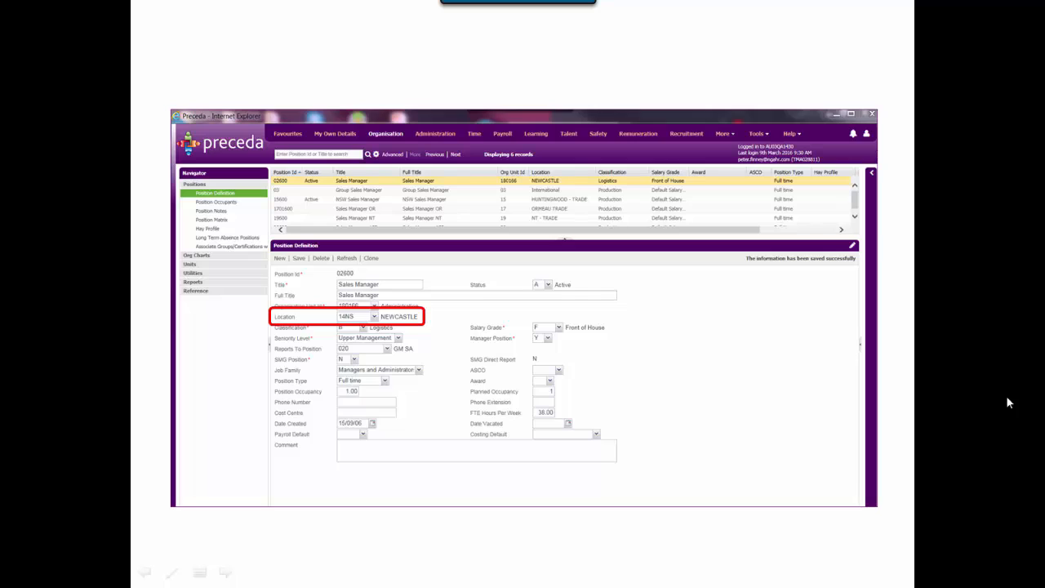
pyautogui.click(349, 327)
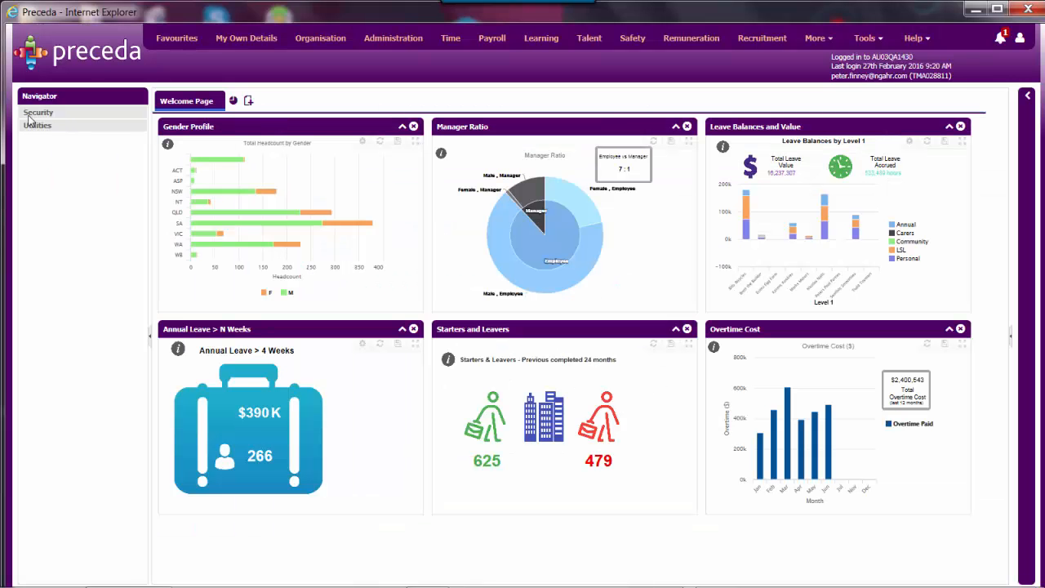
# Step: Look up user PETER in Define Users, check the DEFAULT access profile, then list Preceda Access activities
pyautogui.click(39, 111)
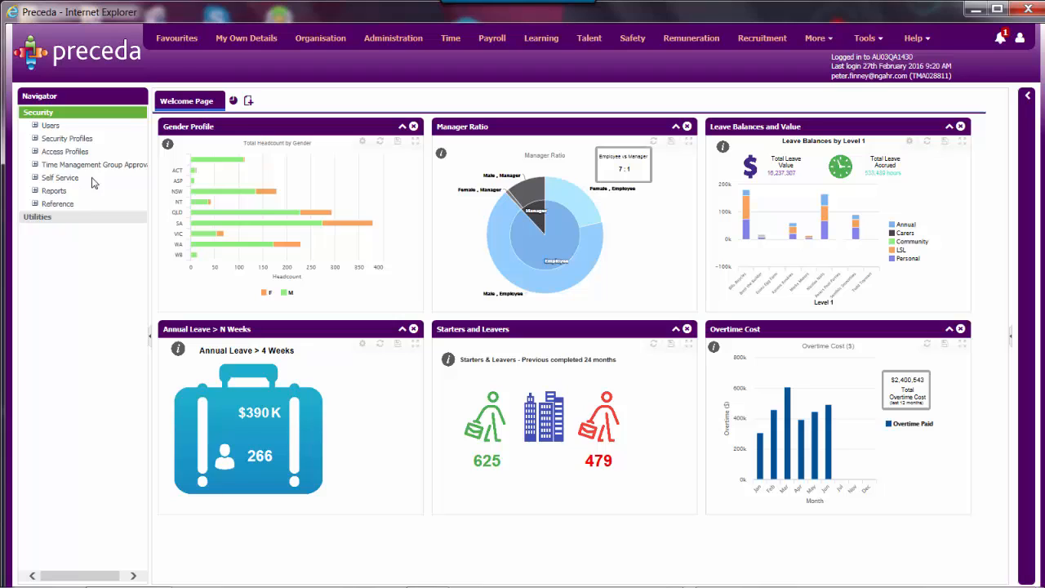
pyautogui.click(51, 124)
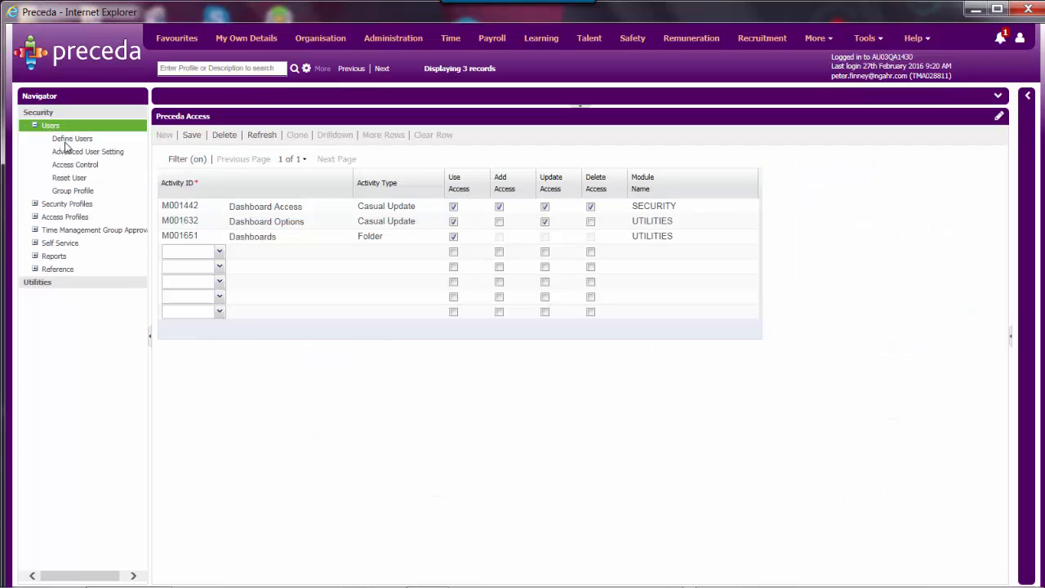
pyautogui.click(71, 137)
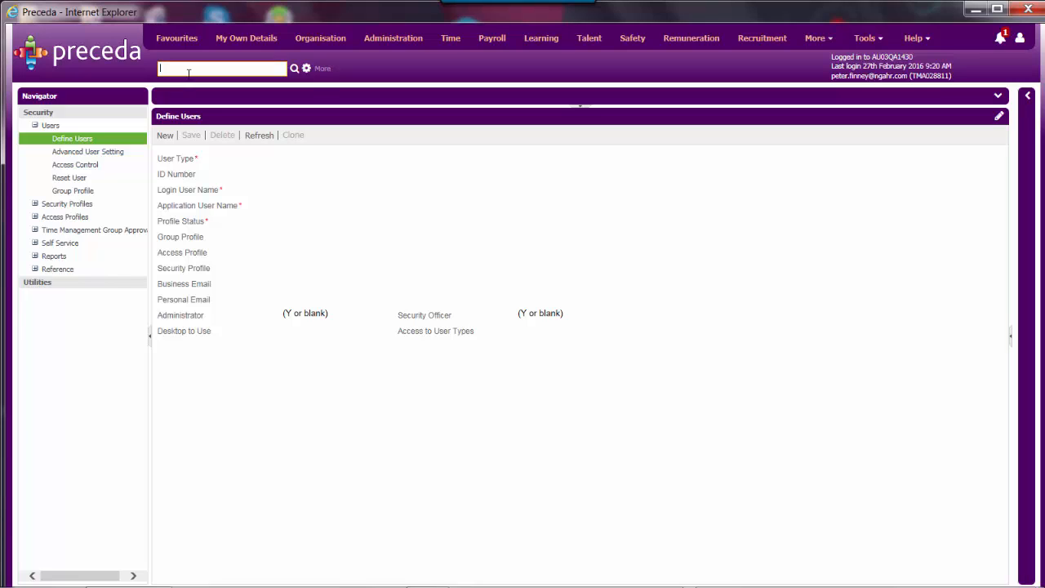
pyautogui.write('PETER')
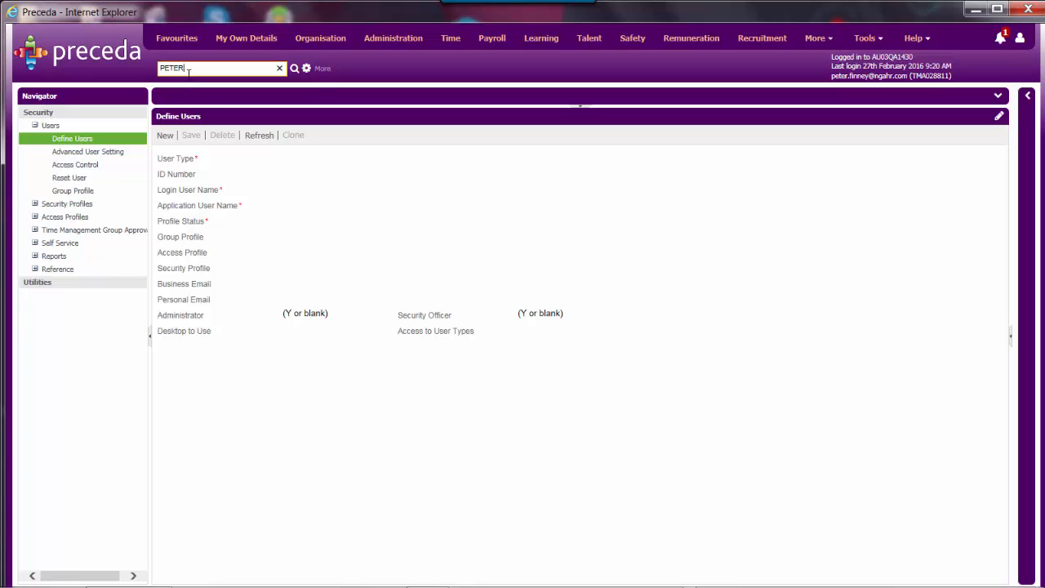
pyautogui.click(294, 69)
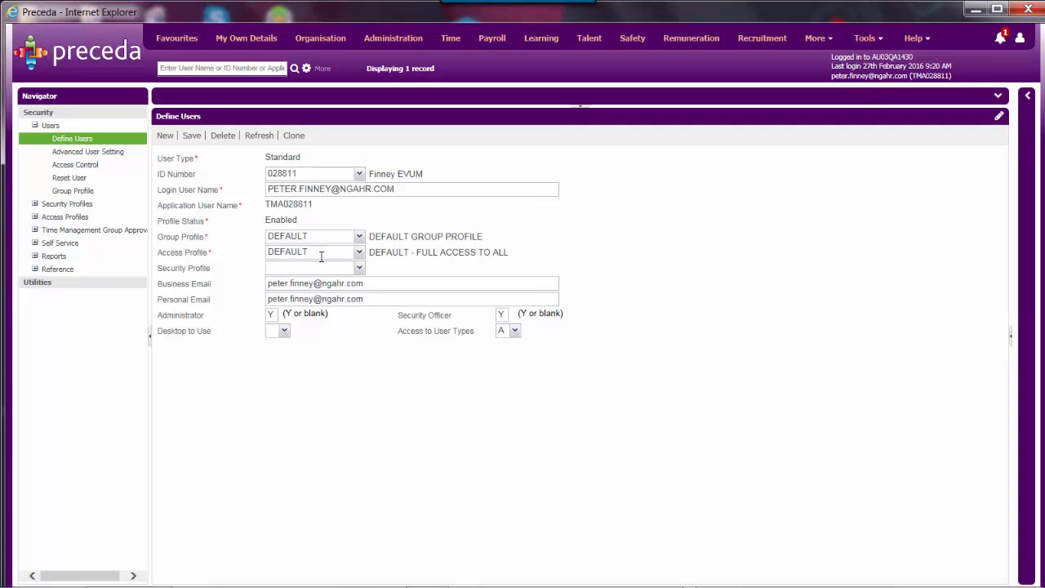
pyautogui.click(75, 177)
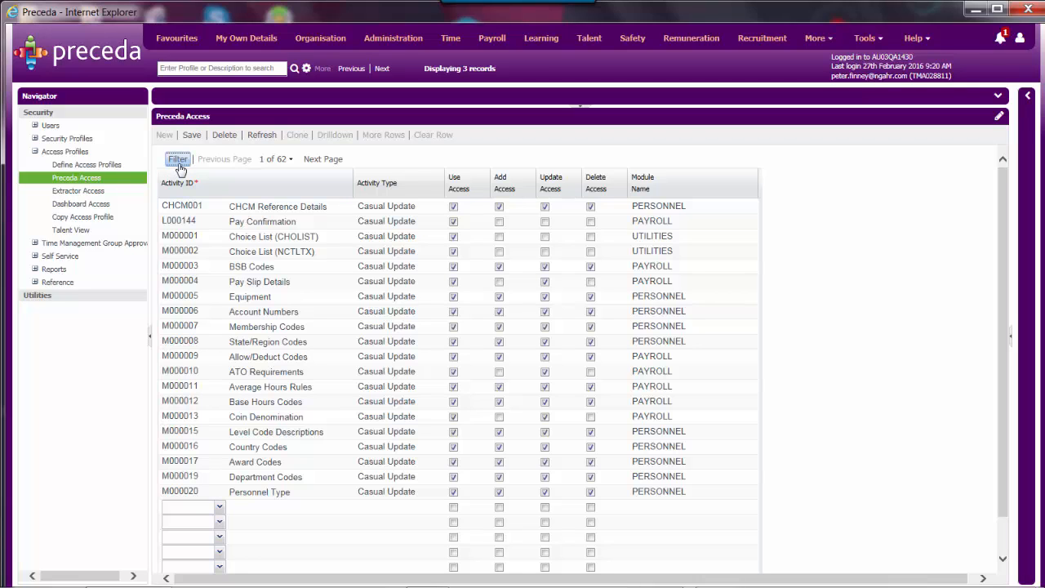
# Step: Filter activities on Activity ID exactly M001442 OR the other dashboard activity IDs
pyautogui.click(176, 160)
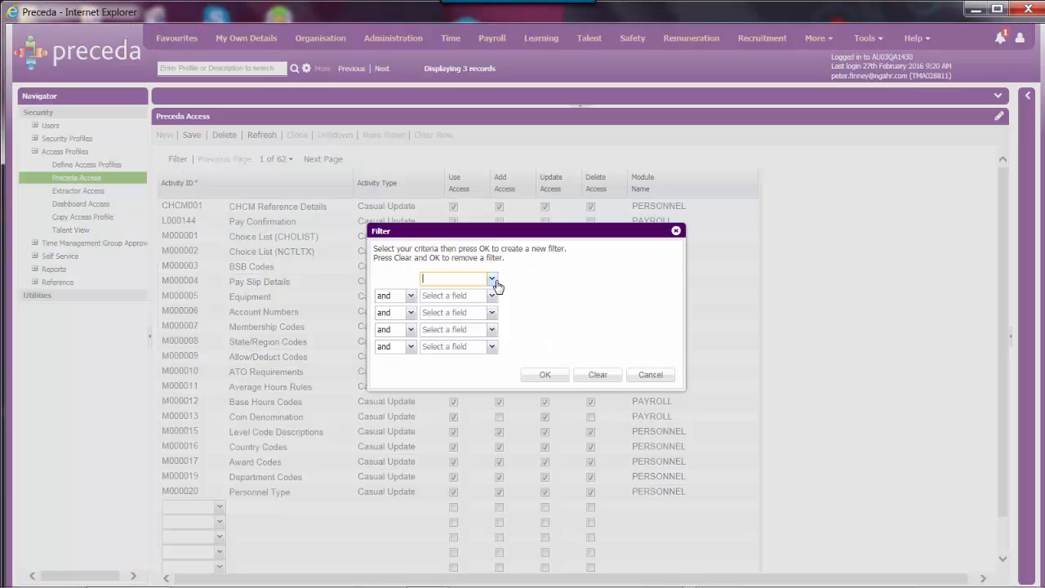
pyautogui.click(490, 278)
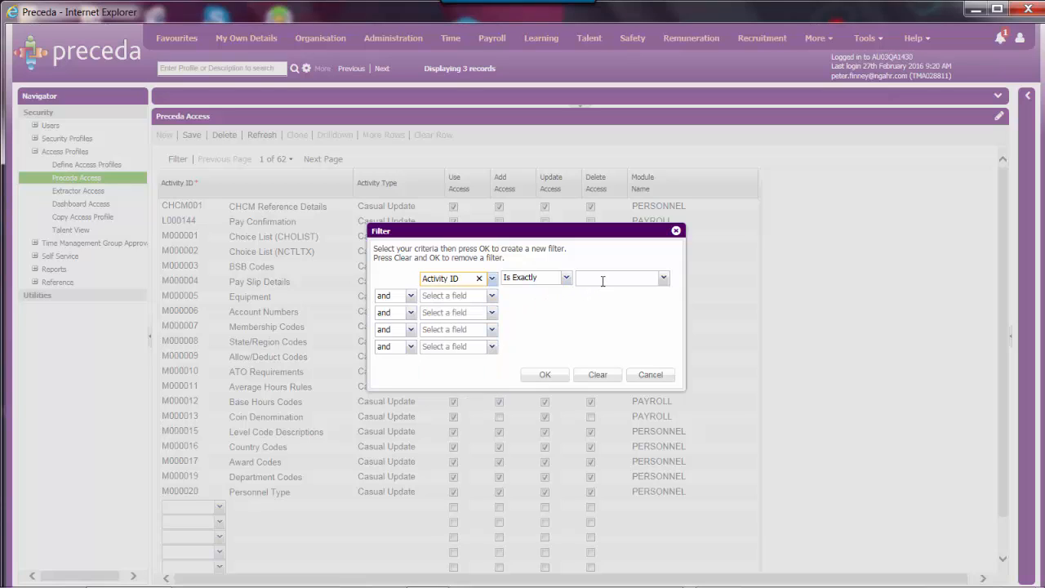
pyautogui.write('M')
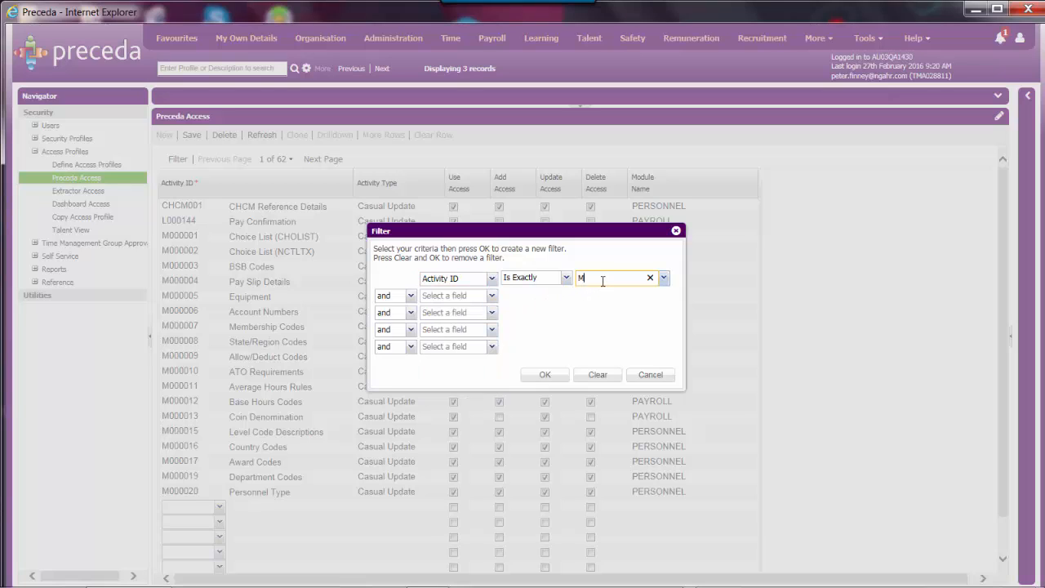
pyautogui.write('001442')
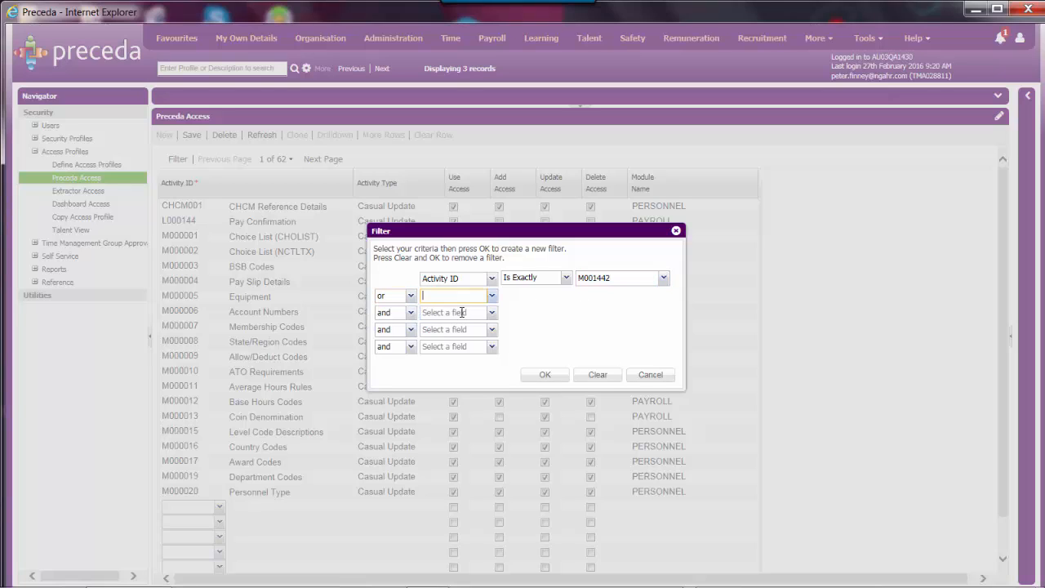
pyautogui.click(454, 294)
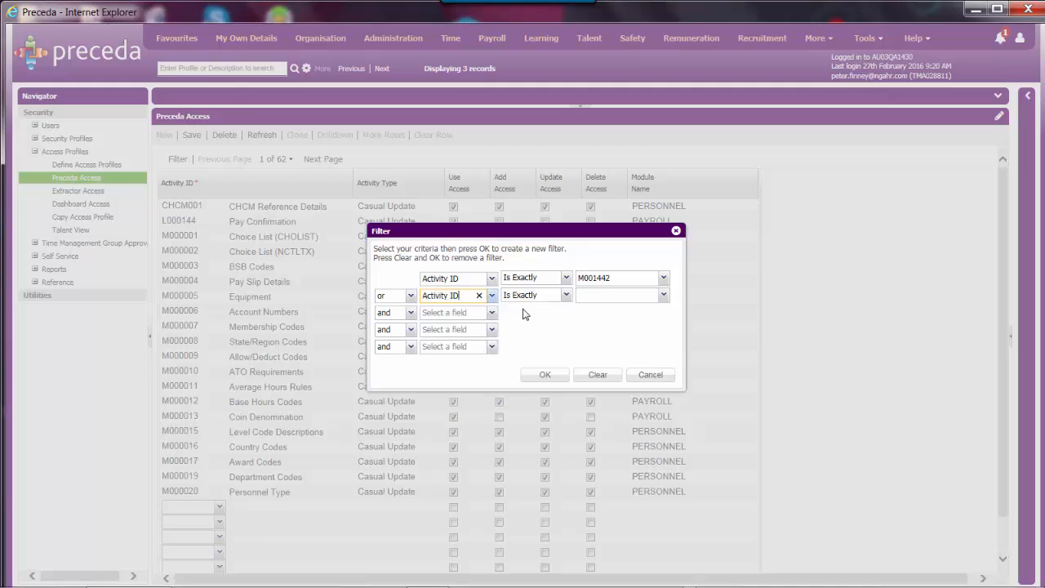
pyautogui.click(546, 374)
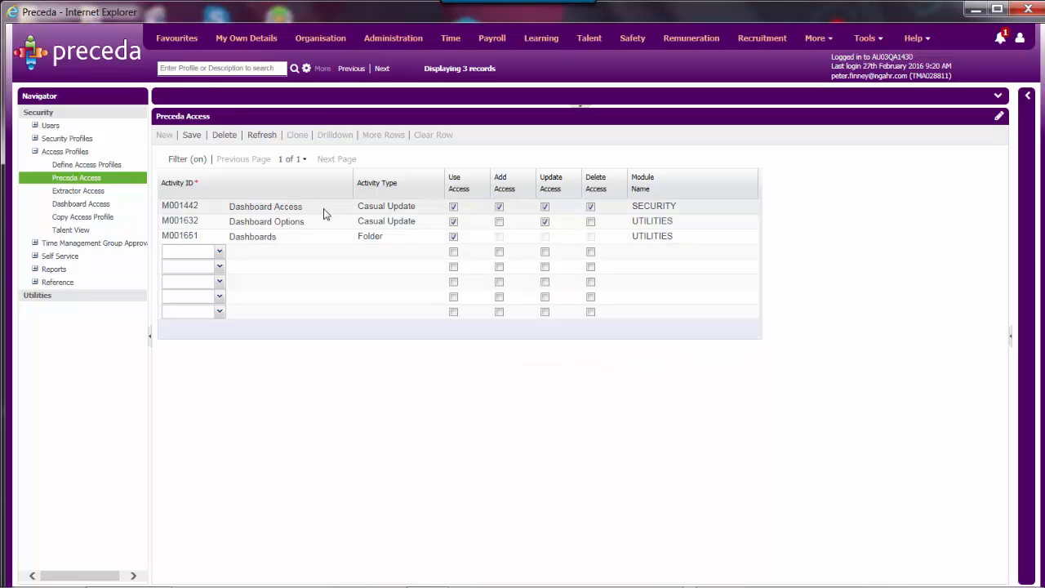
pyautogui.moveTo(320, 225)
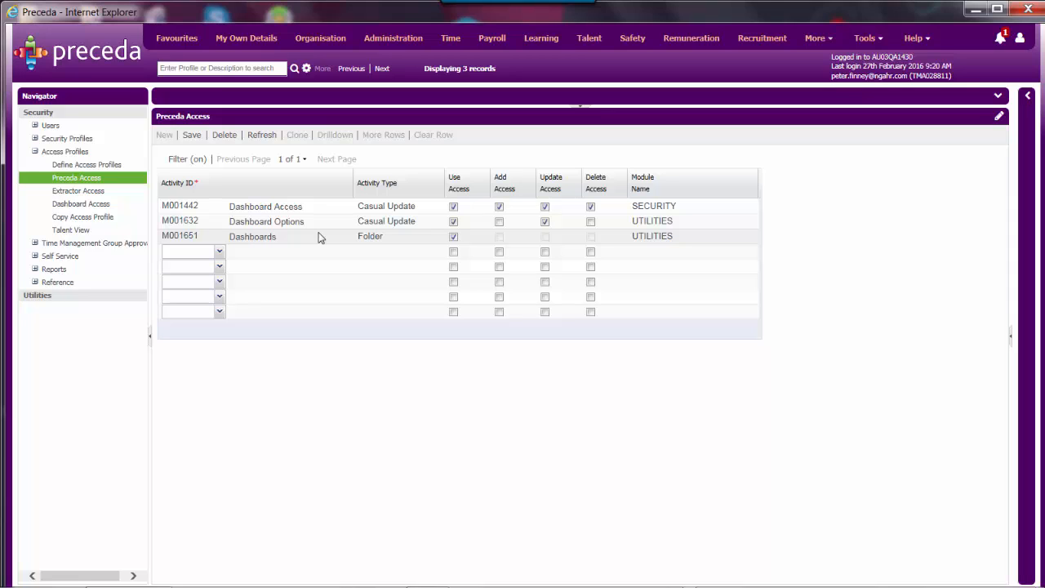
# Step: Search Dashboard Access for the DEFAULT access profile
pyautogui.click(82, 202)
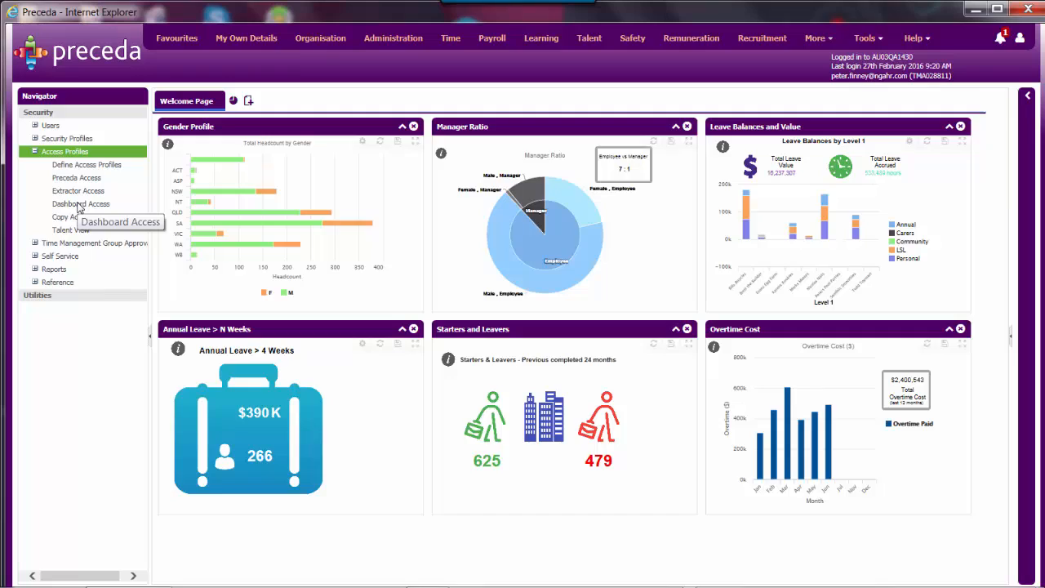
pyautogui.click(82, 203)
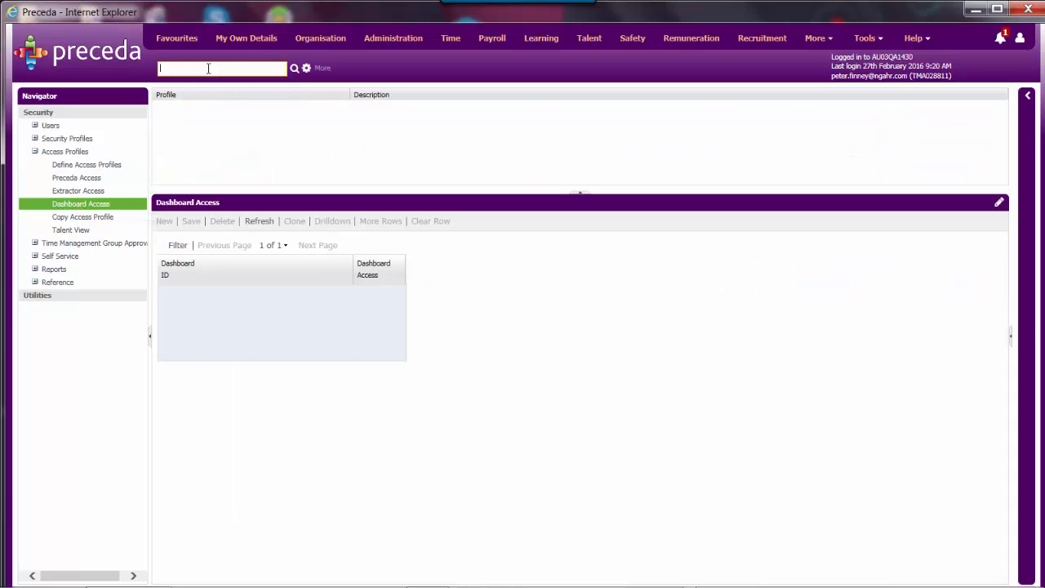
pyautogui.write('DEFAUL')
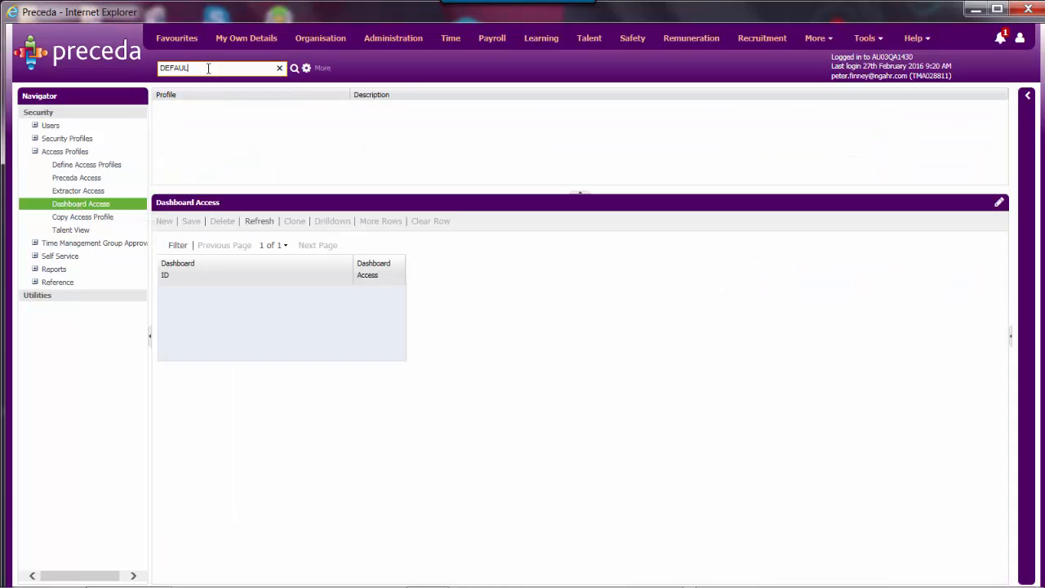
pyautogui.click(294, 69)
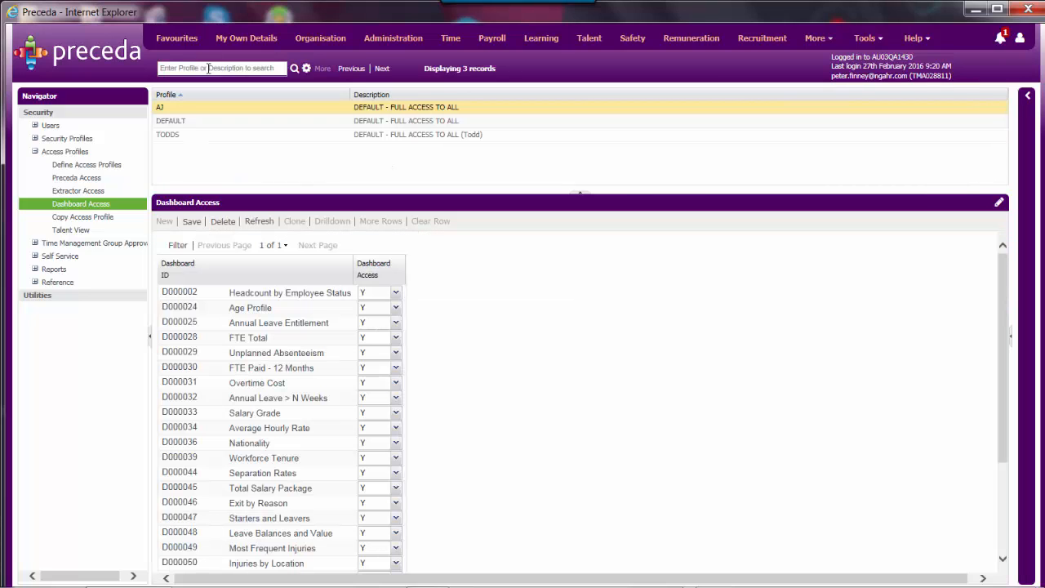
# Step: Add a new D000 dashboard ID row with access Y to the profile and save it
pyautogui.click(170, 121)
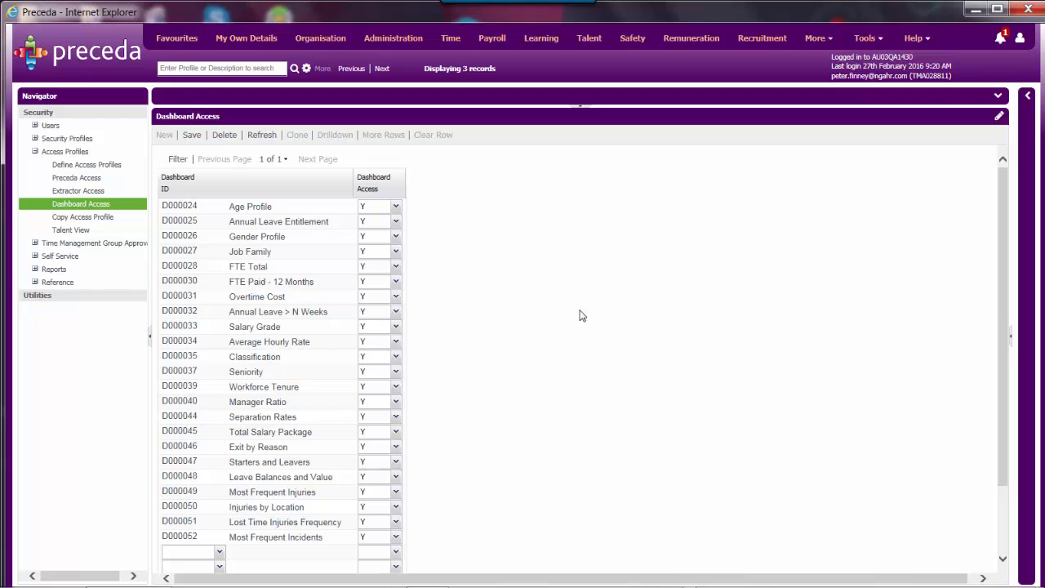
pyautogui.moveTo(470, 559)
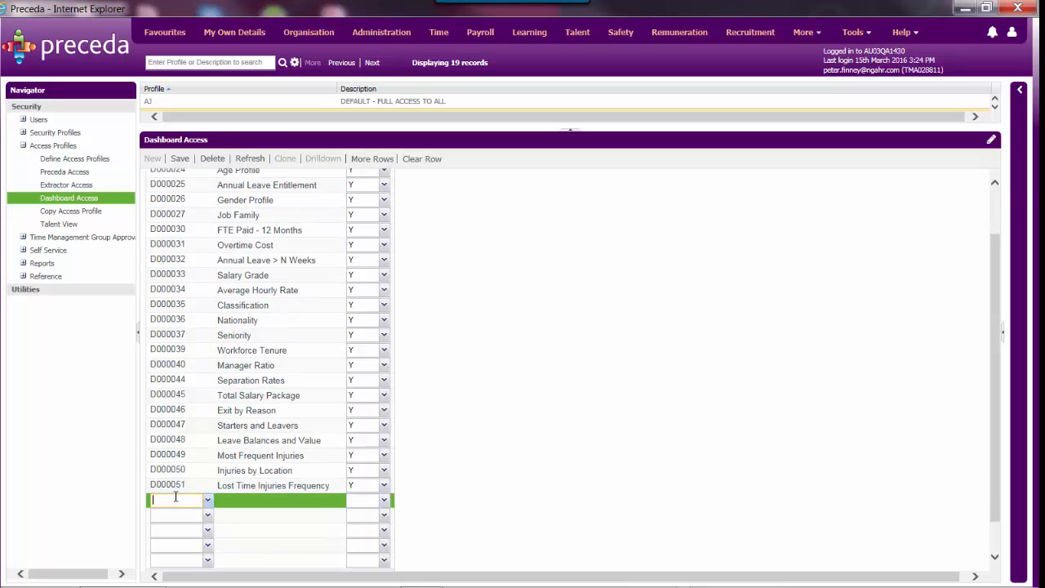
pyautogui.write('D000052')
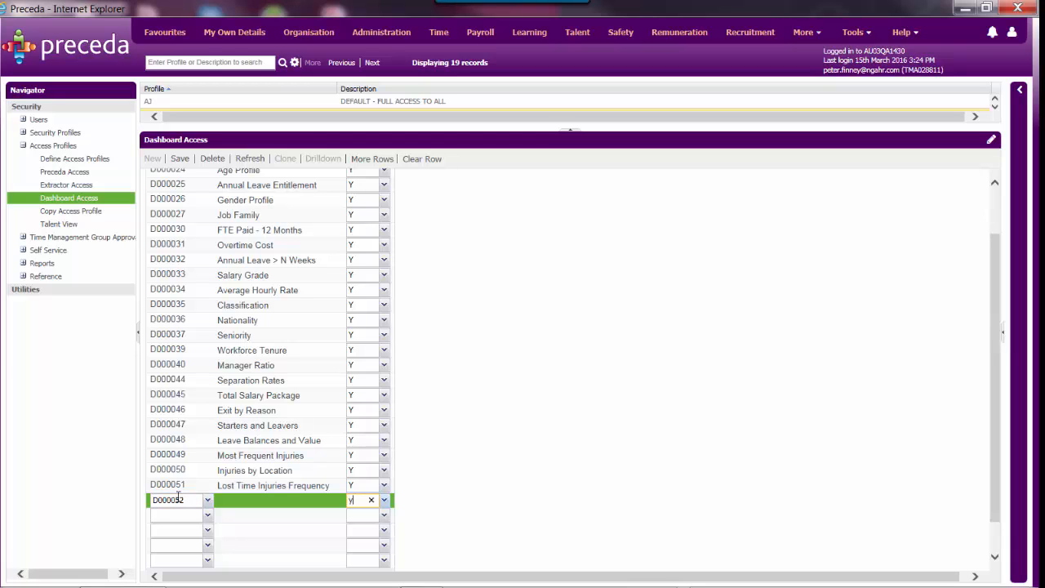
pyautogui.click(179, 158)
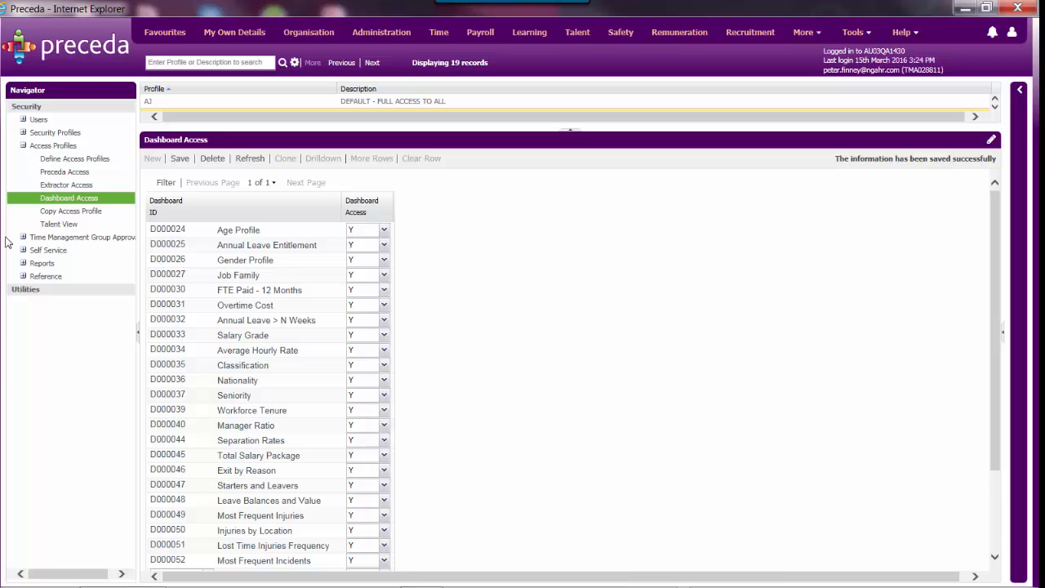
pyautogui.moveTo(65, 171)
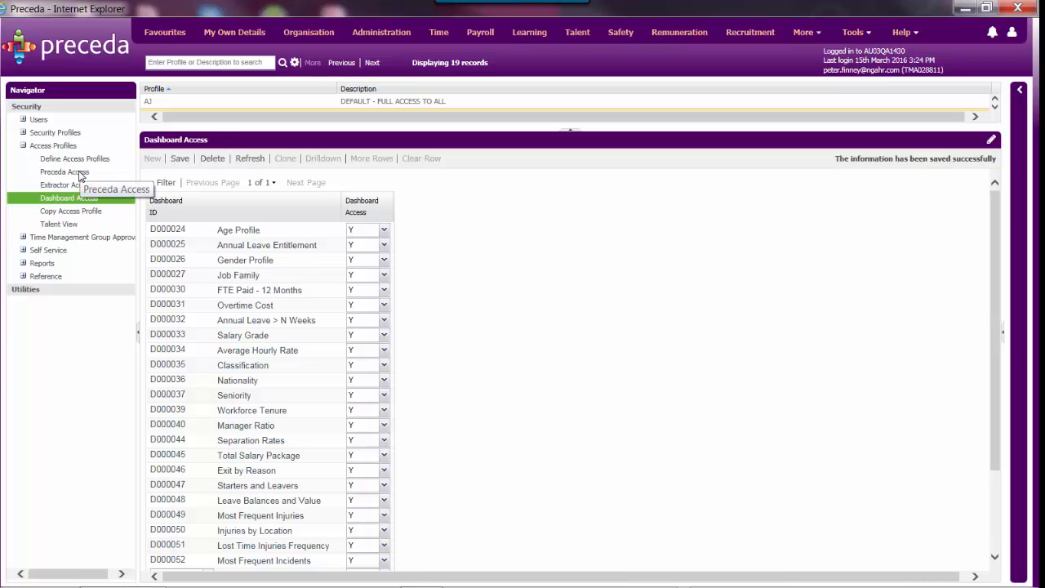
# Step: Filter the Preceda Access activities to Module Name = ANALYTICS
pyautogui.click(63, 171)
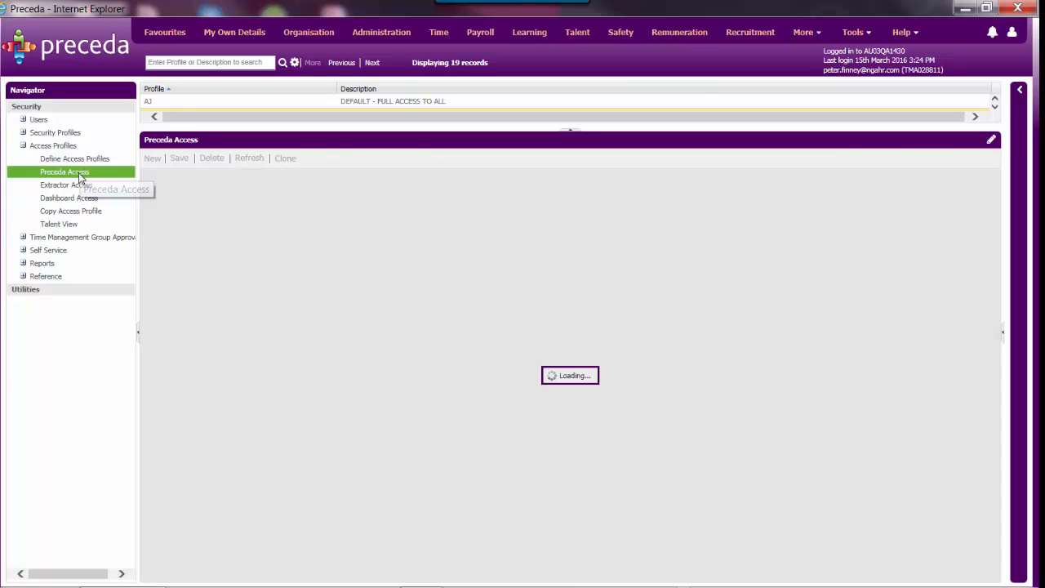
pyautogui.moveTo(209, 214)
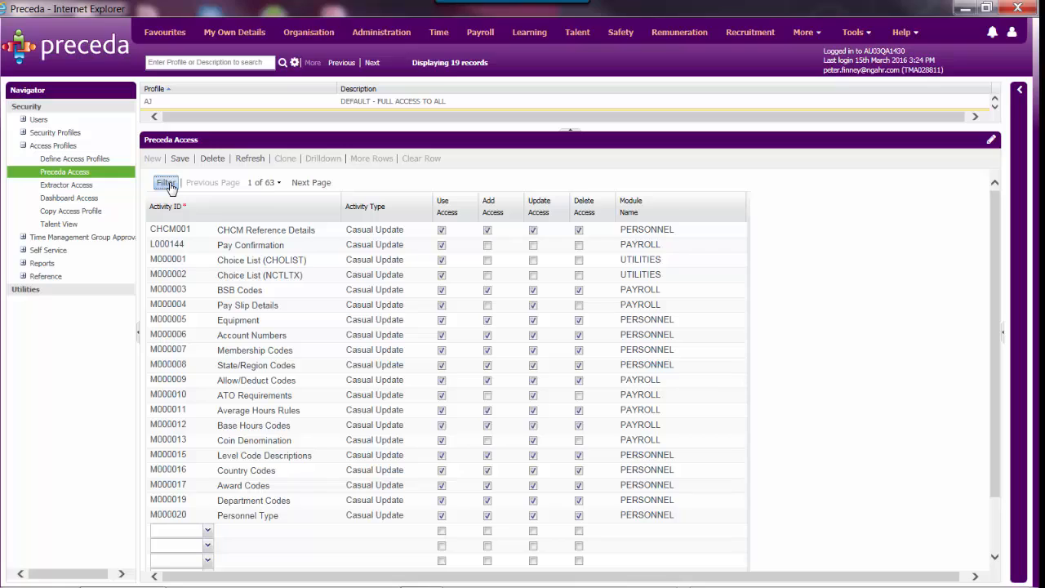
pyautogui.click(165, 183)
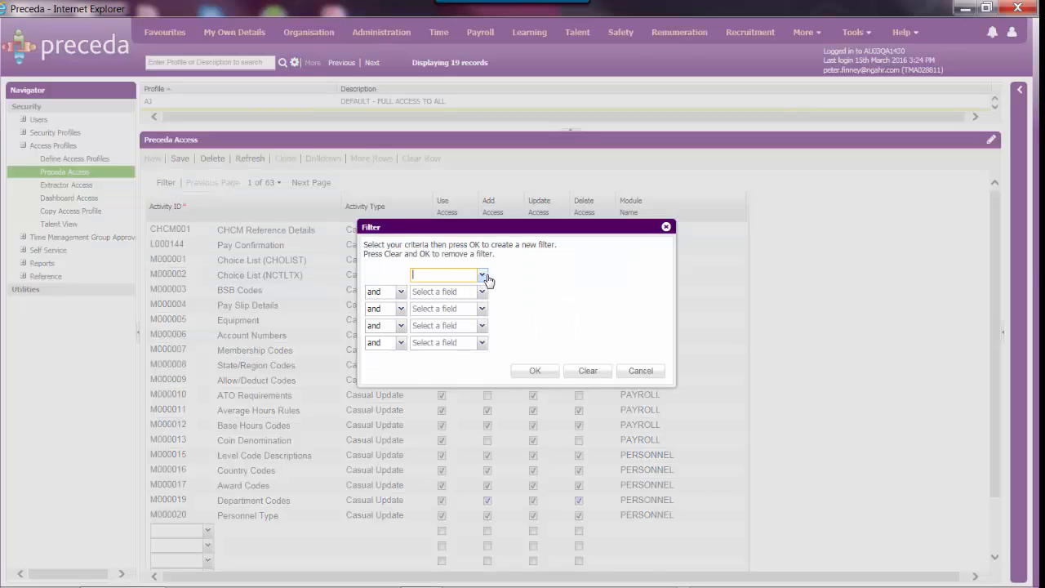
pyautogui.click(480, 274)
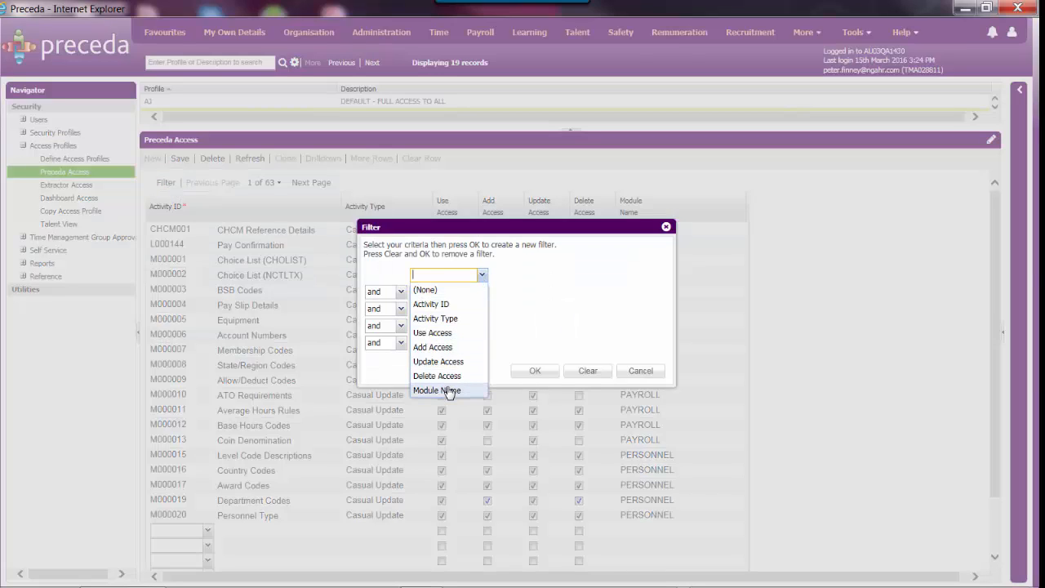
pyautogui.click(438, 389)
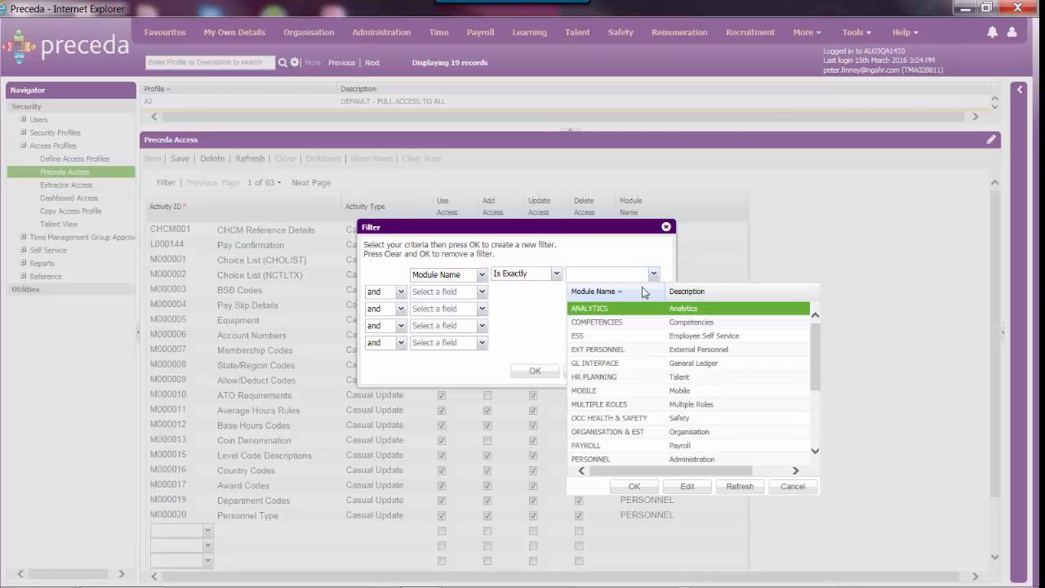
pyautogui.click(590, 307)
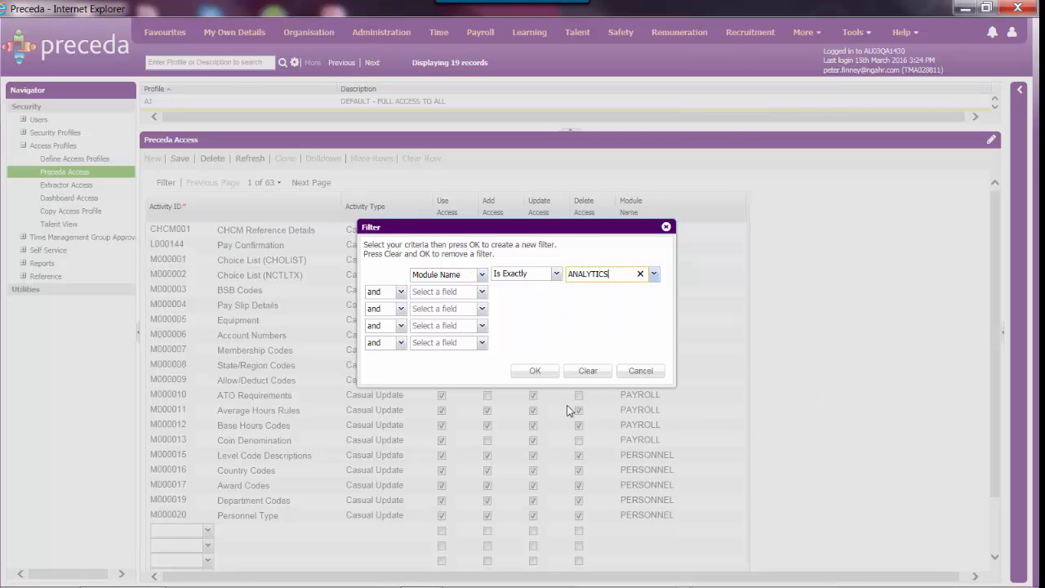
pyautogui.click(534, 369)
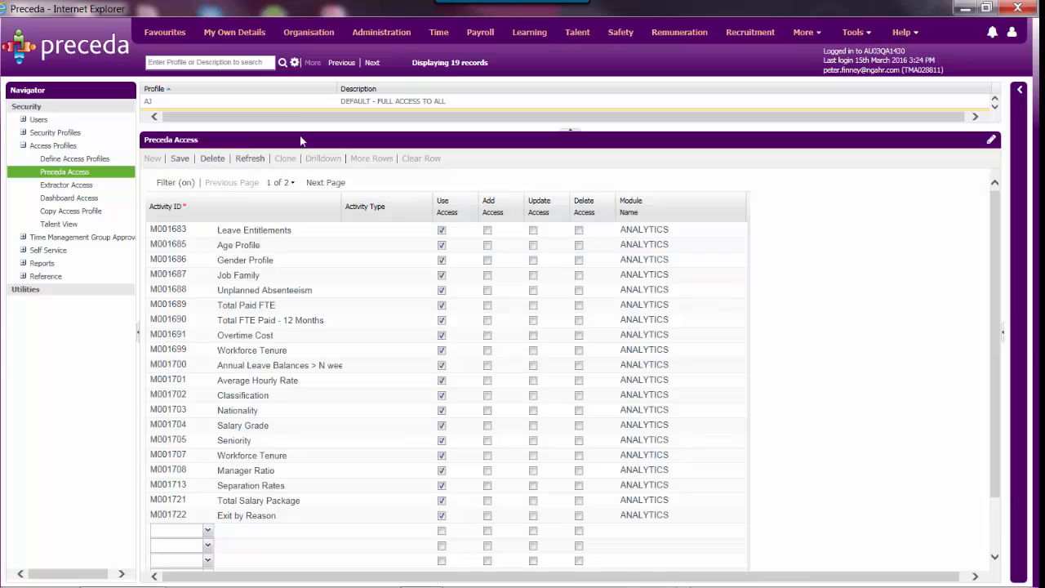
pyautogui.moveTo(565, 139)
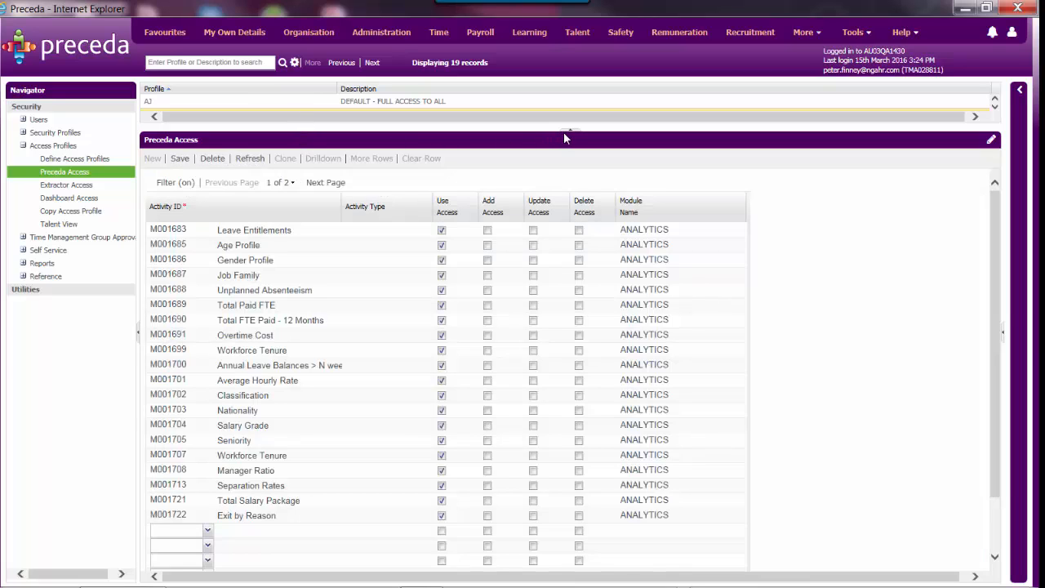
# Step: Grant use access on the remaining ANALYTICS activity, save, then review and cancel the filter
pyautogui.click(990, 90)
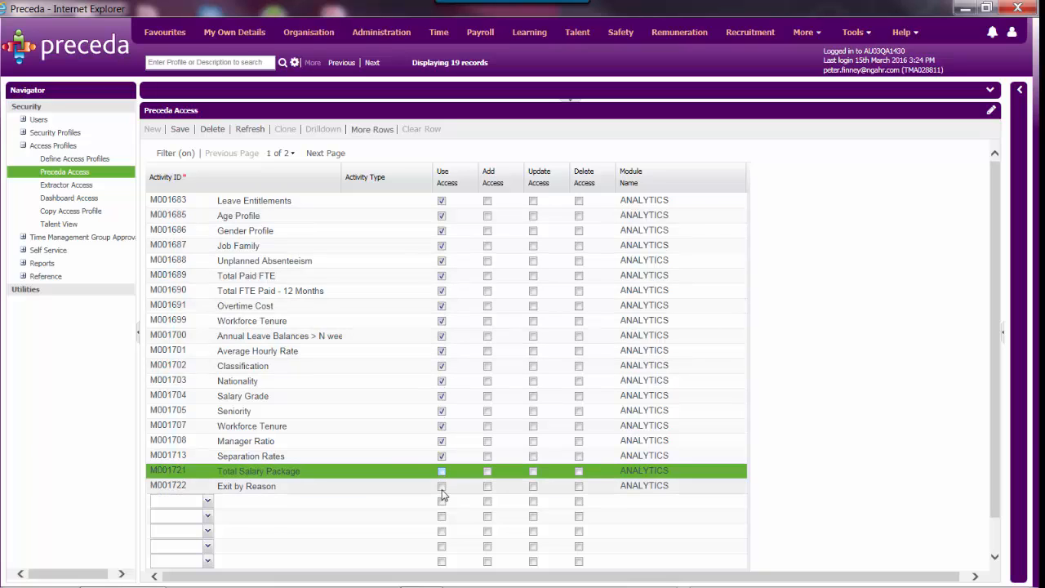
pyautogui.click(441, 487)
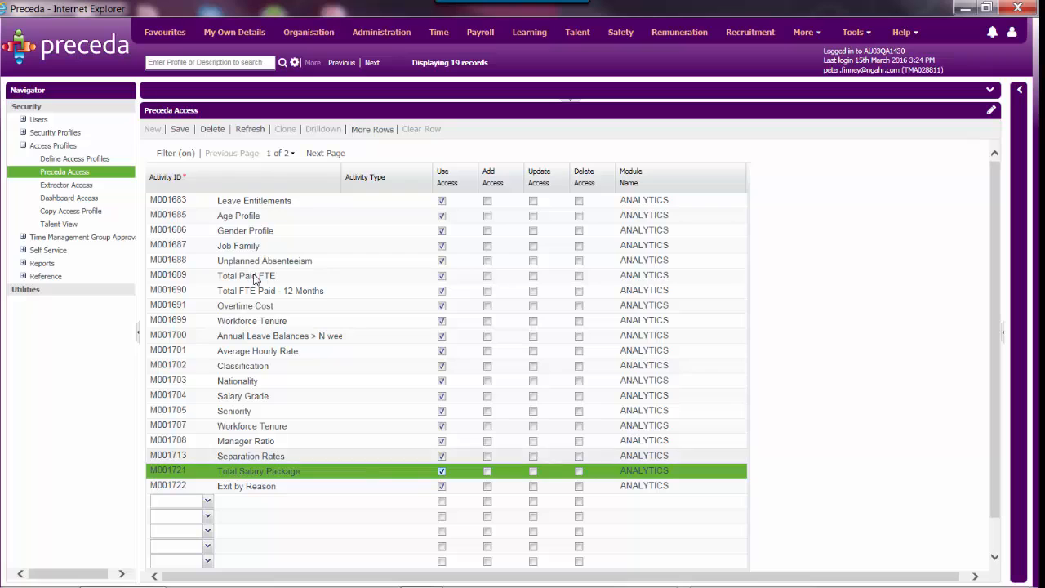
pyautogui.click(179, 129)
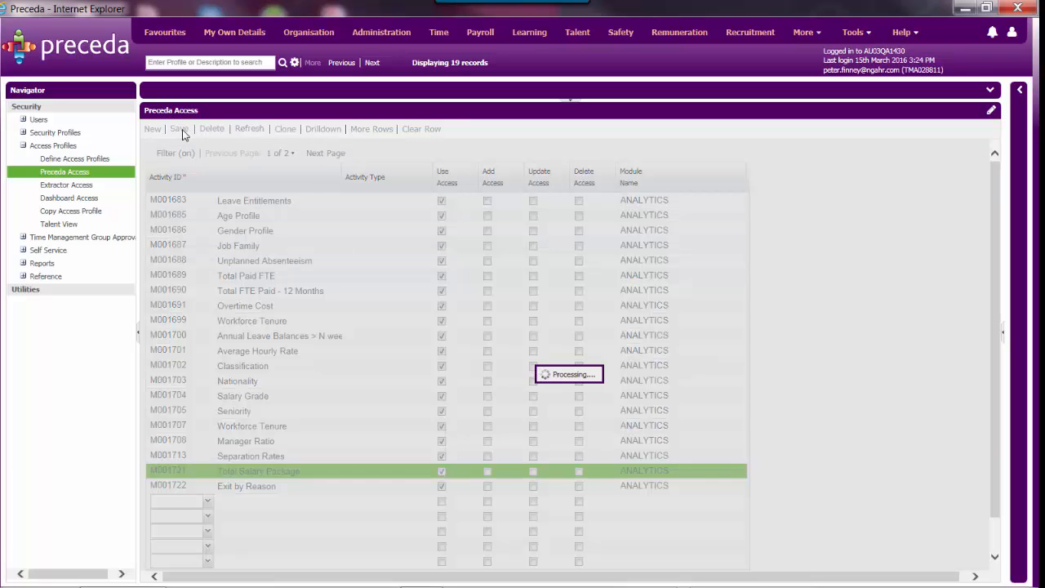
pyautogui.click(180, 128)
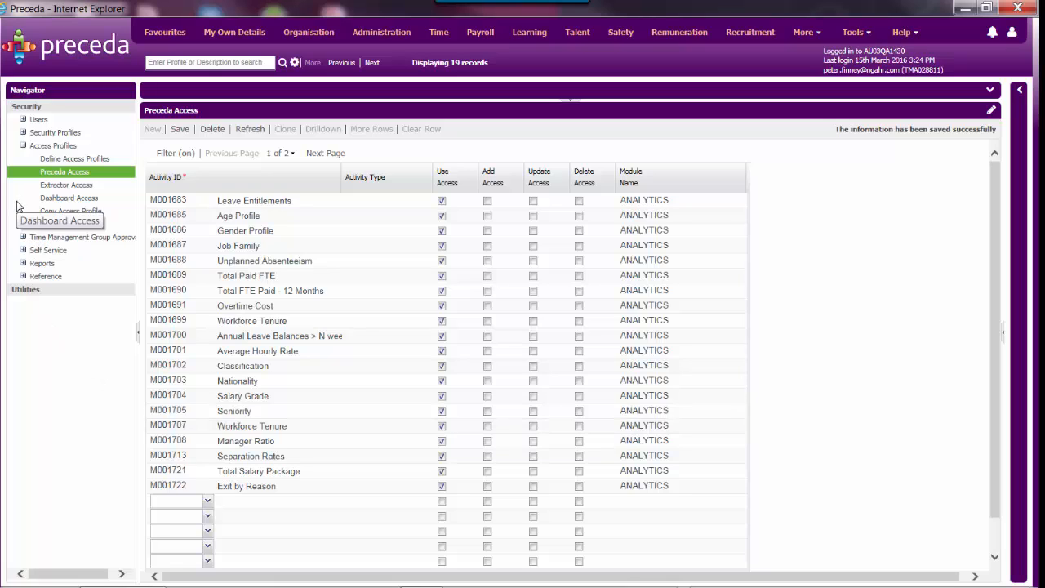
pyautogui.moveTo(108, 179)
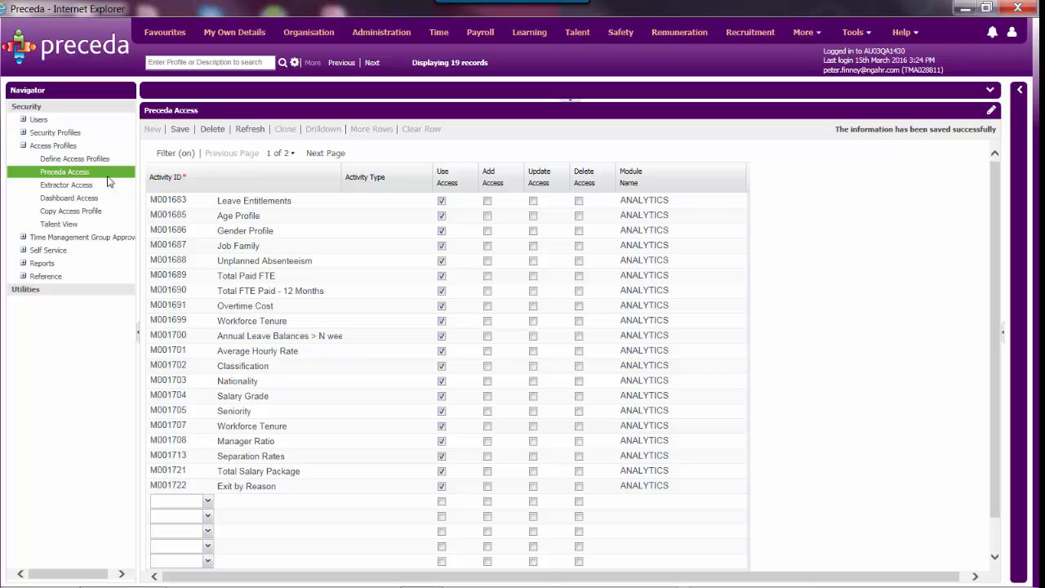
pyautogui.moveTo(175, 154)
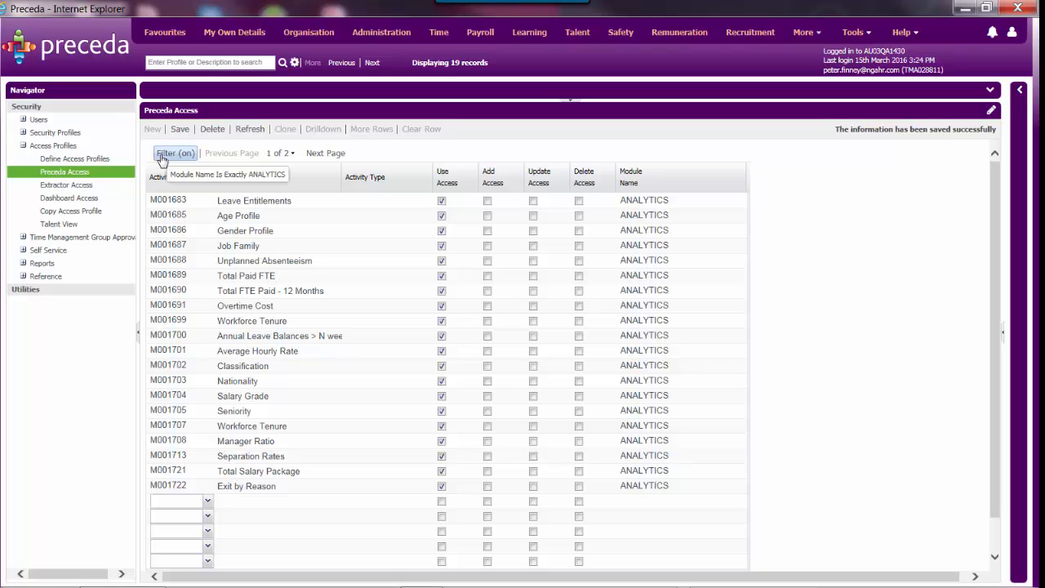
pyautogui.click(175, 154)
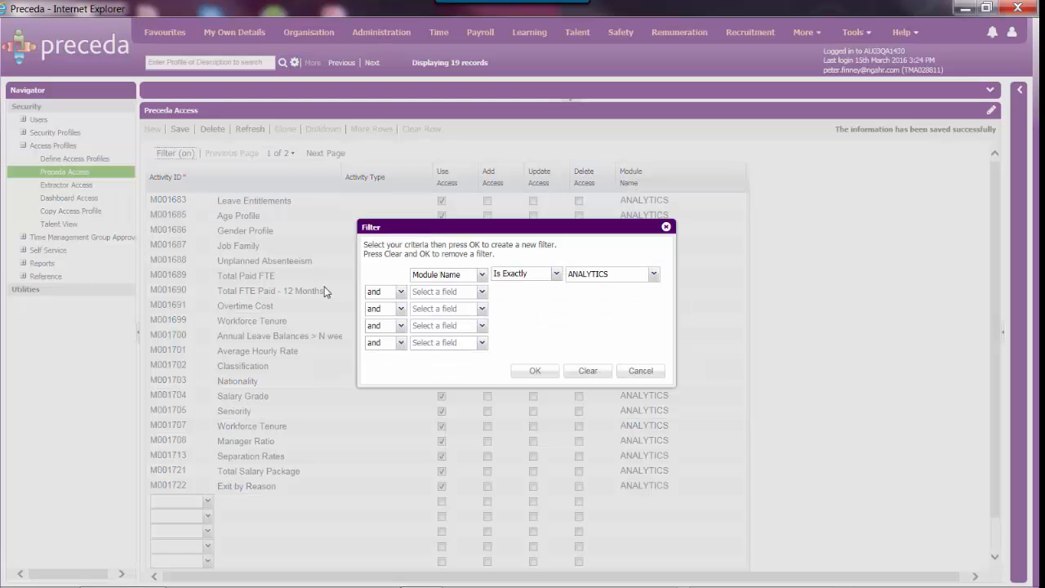
pyautogui.moveTo(490, 333)
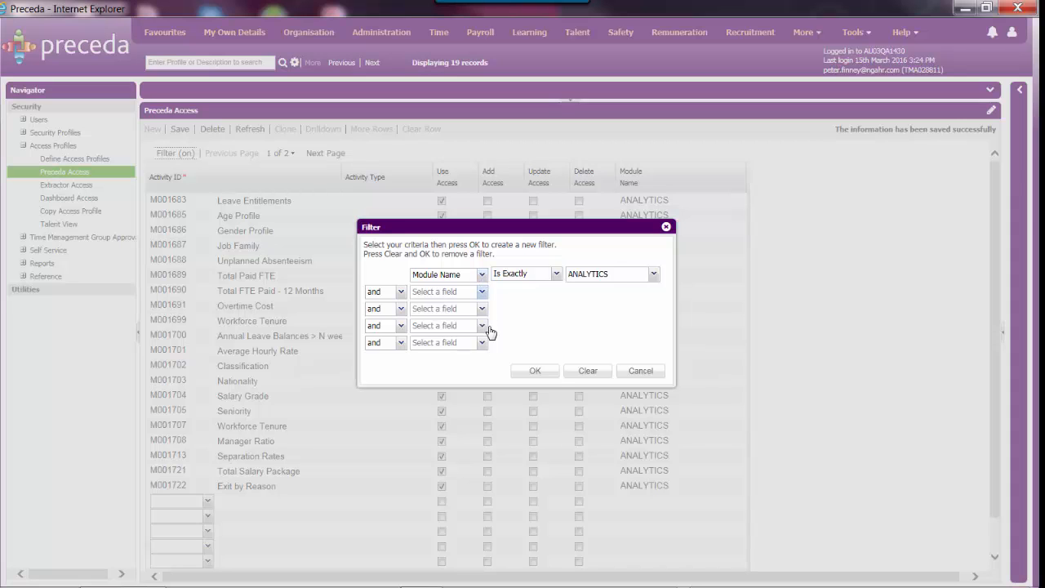
pyautogui.click(535, 371)
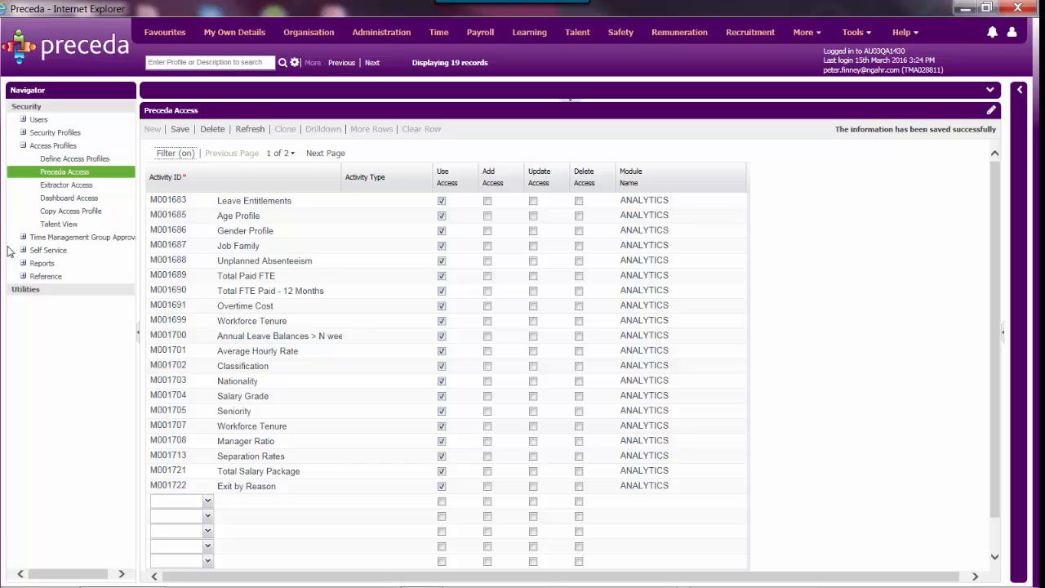
pyautogui.moveTo(45, 121)
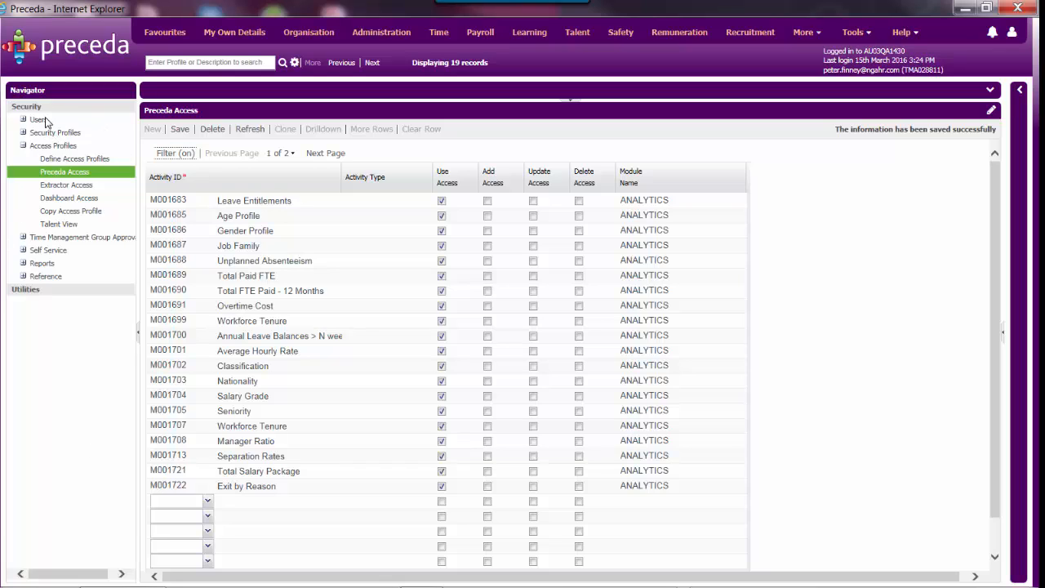
pyautogui.click(39, 120)
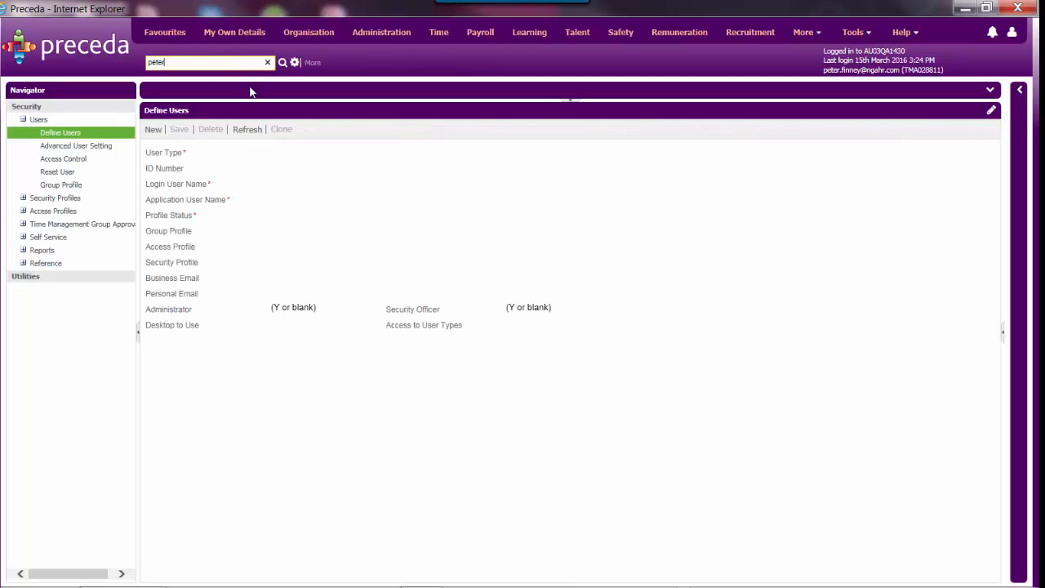
pyautogui.click(281, 62)
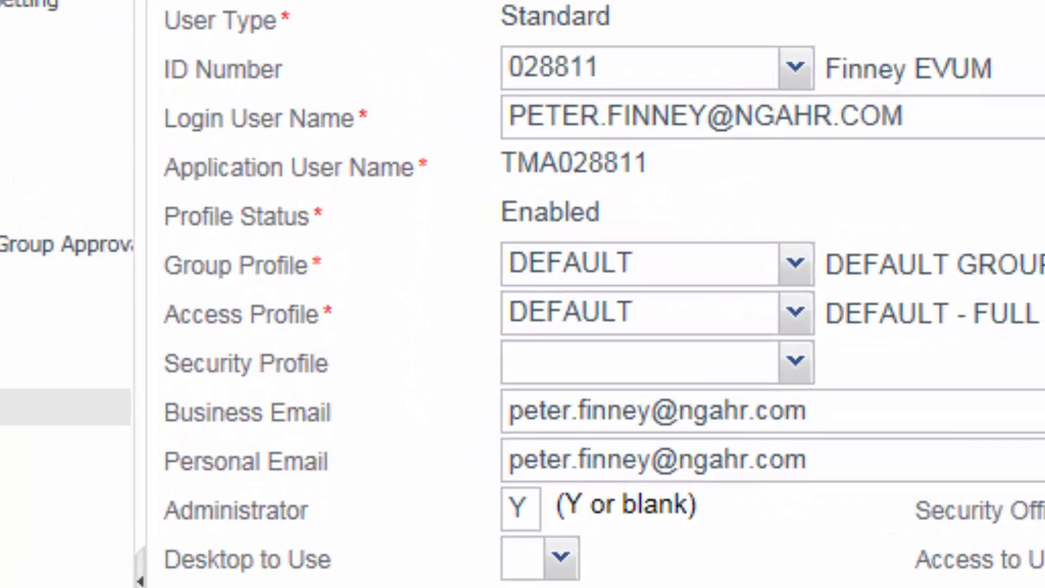
pyautogui.click(640, 263)
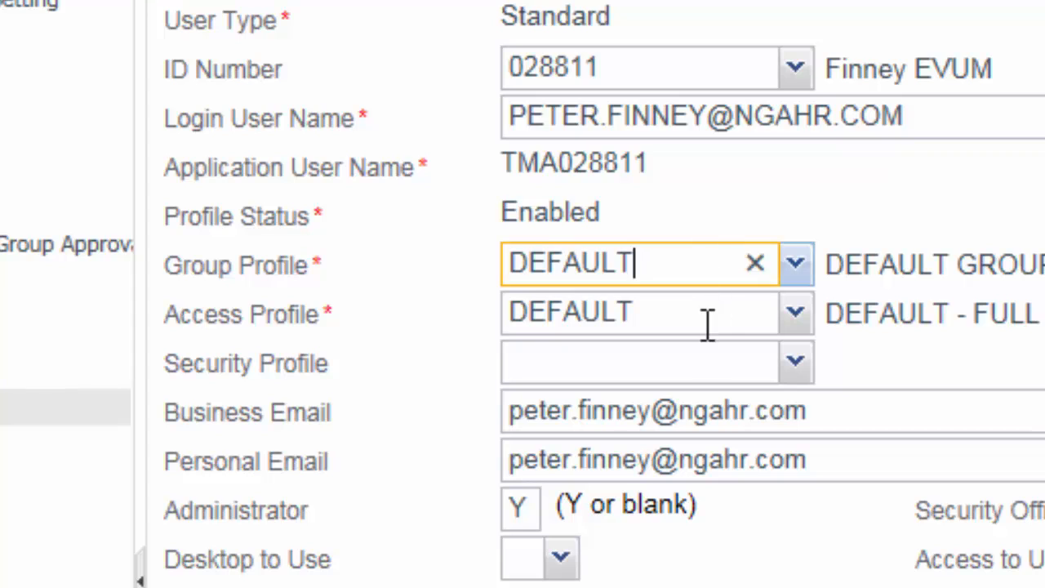
pyautogui.click(637, 314)
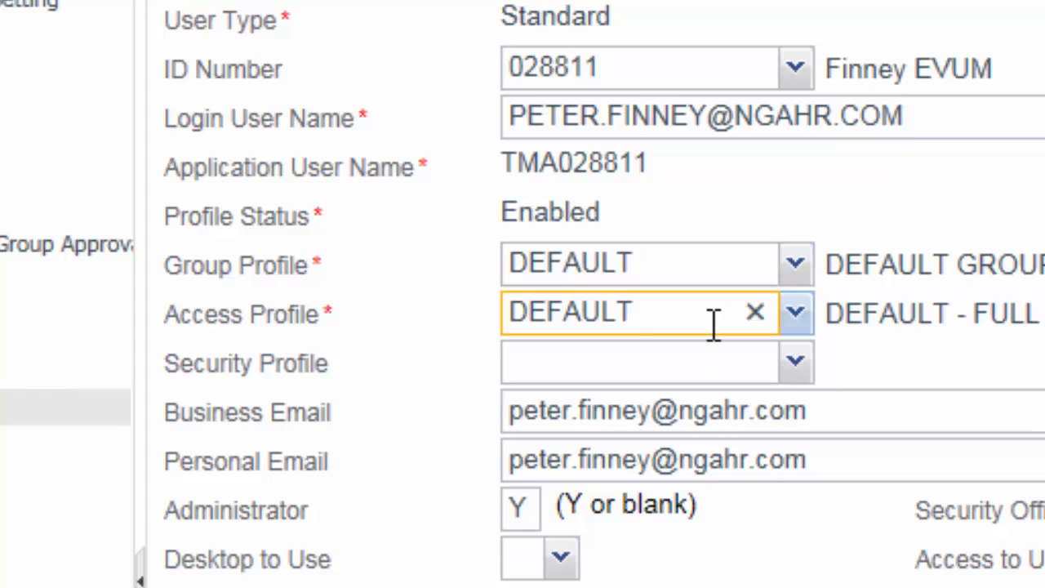
pyautogui.click(640, 362)
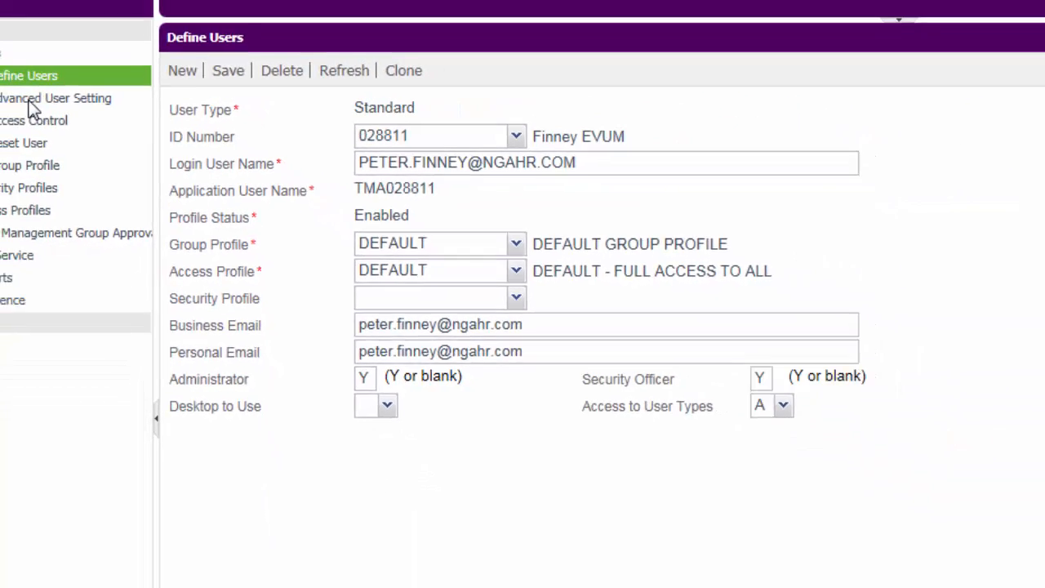
# Step: Enable Preceda Dashboards in the user's Advanced User Setting and save
pyautogui.click(55, 98)
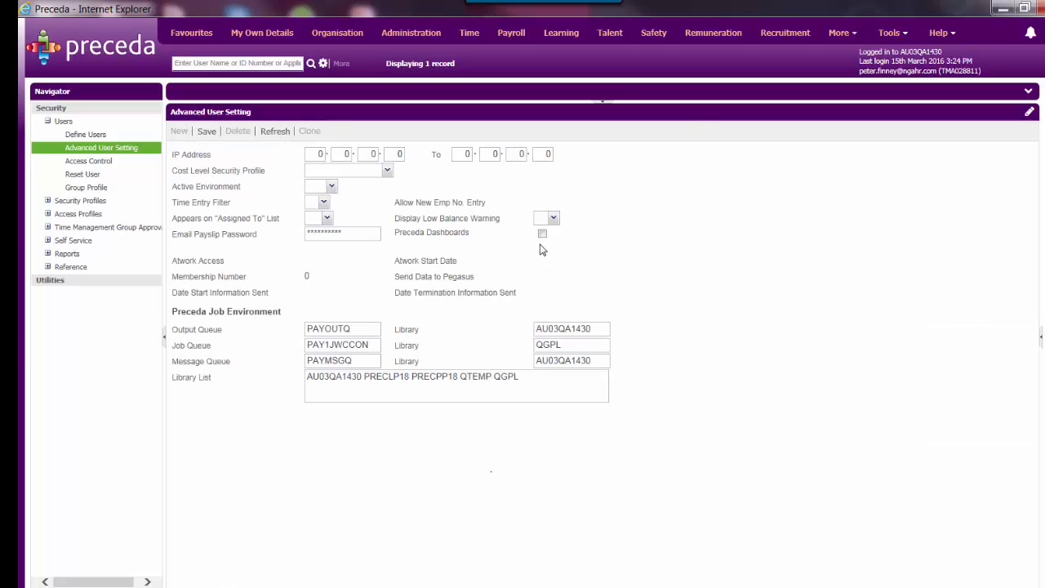
pyautogui.click(542, 234)
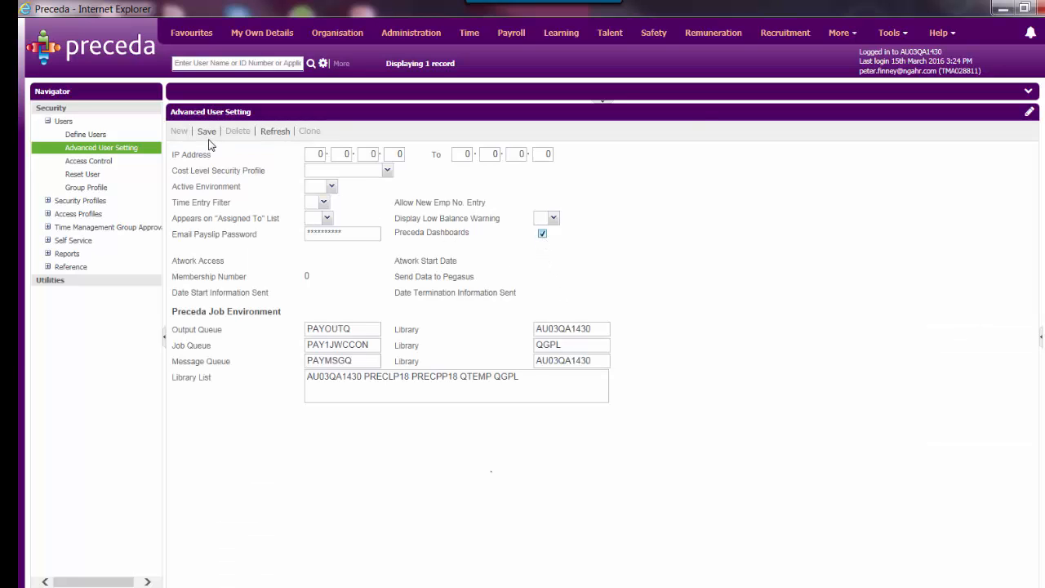
pyautogui.click(206, 131)
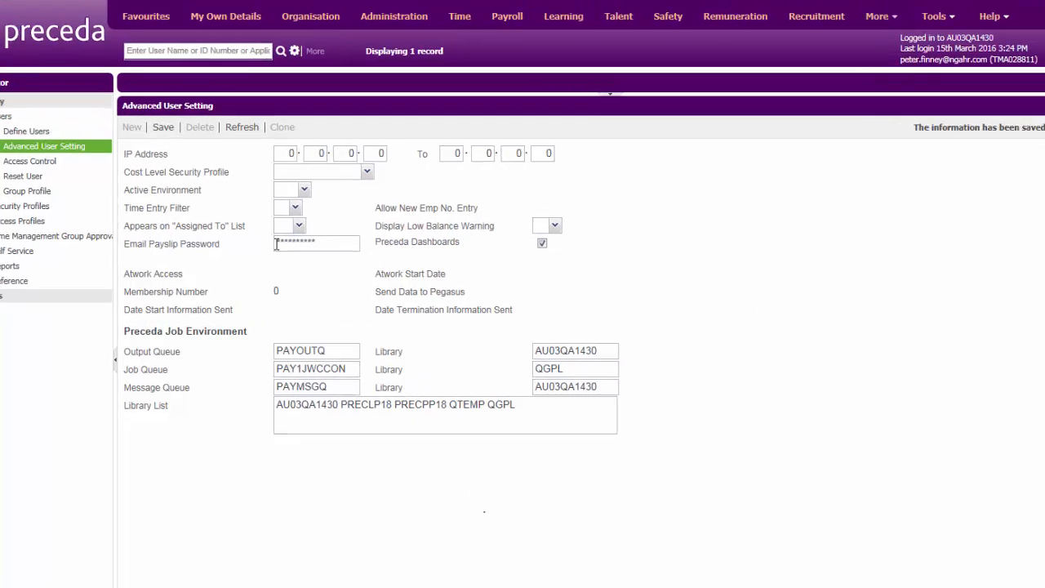
pyautogui.press('ctrl+plus')
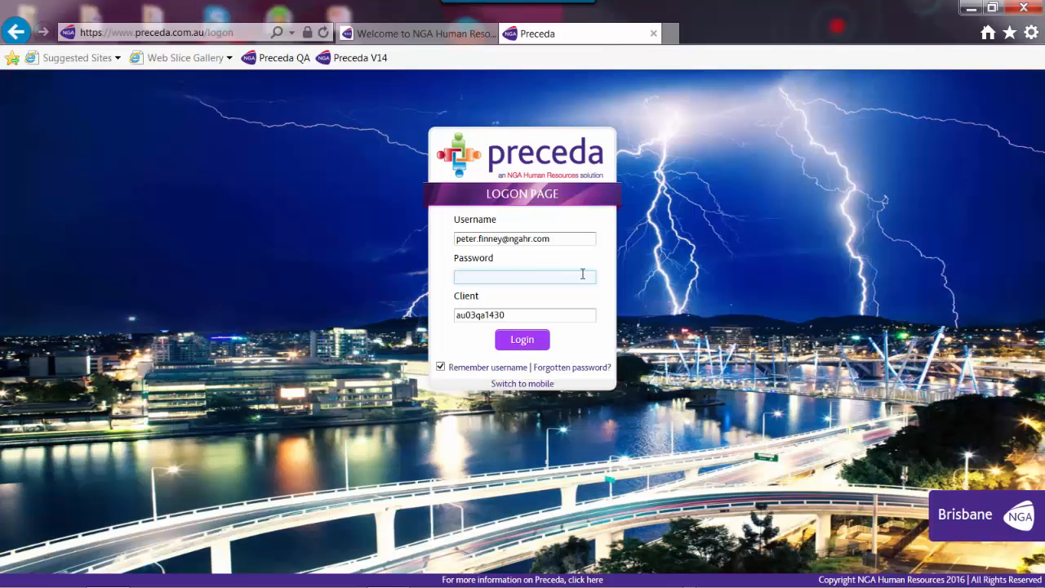
# Step: Enter the password and log in so the Standard Dashboard home page loads
pyautogui.write('password')
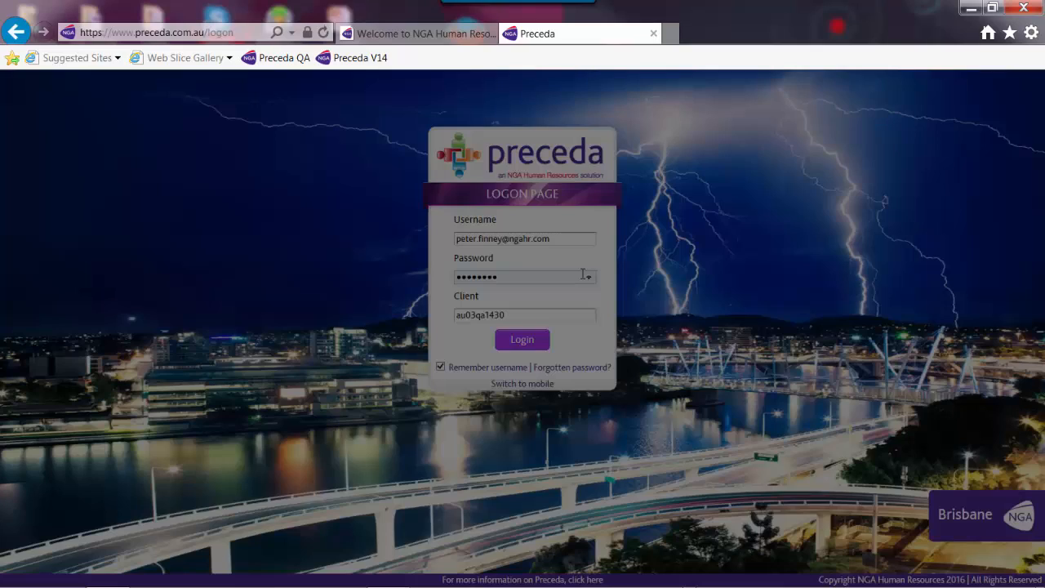
pyautogui.click(523, 338)
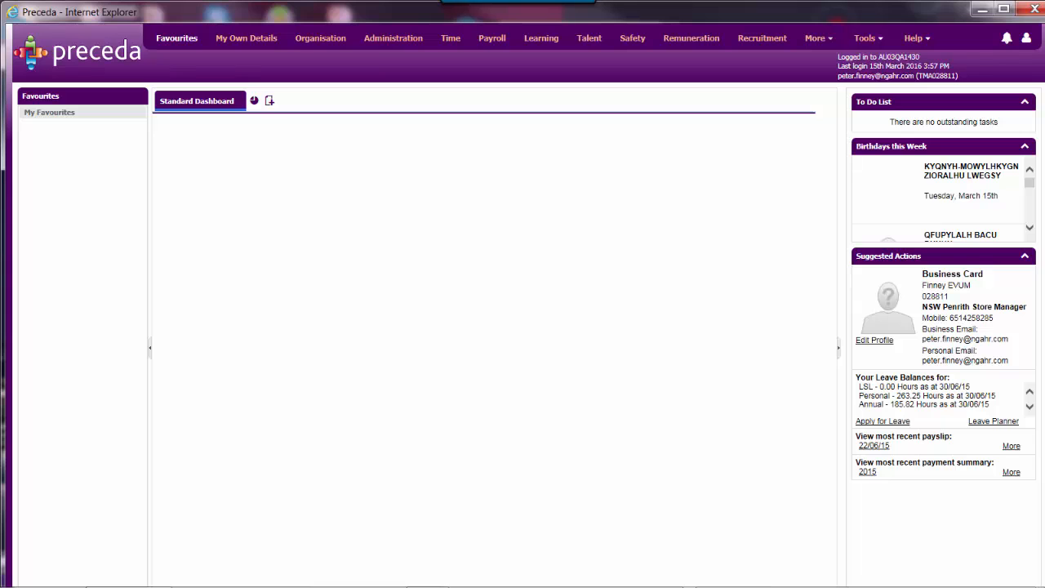
pyautogui.moveTo(804, 391)
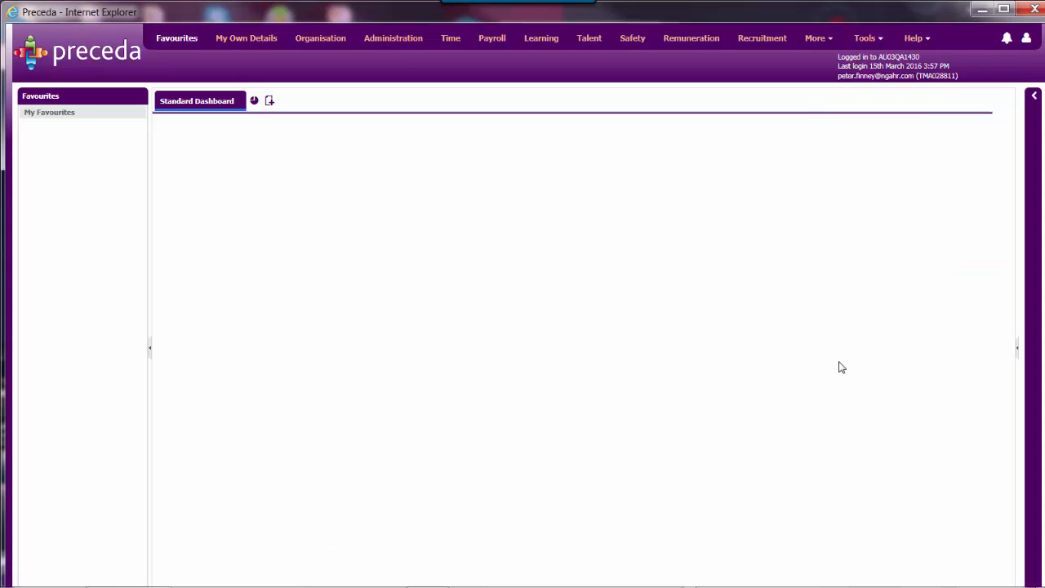
pyautogui.moveTo(216, 118)
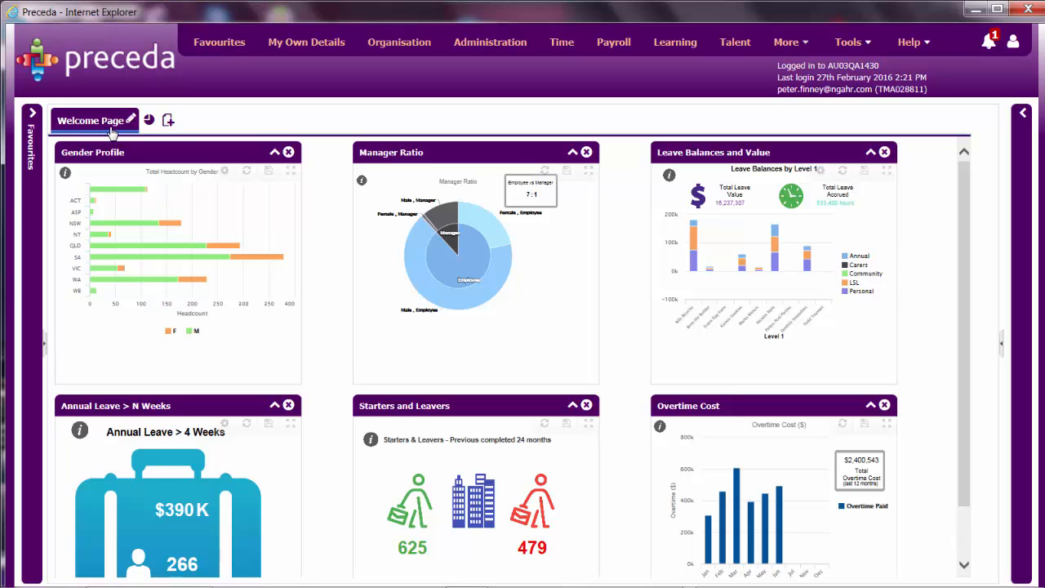
# Step: Add a three-column dashboard named Compensation and confirm past the six-gadget limit message
pyautogui.click(168, 121)
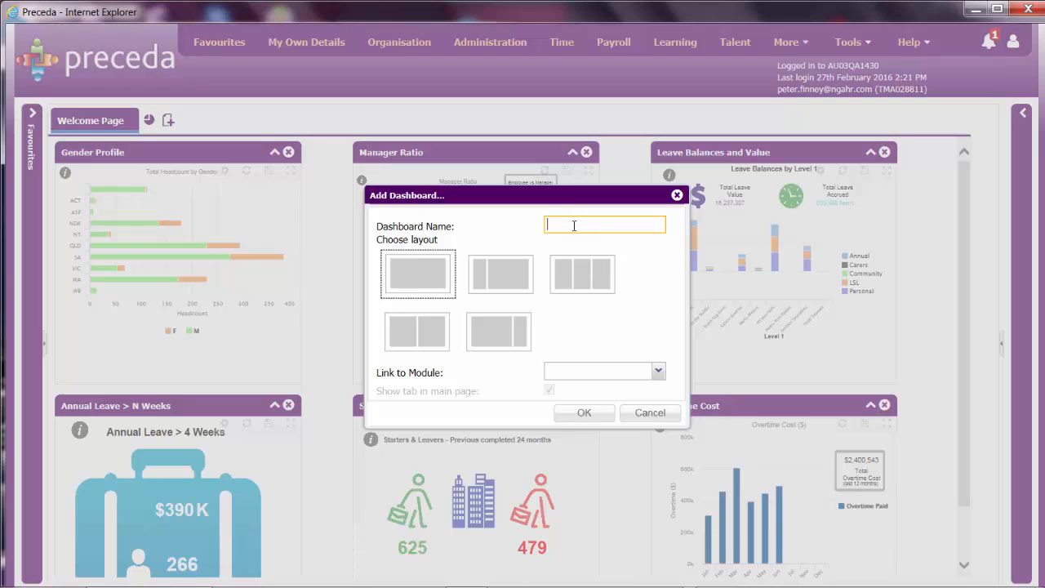
pyautogui.write('C')
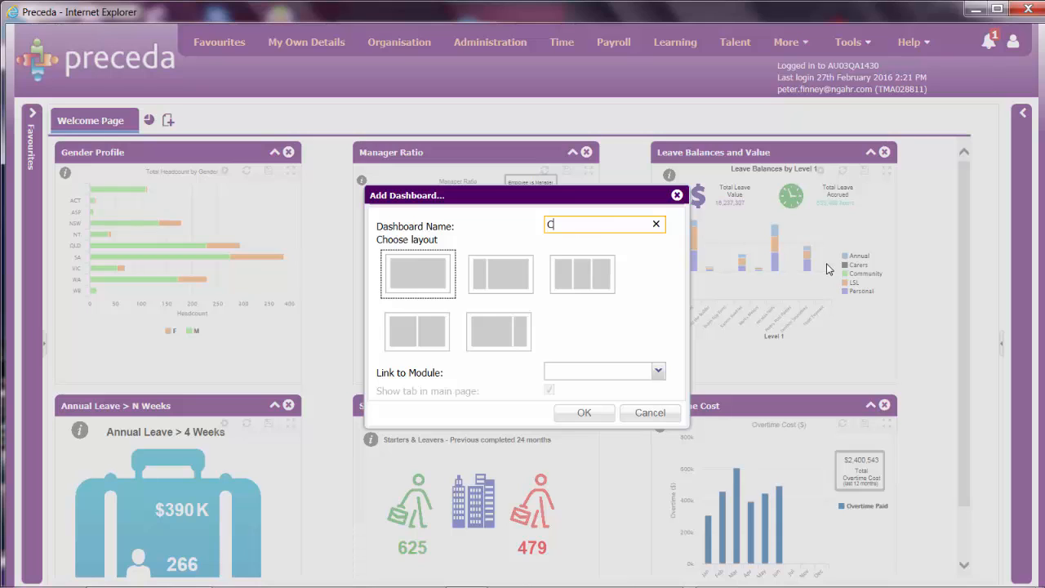
pyautogui.write('ompensation')
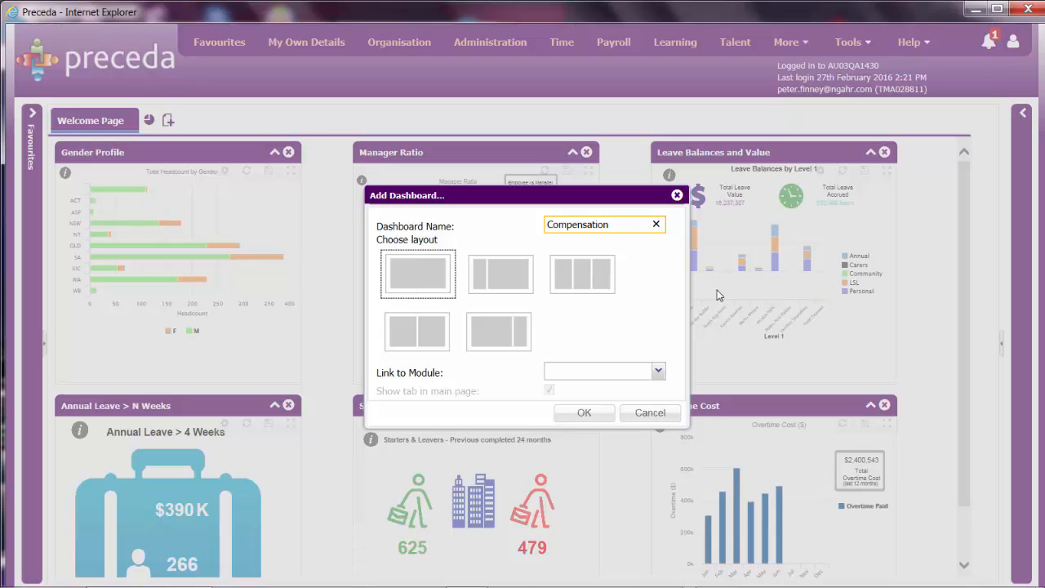
pyautogui.click(581, 275)
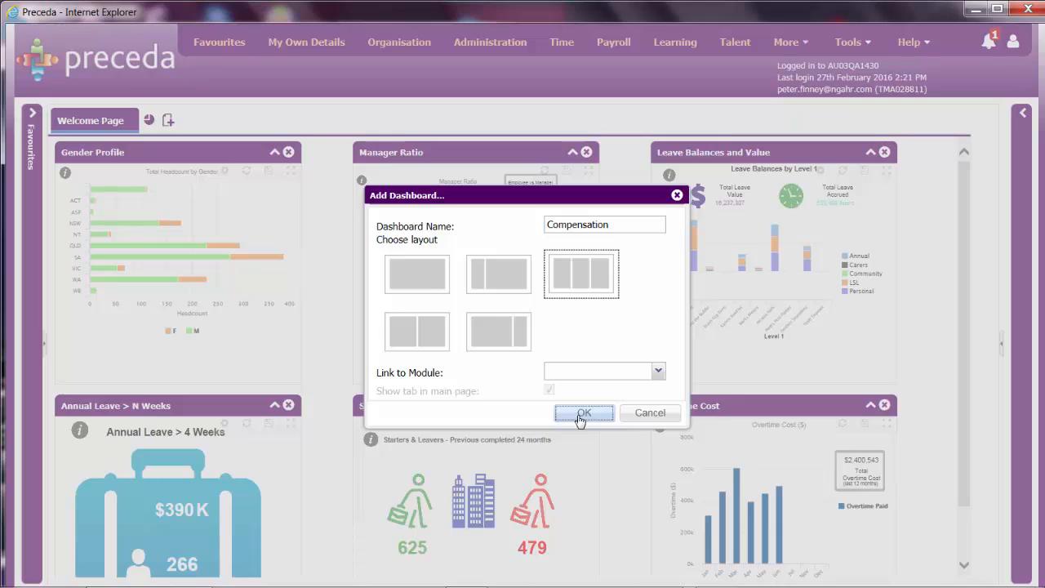
pyautogui.click(583, 413)
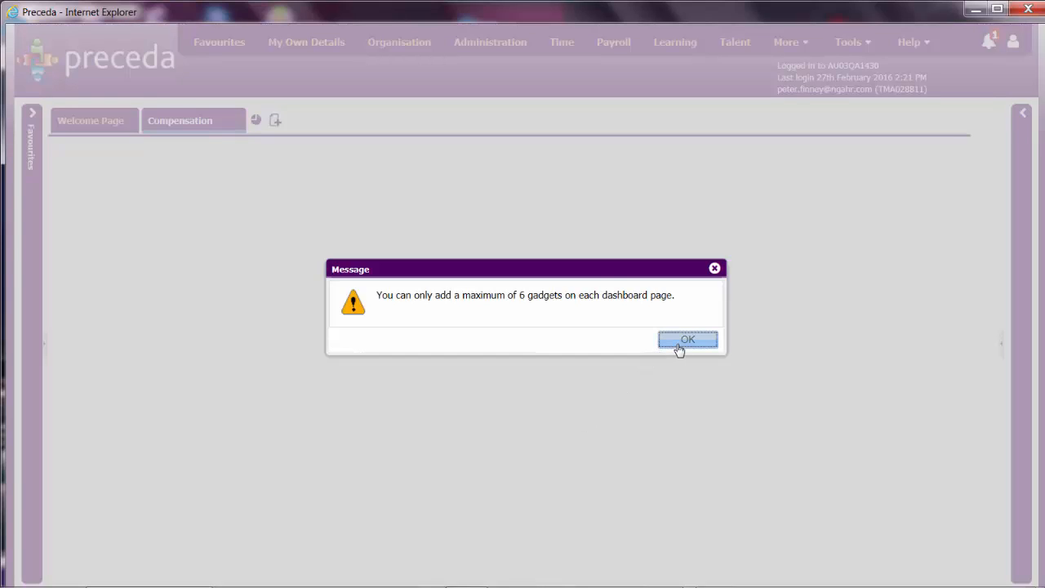
pyautogui.click(686, 339)
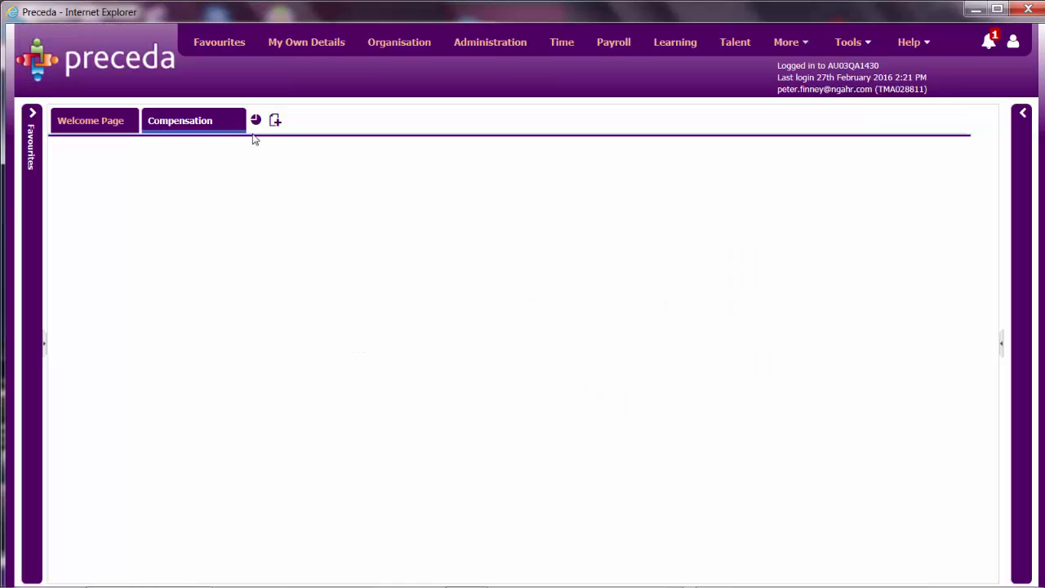
# Step: Add the Annual Leave > N Weeks, Overtime Cost and Seniority analytics widgets to the dashboard
pyautogui.click(274, 121)
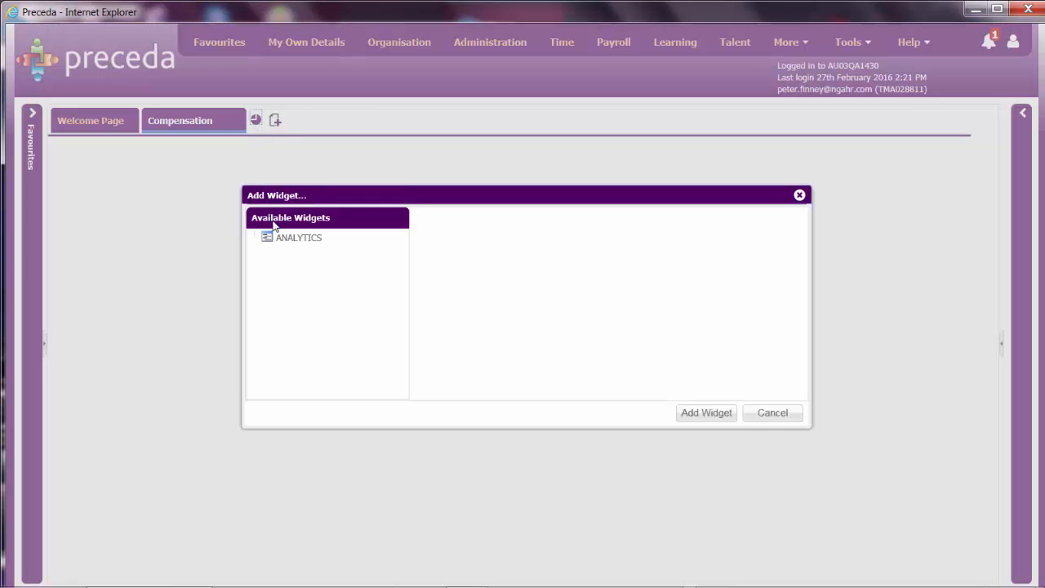
pyautogui.click(297, 237)
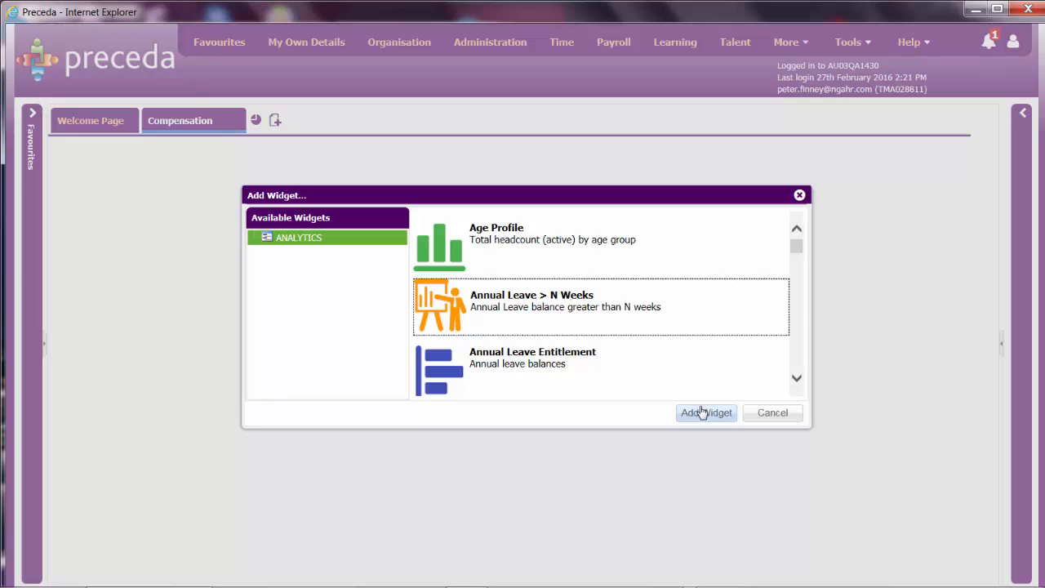
pyautogui.click(705, 411)
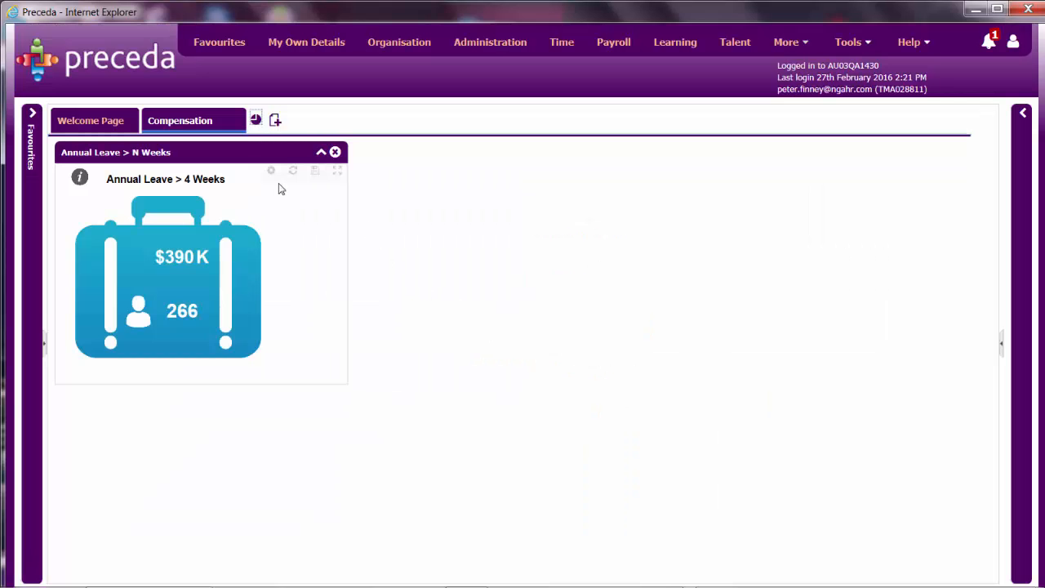
pyautogui.click(274, 121)
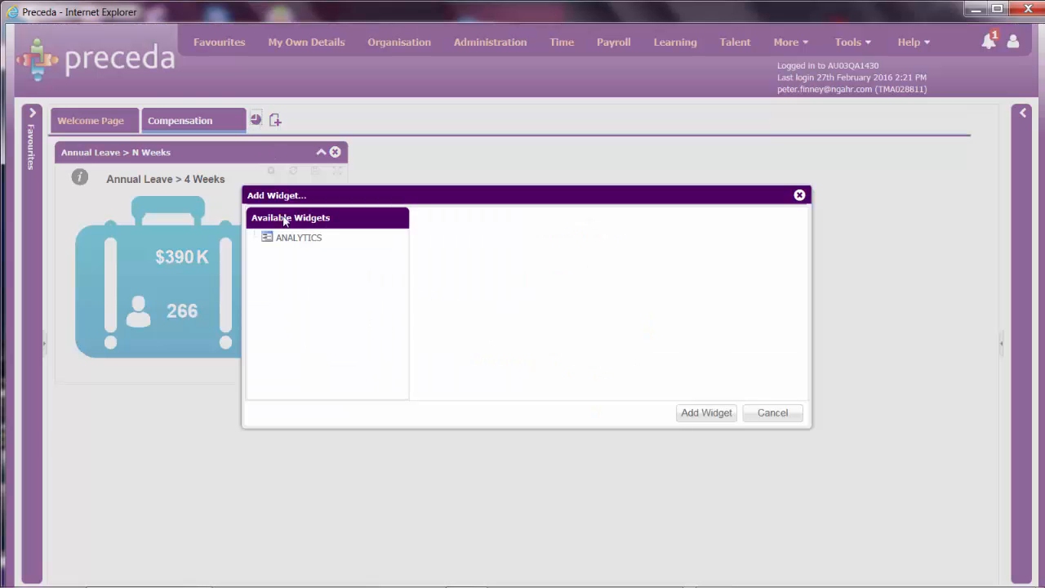
pyautogui.click(299, 237)
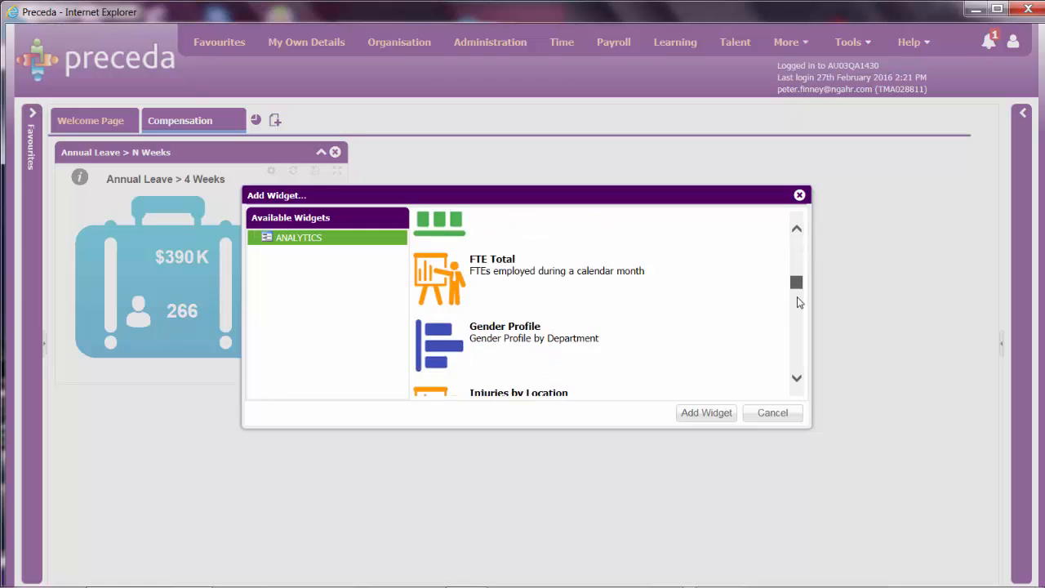
pyautogui.scroll(-3)
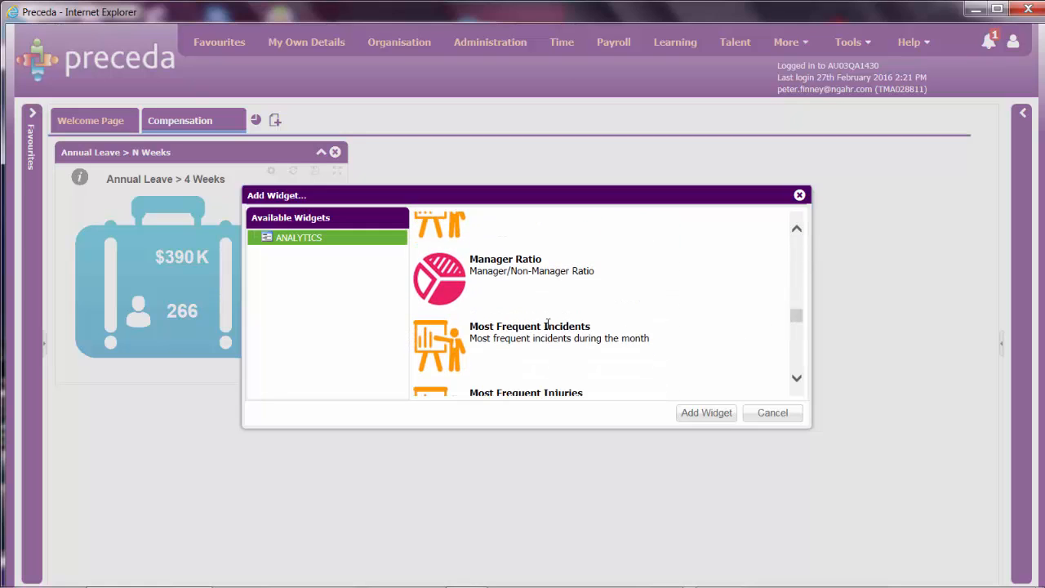
pyautogui.scroll(-3)
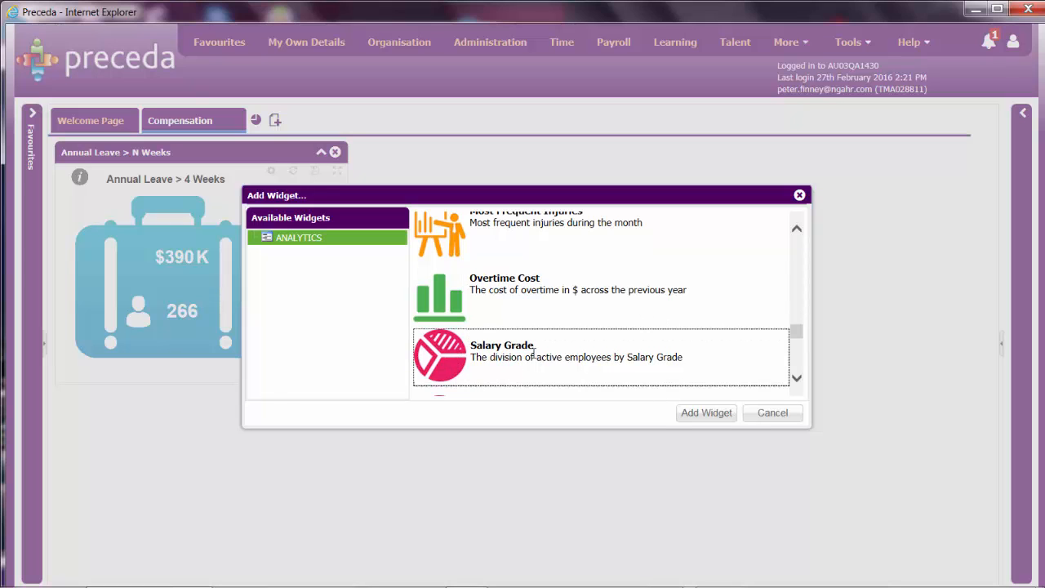
pyautogui.click(705, 411)
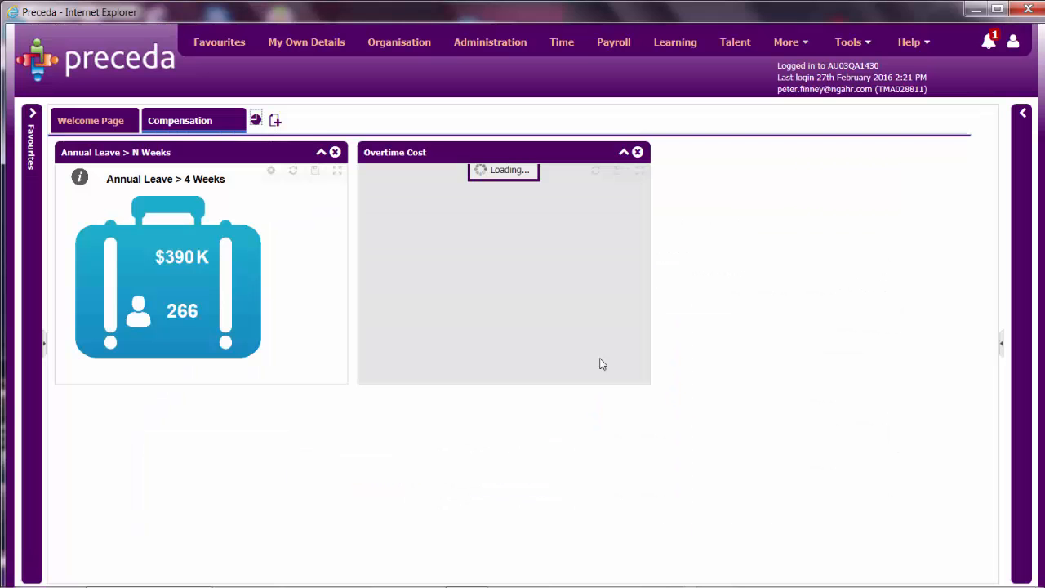
pyautogui.click(274, 121)
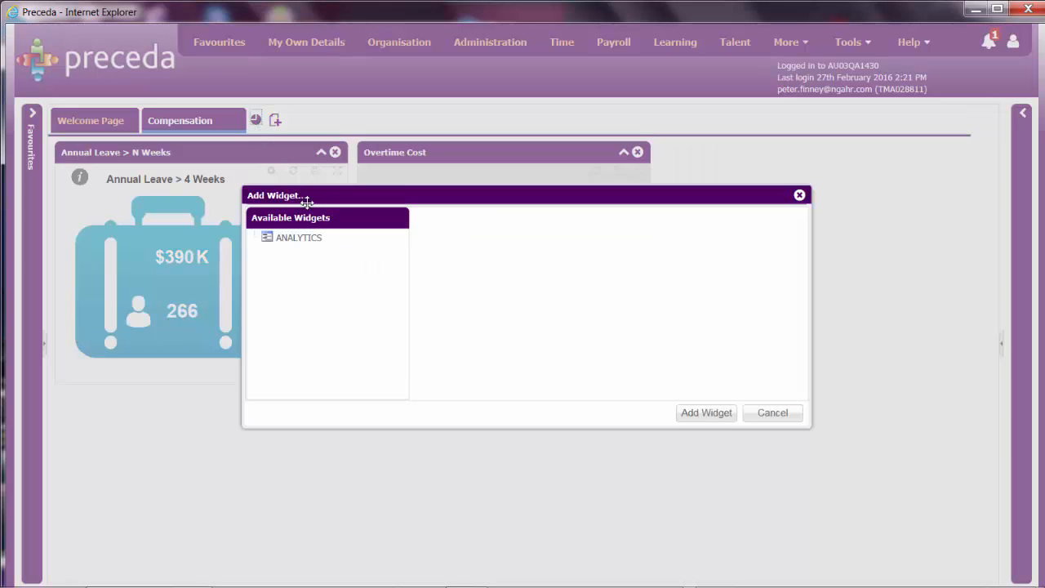
pyautogui.click(299, 237)
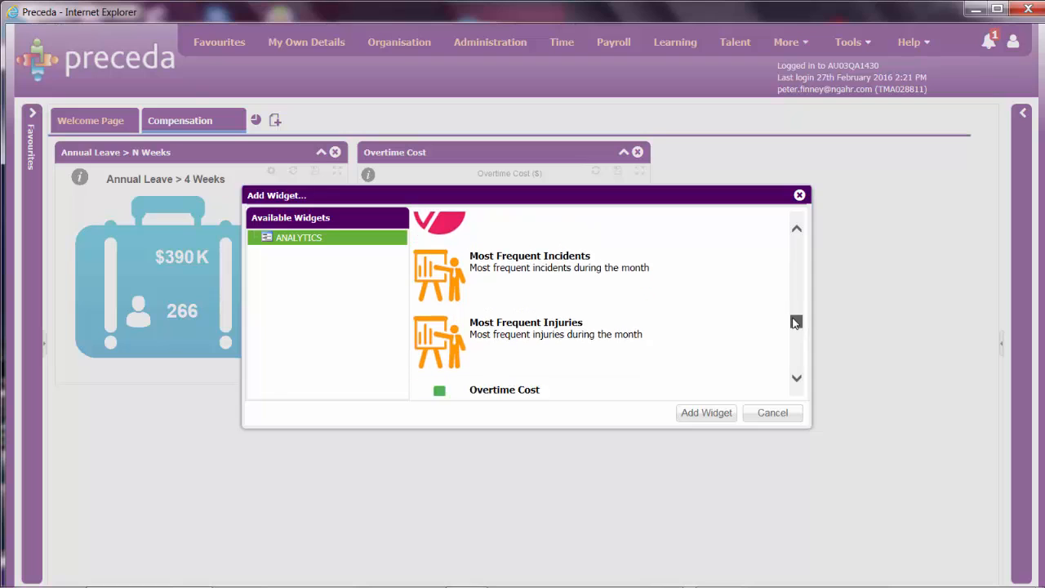
pyautogui.scroll(-3)
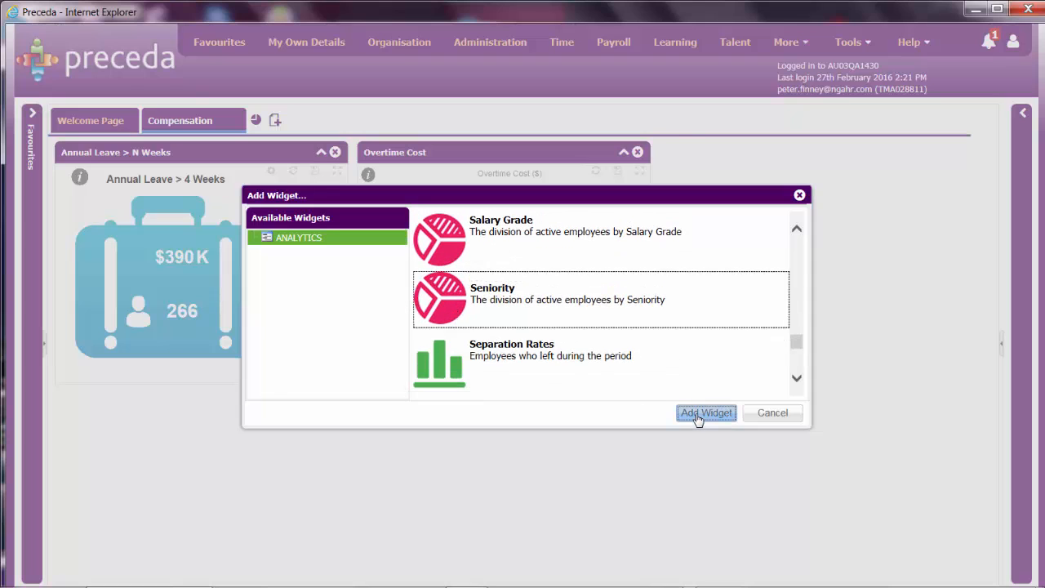
pyautogui.click(706, 412)
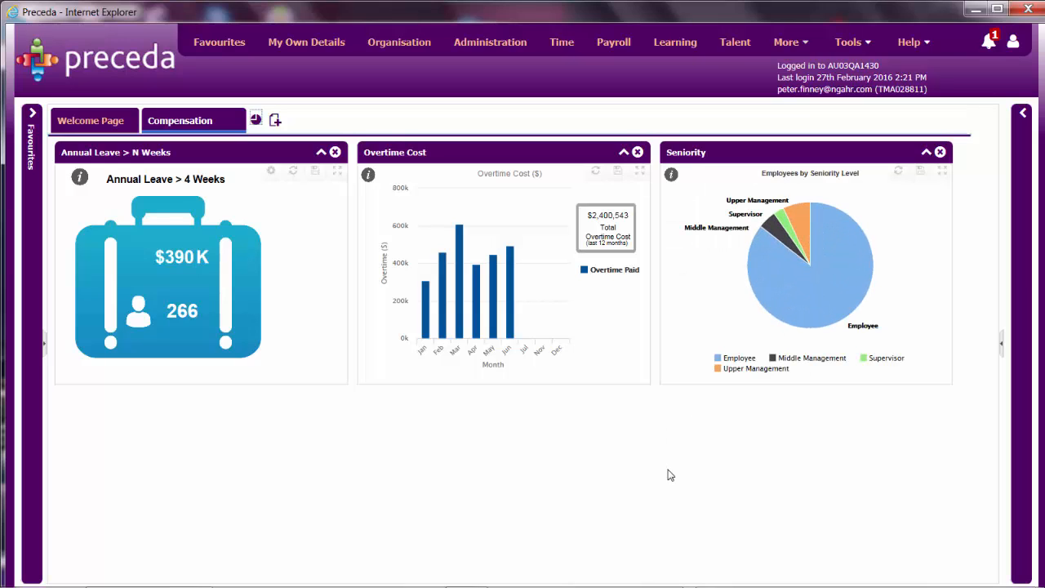
pyautogui.moveTo(549, 454)
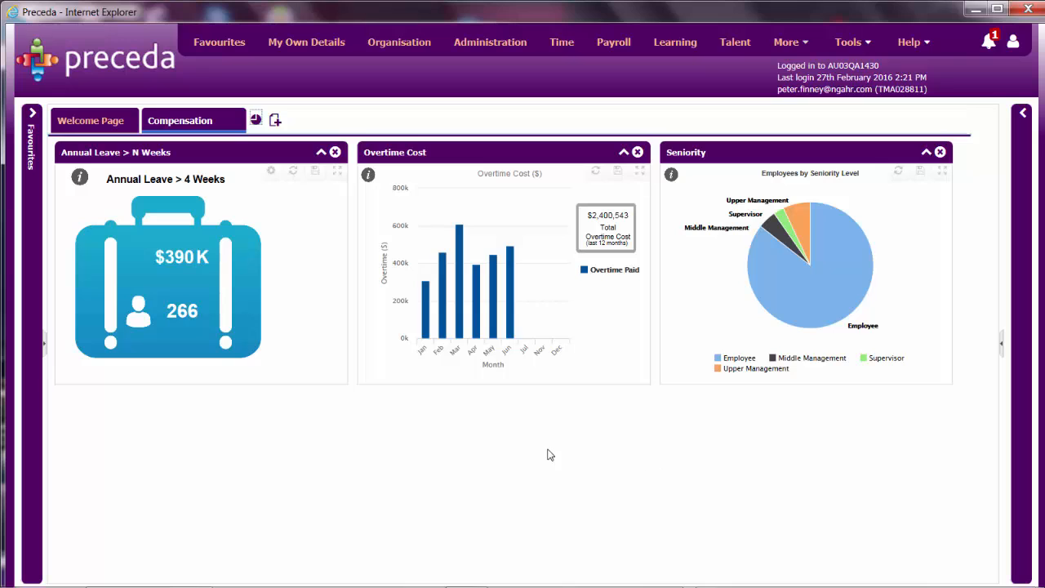
# Step: Expand the Overtime Cost chart full-screen, review its Headcount - Overtime breakdown, then return to the dashboard
pyautogui.click(90, 121)
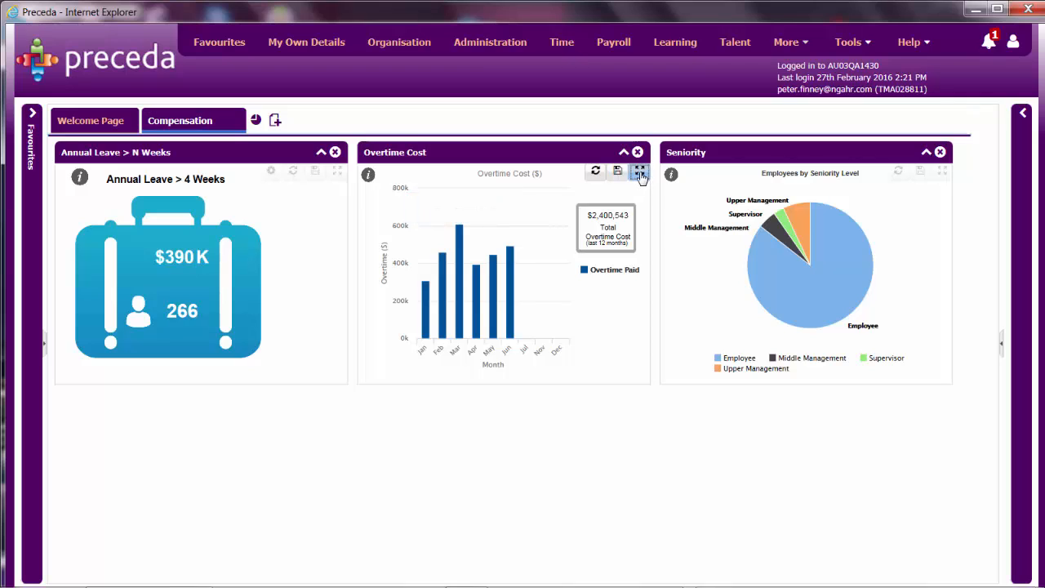
pyautogui.click(640, 172)
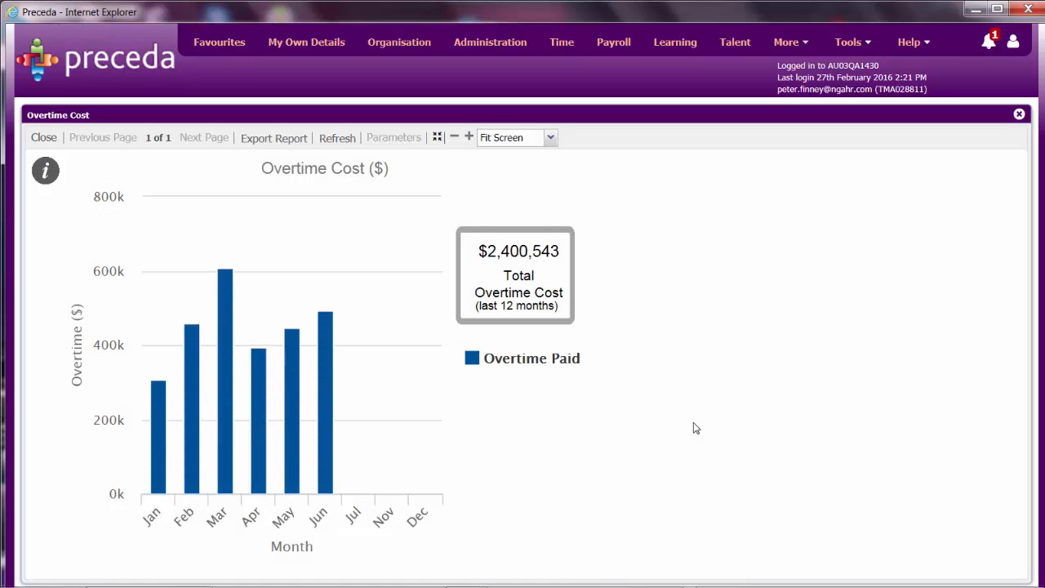
pyautogui.moveTo(322, 448)
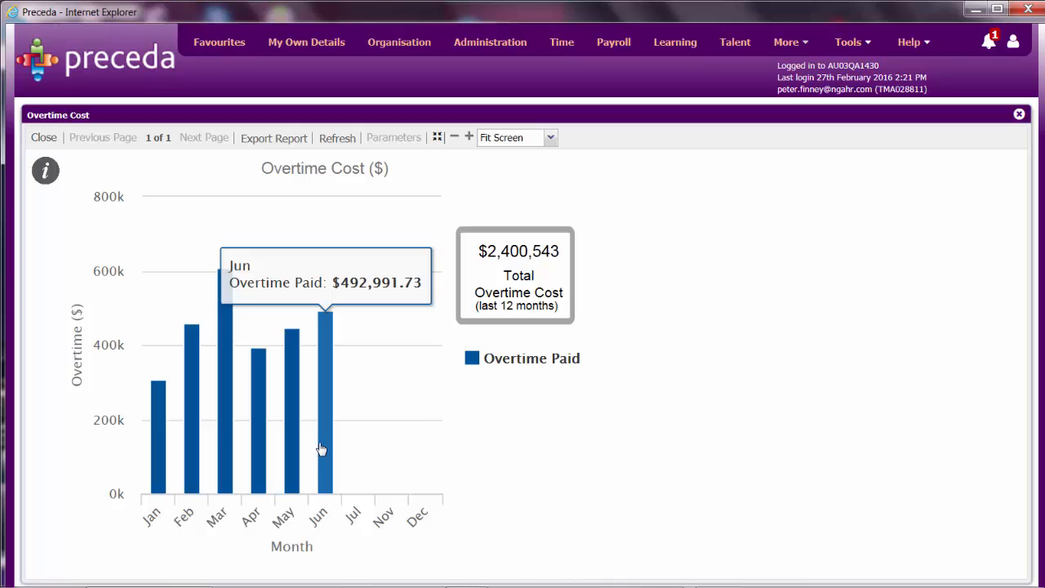
pyautogui.moveTo(294, 466)
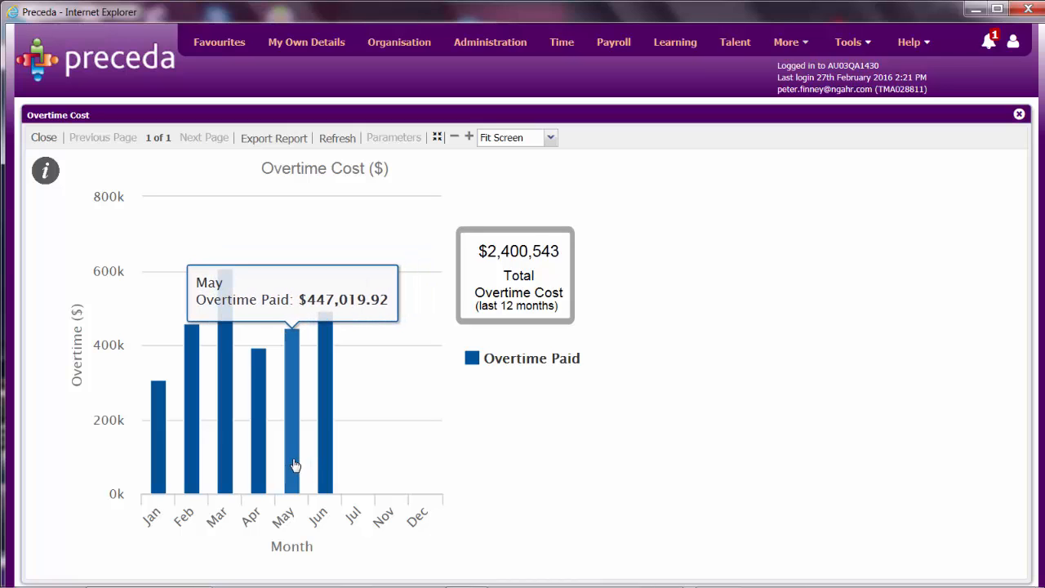
pyautogui.moveTo(256, 481)
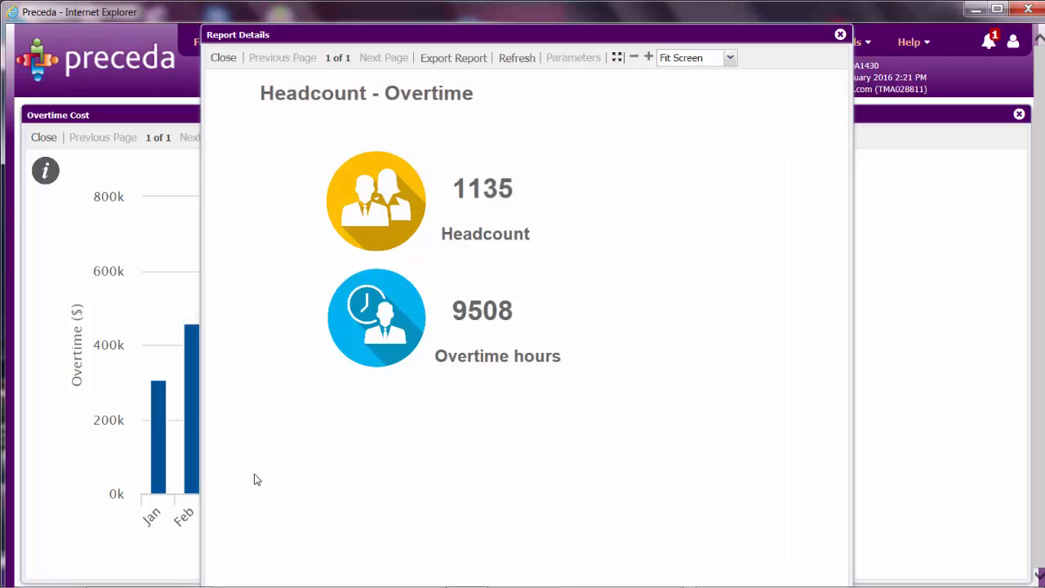
pyautogui.moveTo(618, 71)
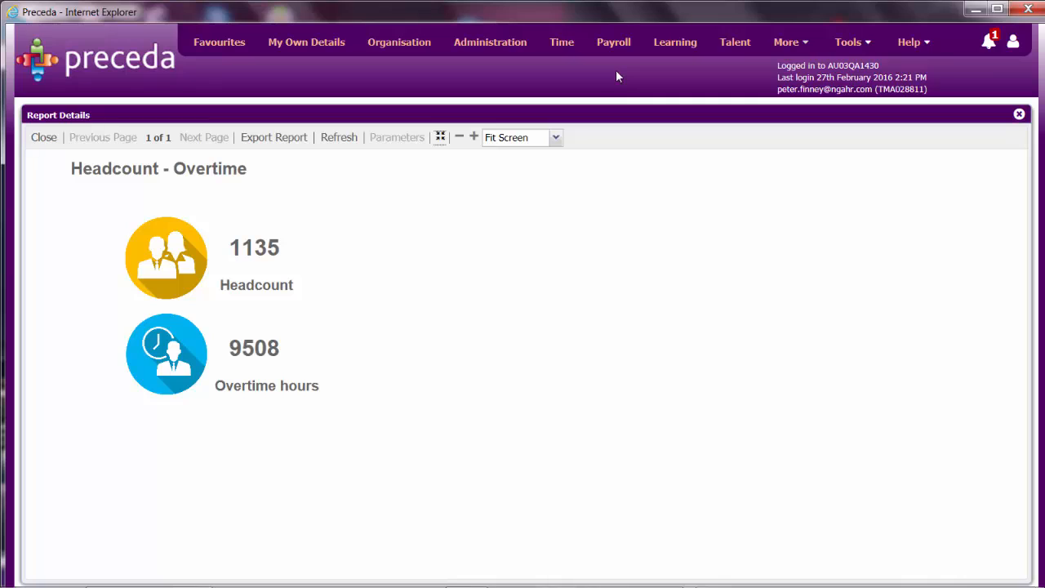
pyautogui.moveTo(445, 252)
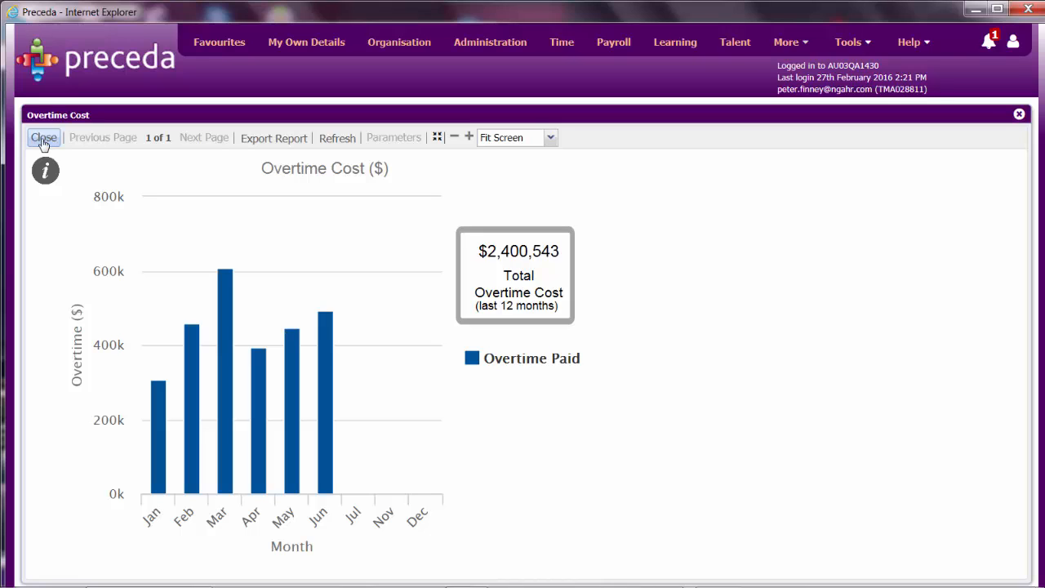
pyautogui.click(43, 137)
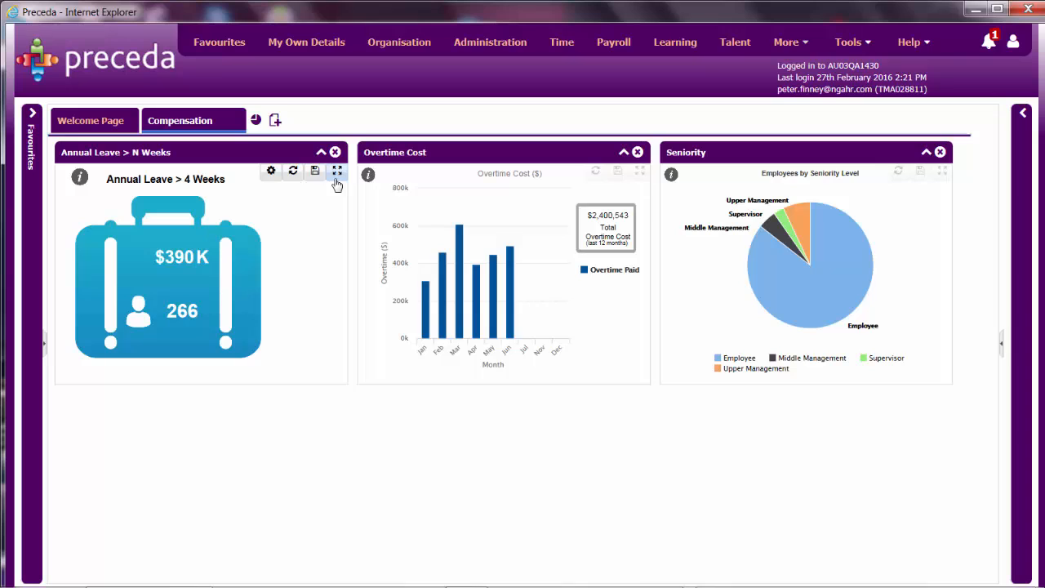
# Step: Expand the Annual Leave widget and set its threshold parameter to 8 weeks, showing $34K and 13 employees
pyautogui.click(337, 171)
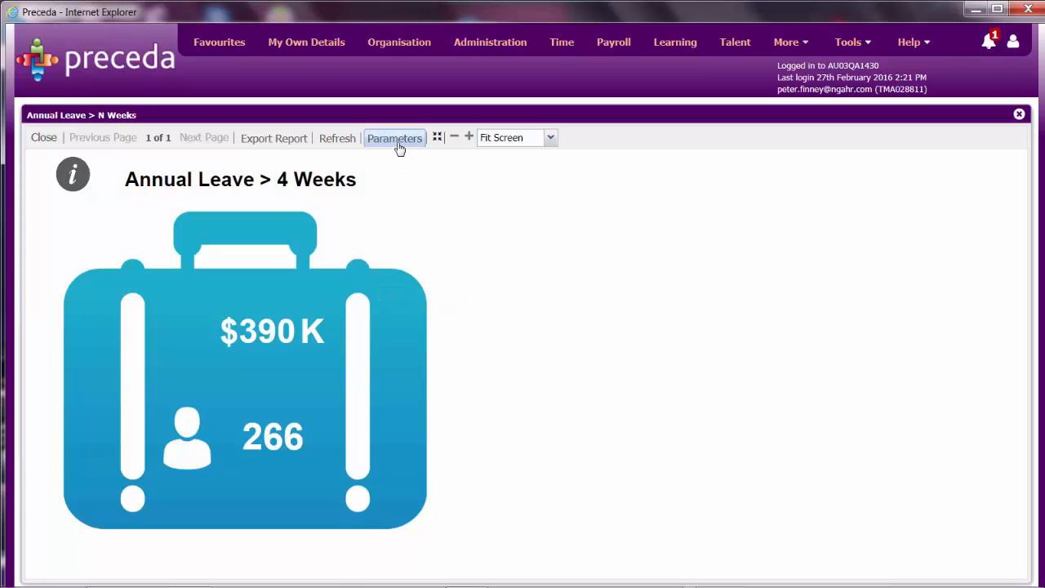
pyautogui.click(395, 137)
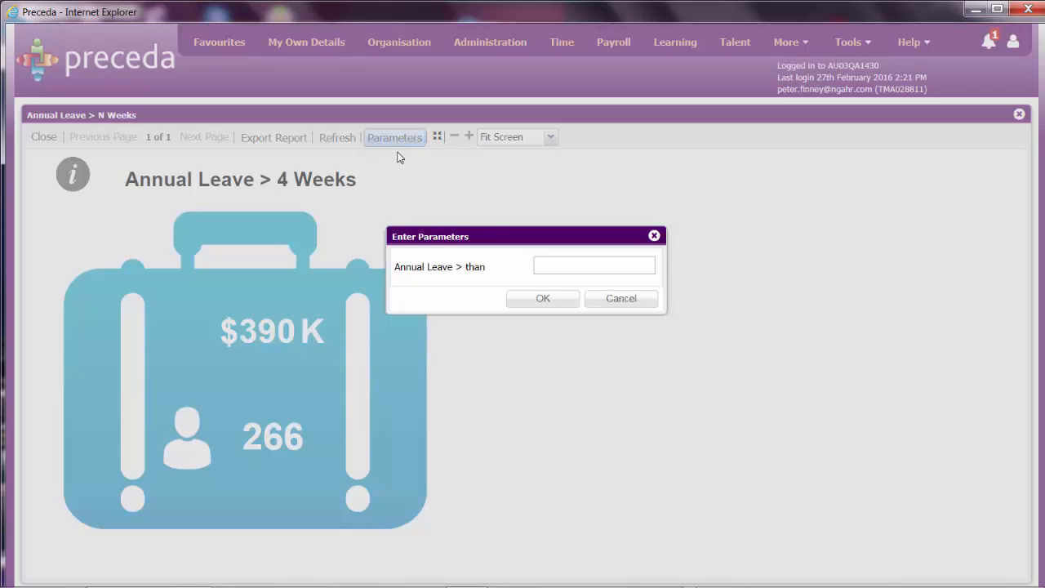
pyautogui.click(595, 265)
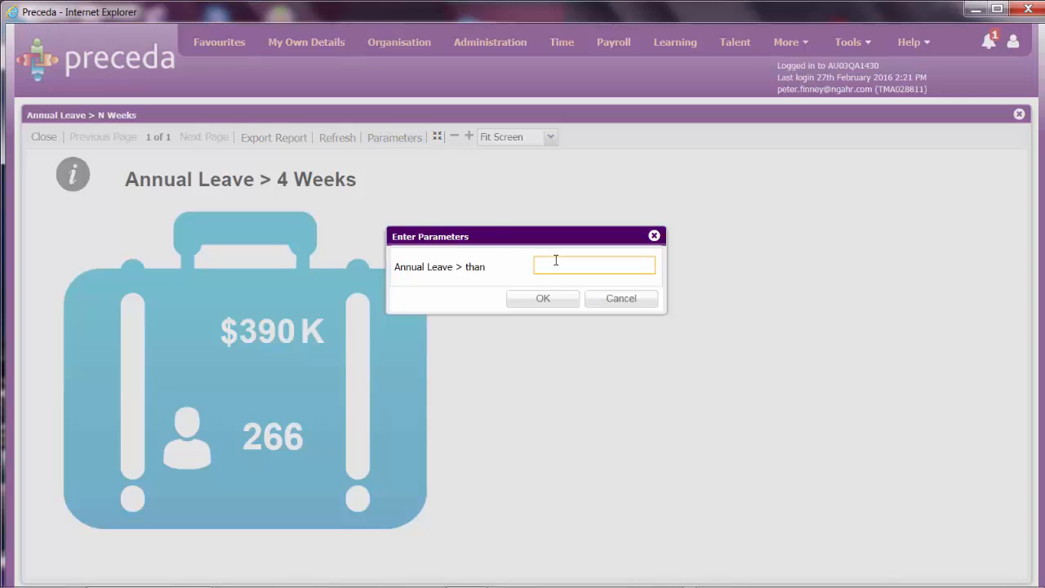
pyautogui.write('8')
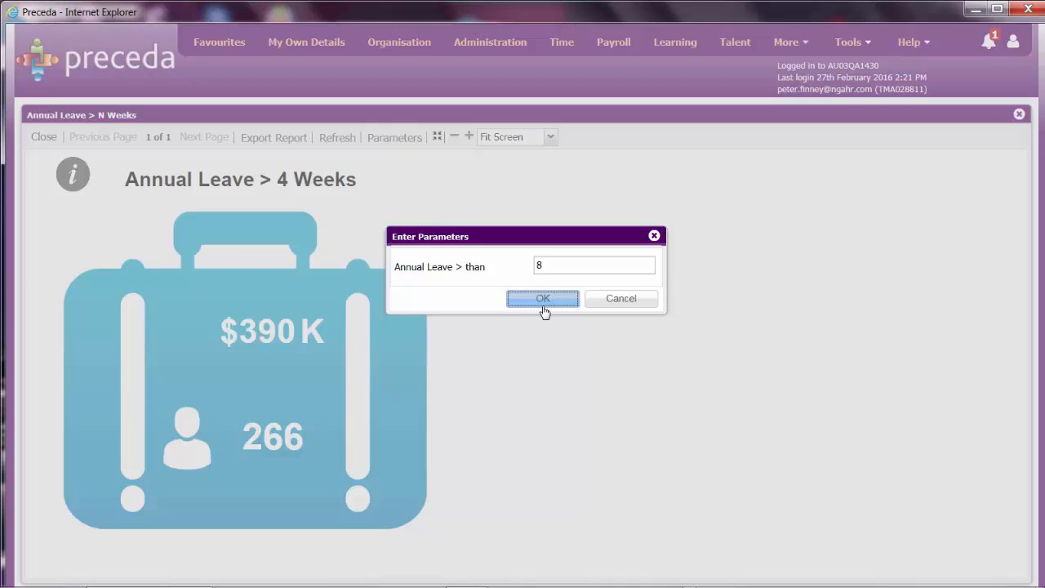
pyautogui.click(542, 297)
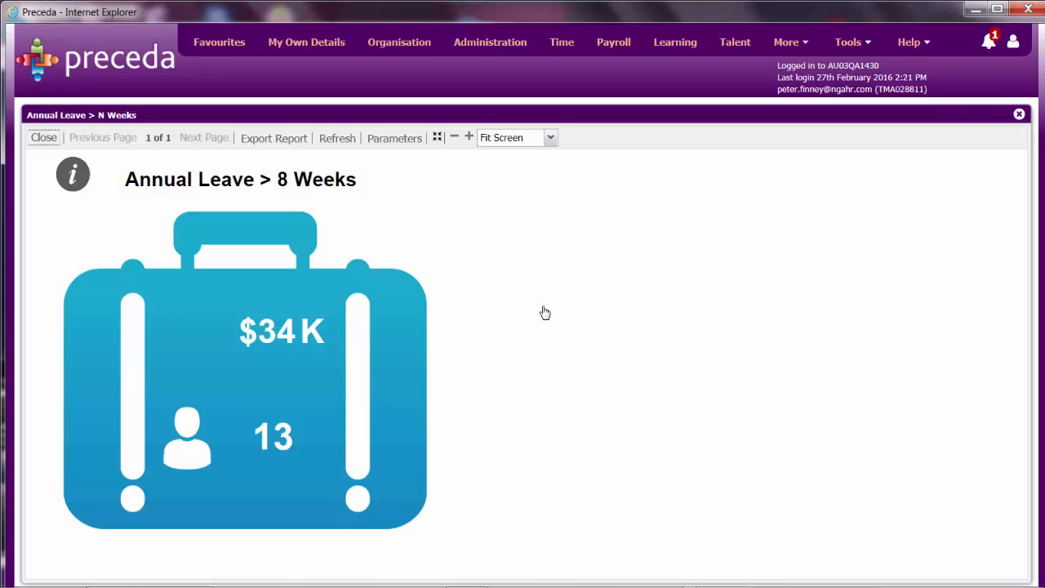
pyautogui.moveTo(347, 323)
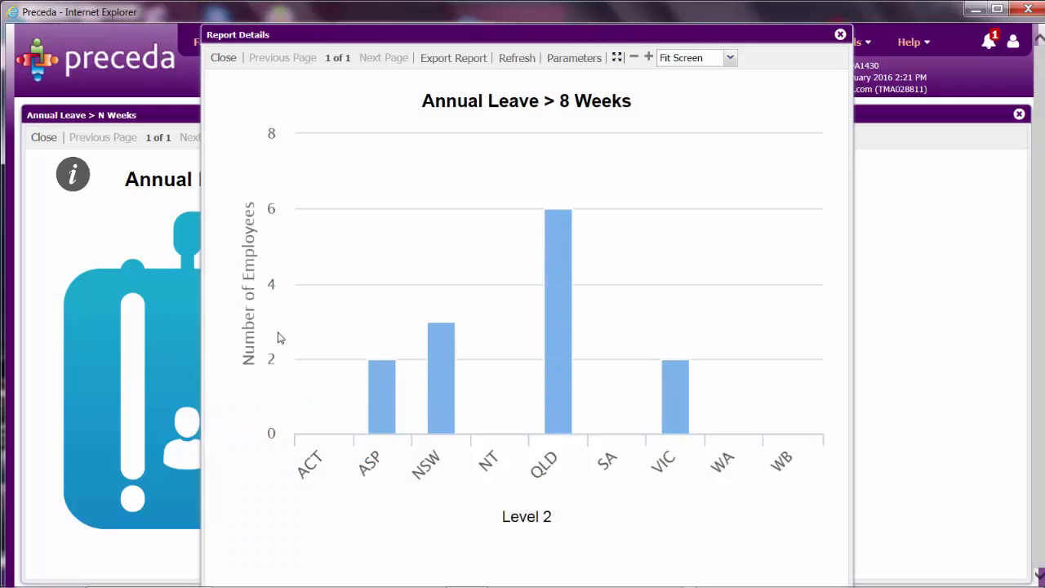
pyautogui.moveTo(673, 392)
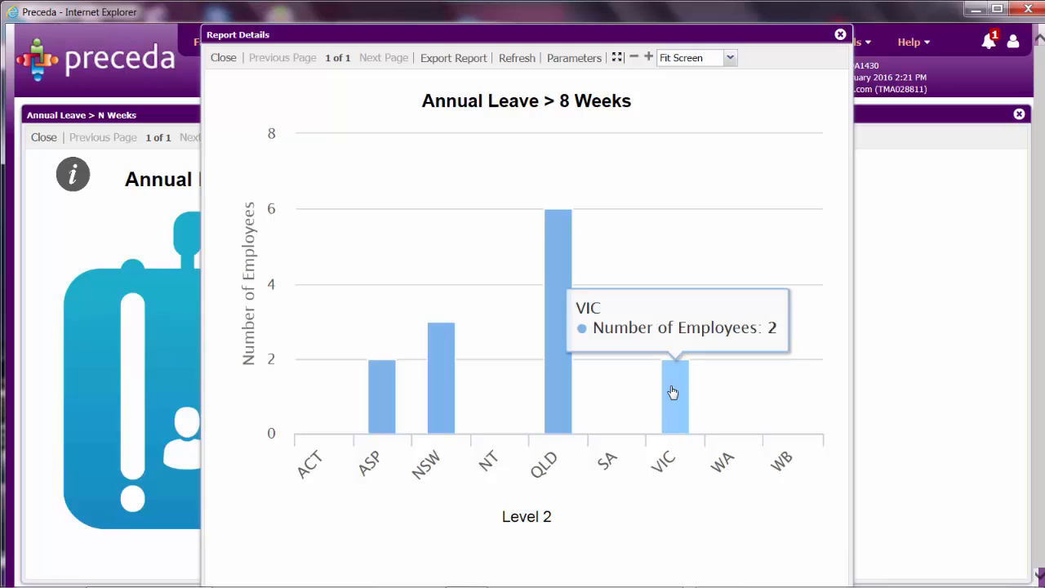
# Step: Drill into the VIC employees with excess leave, then close the Annual Leave > 8 Weeks chart
pyautogui.click(673, 392)
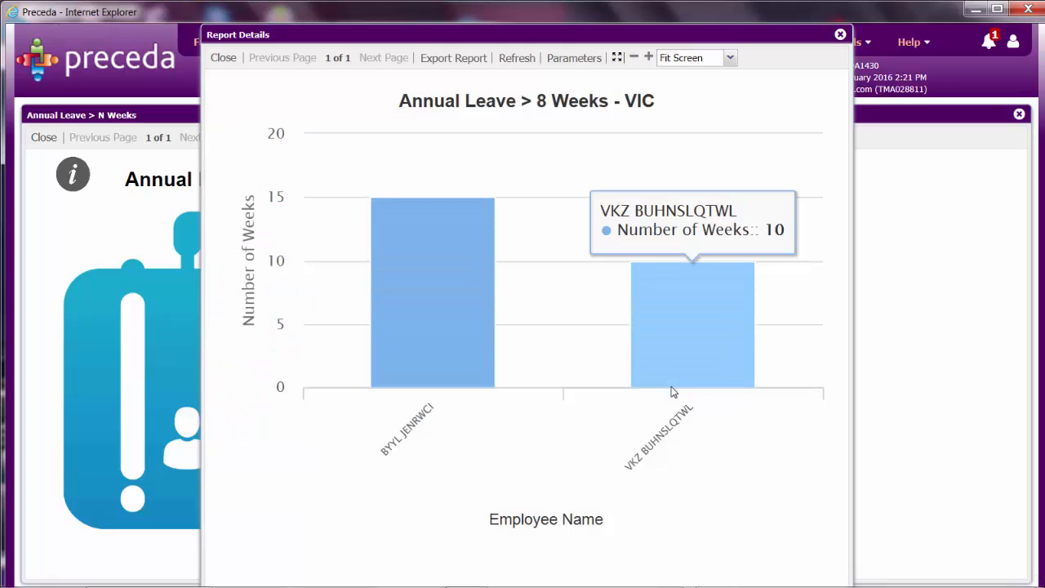
pyautogui.moveTo(629, 394)
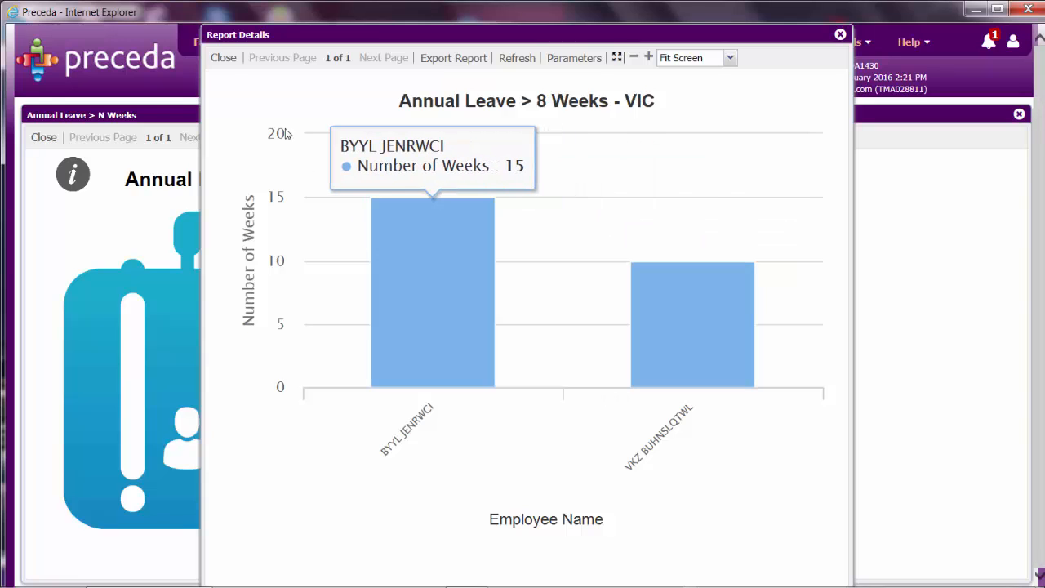
pyautogui.click(222, 57)
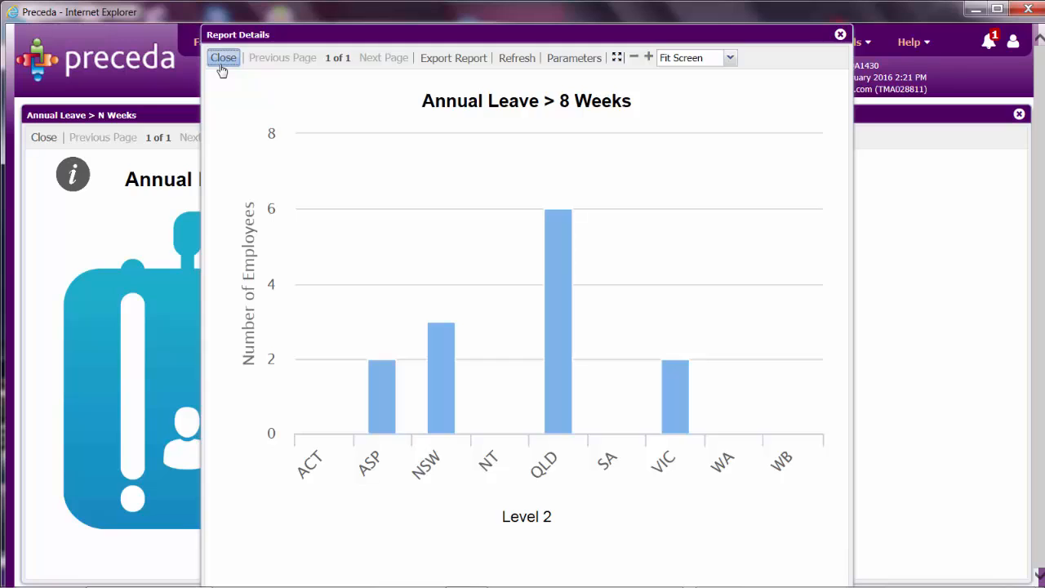
pyautogui.click(222, 59)
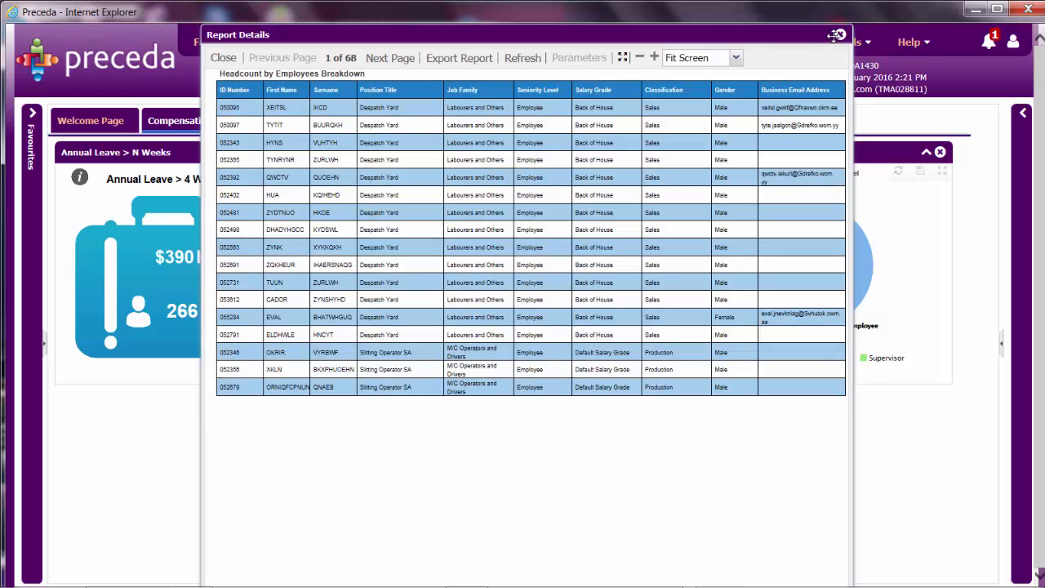
# Step: Close the employee breakdown report and enlarge the Seniority pie chart to full view
pyautogui.click(224, 57)
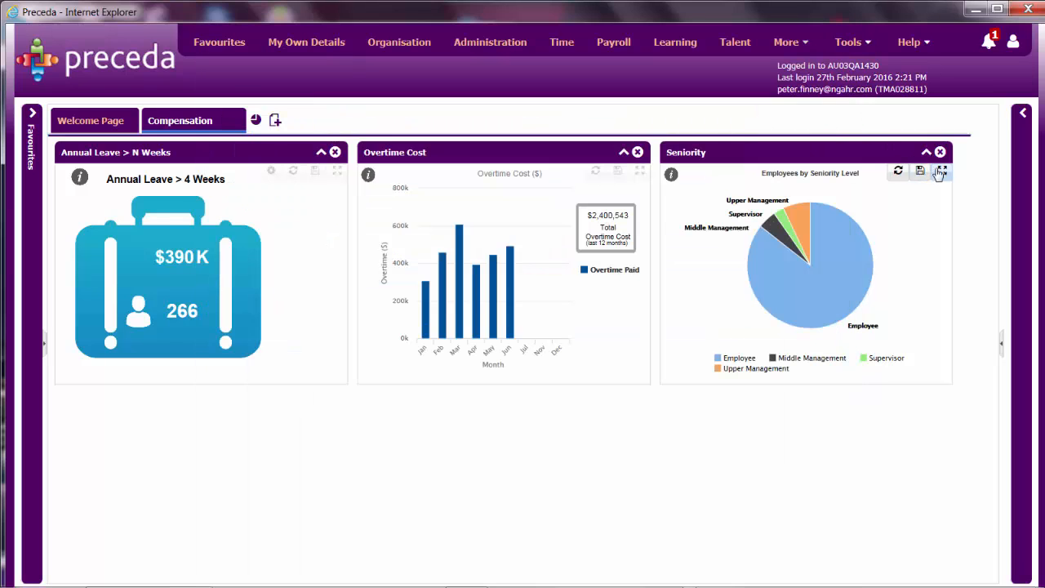
pyautogui.click(940, 171)
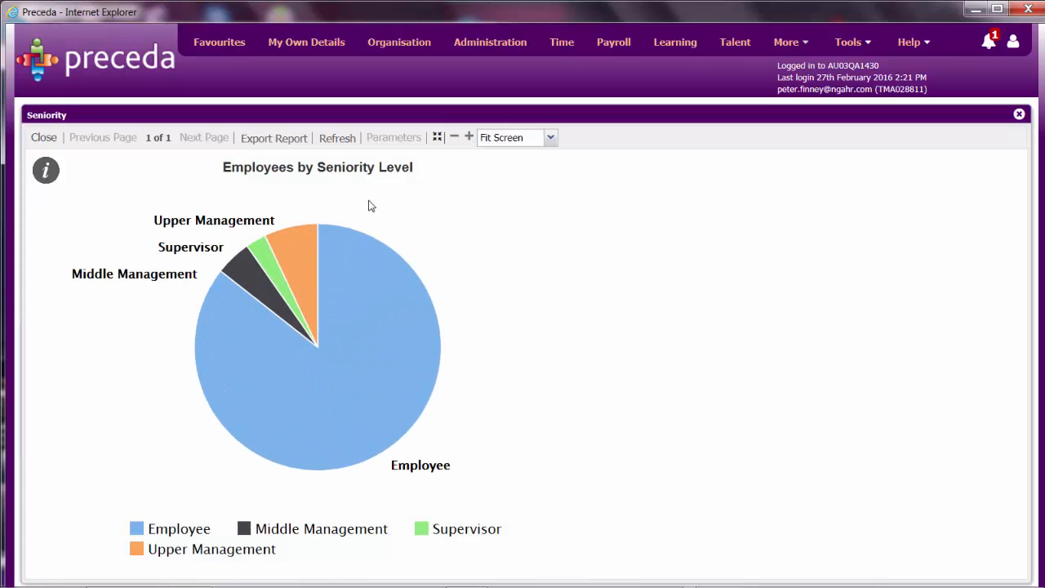
pyautogui.moveTo(301, 258)
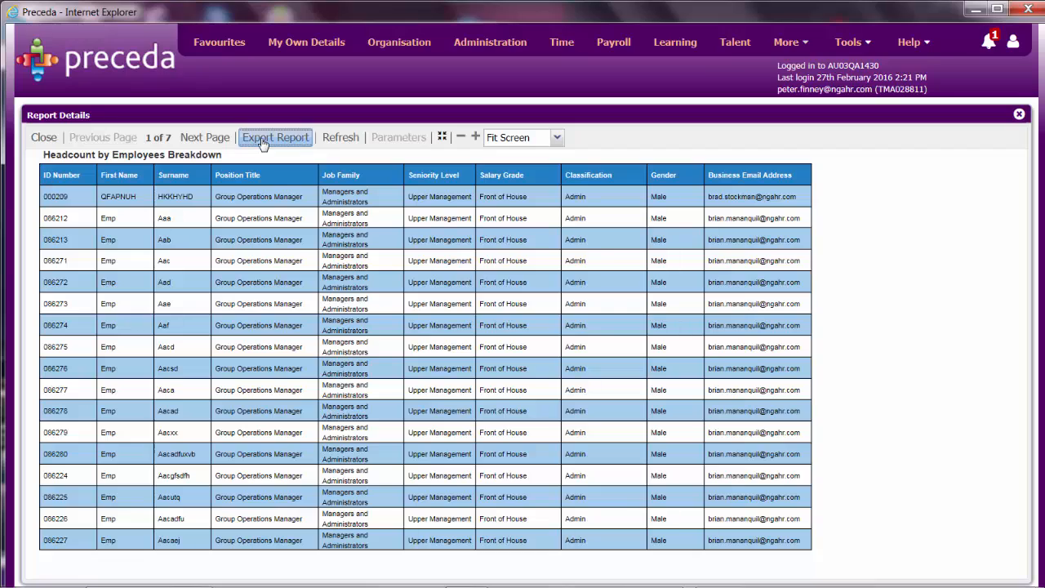
# Step: Review the export options with pdf format for the Upper Management report, then close back to the dashboard
pyautogui.click(275, 137)
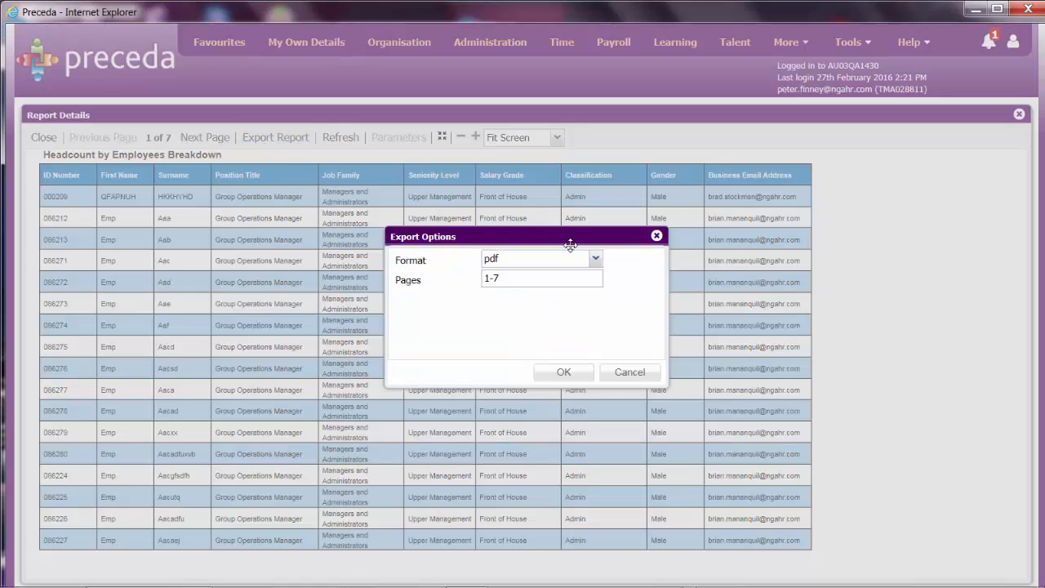
pyautogui.click(594, 258)
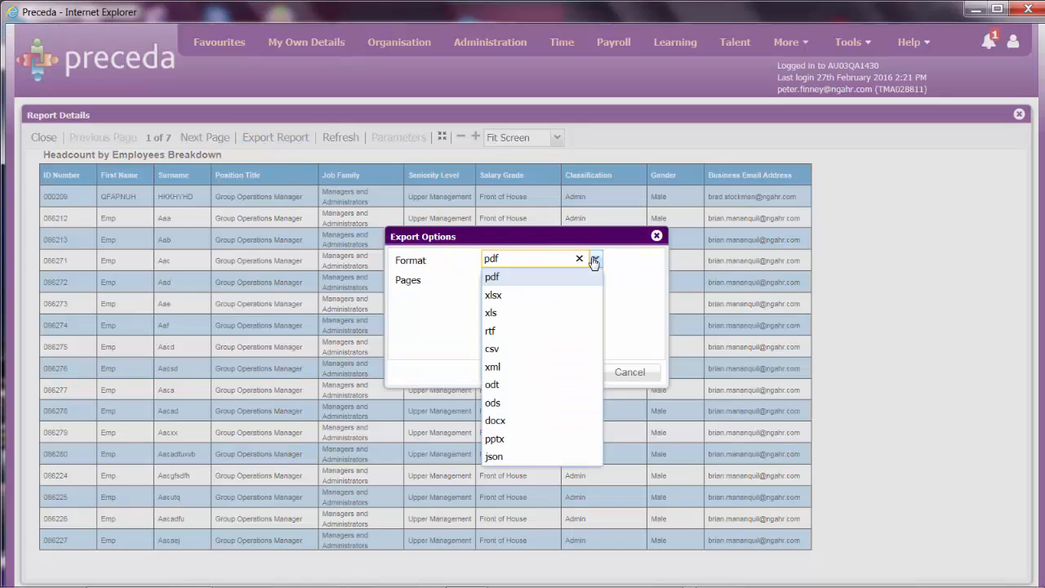
pyautogui.click(494, 278)
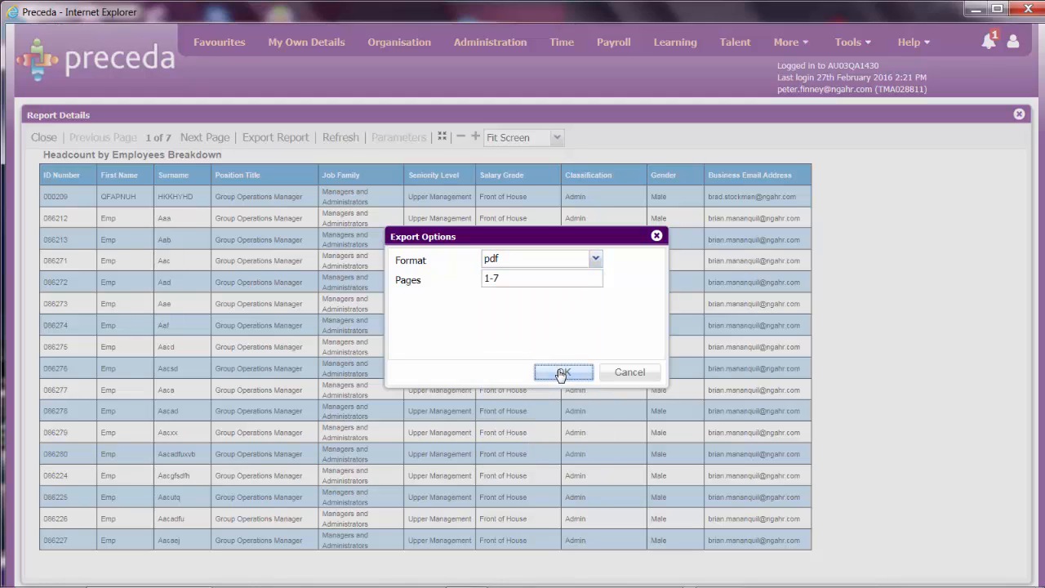
pyautogui.moveTo(1011, 366)
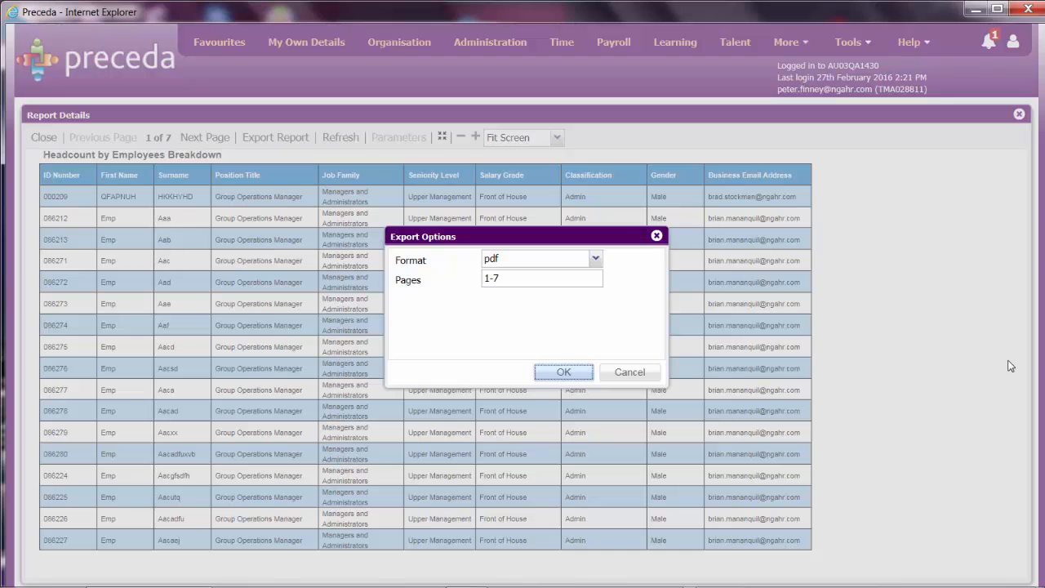
pyautogui.click(631, 373)
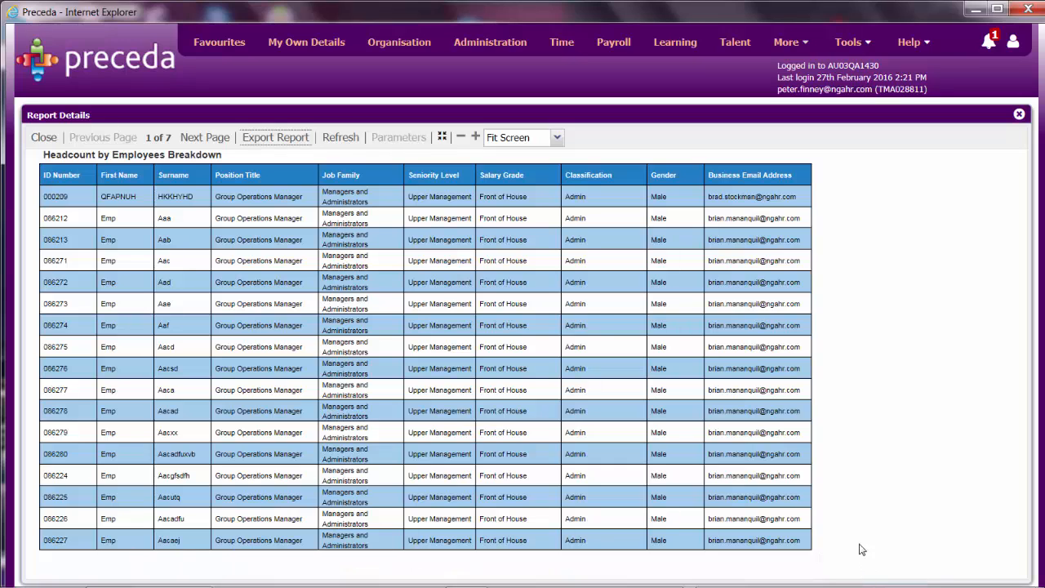
pyautogui.moveTo(42, 137)
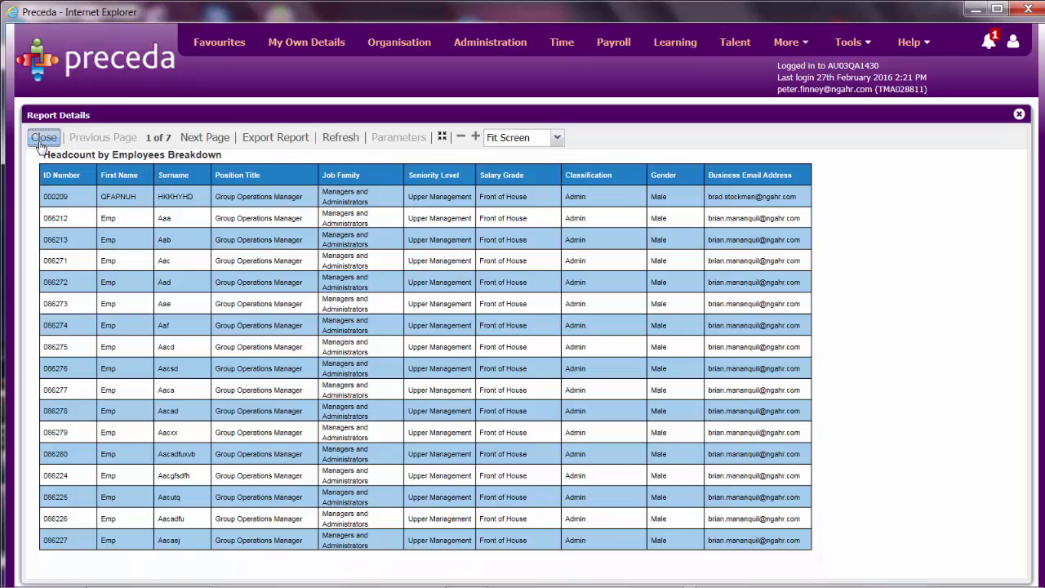
pyautogui.click(42, 137)
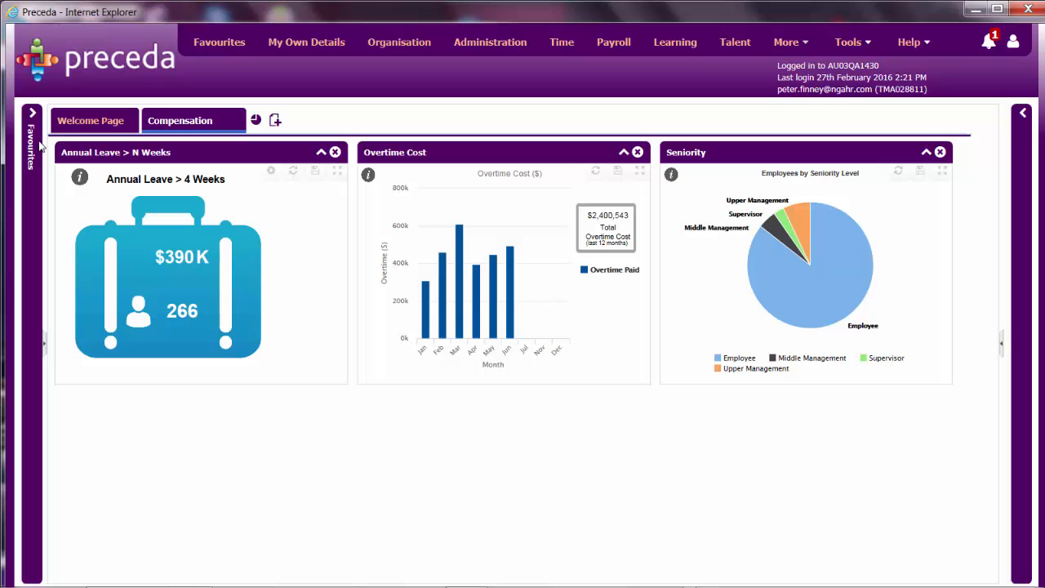
pyautogui.moveTo(154, 173)
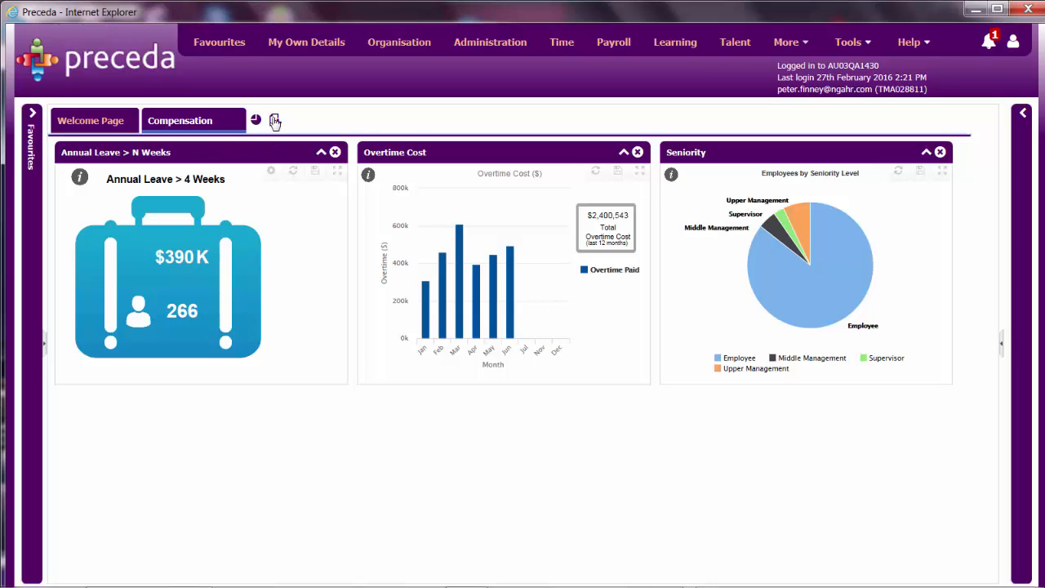
# Step: Add a dashboard named Payroll linked to the Payroll module with its main-page tab toggled, and create it
pyautogui.click(274, 121)
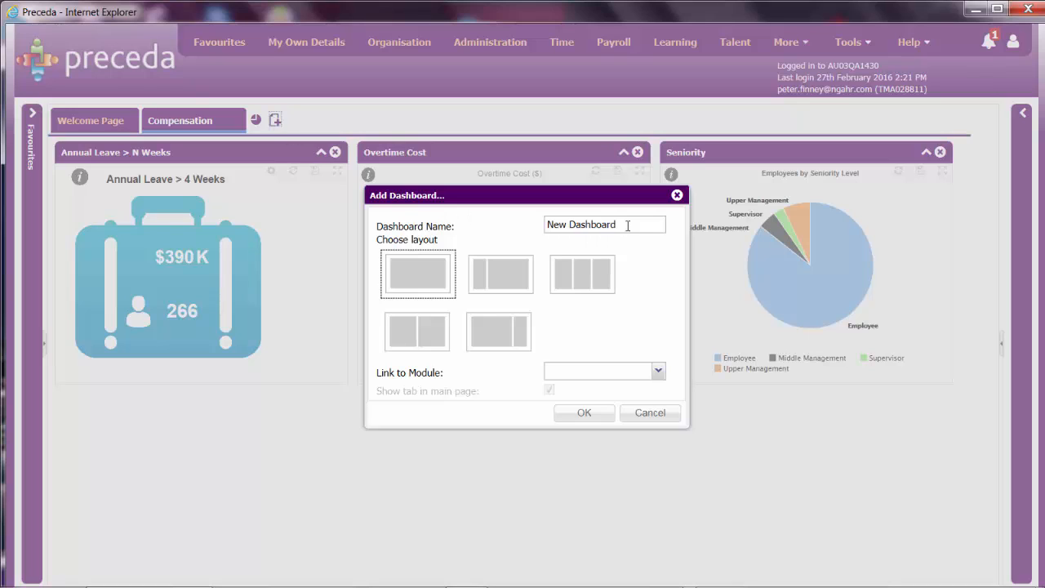
pyautogui.write('Pay')
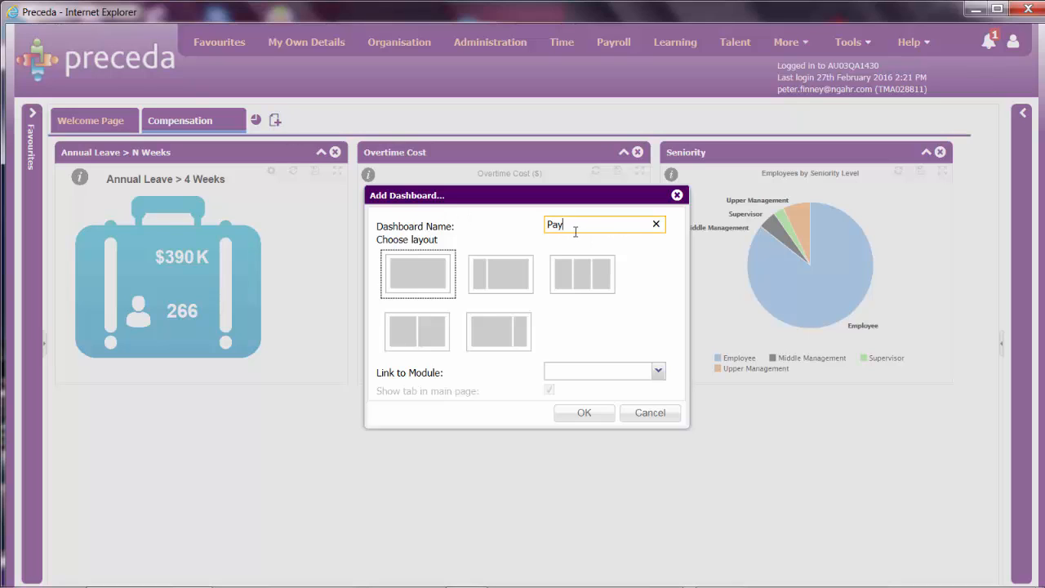
pyautogui.write('roll')
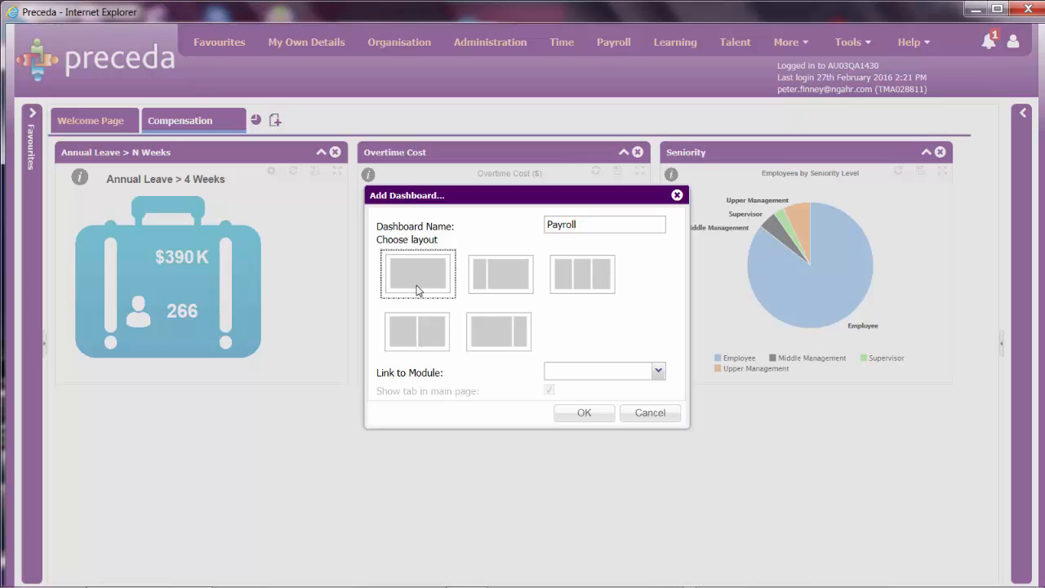
pyautogui.moveTo(652, 369)
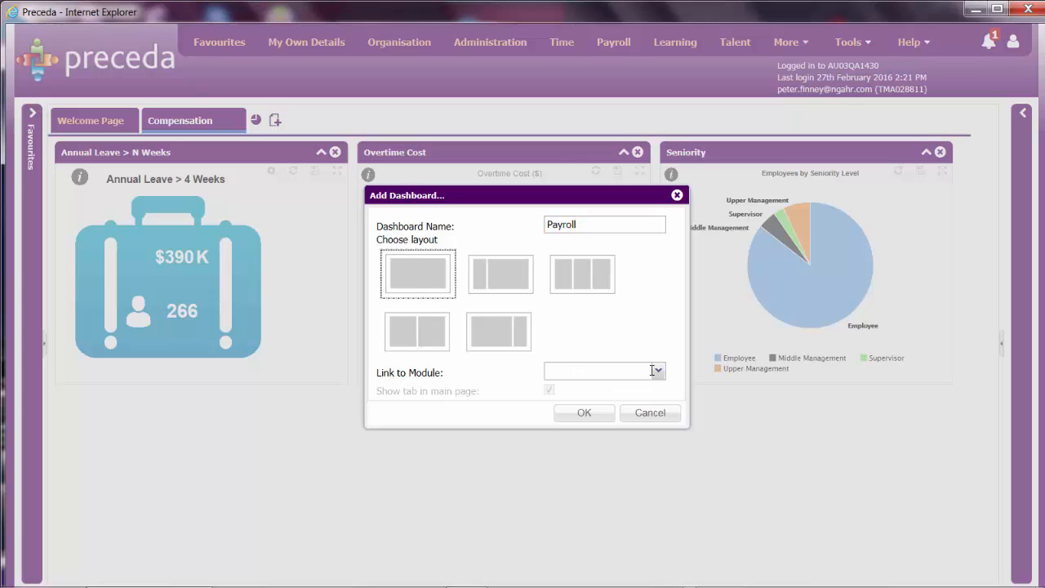
pyautogui.click(656, 371)
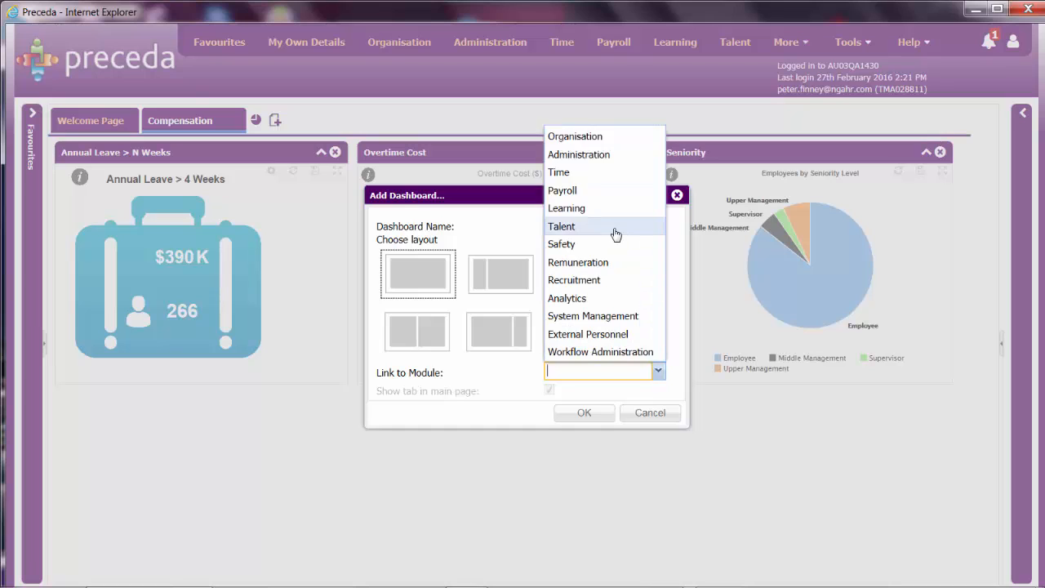
pyautogui.click(562, 189)
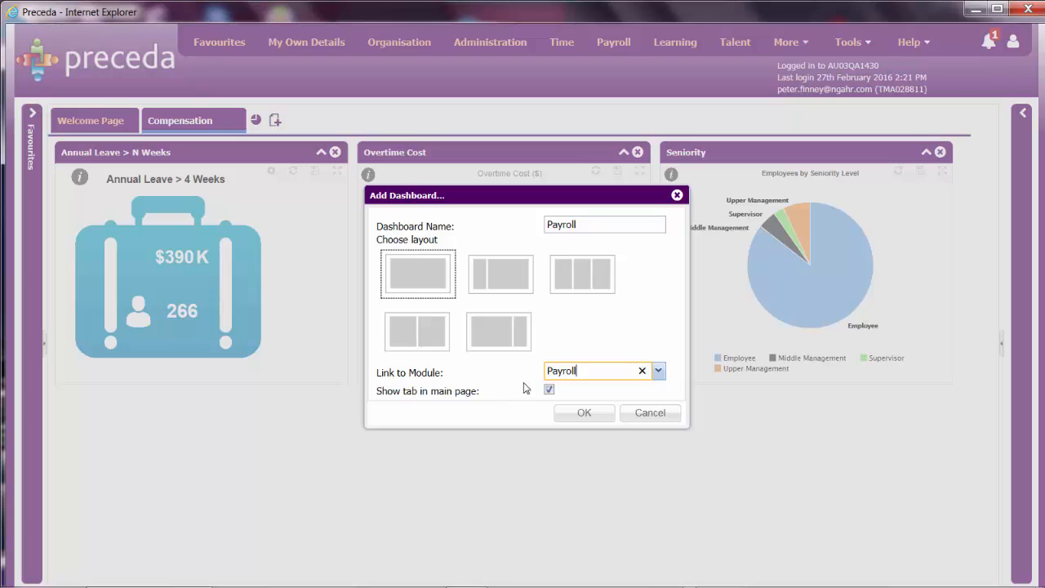
pyautogui.click(549, 389)
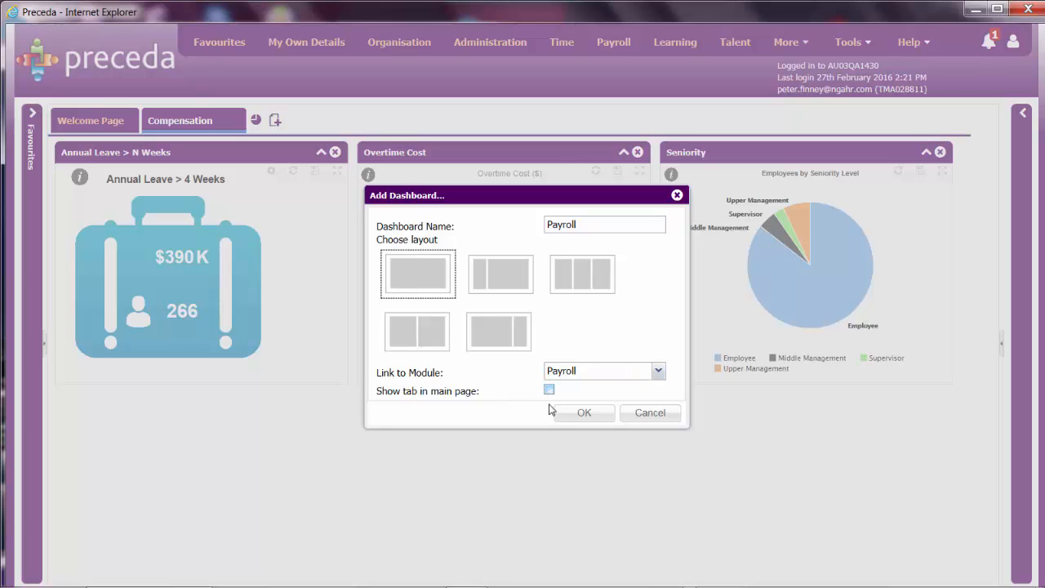
pyautogui.click(585, 412)
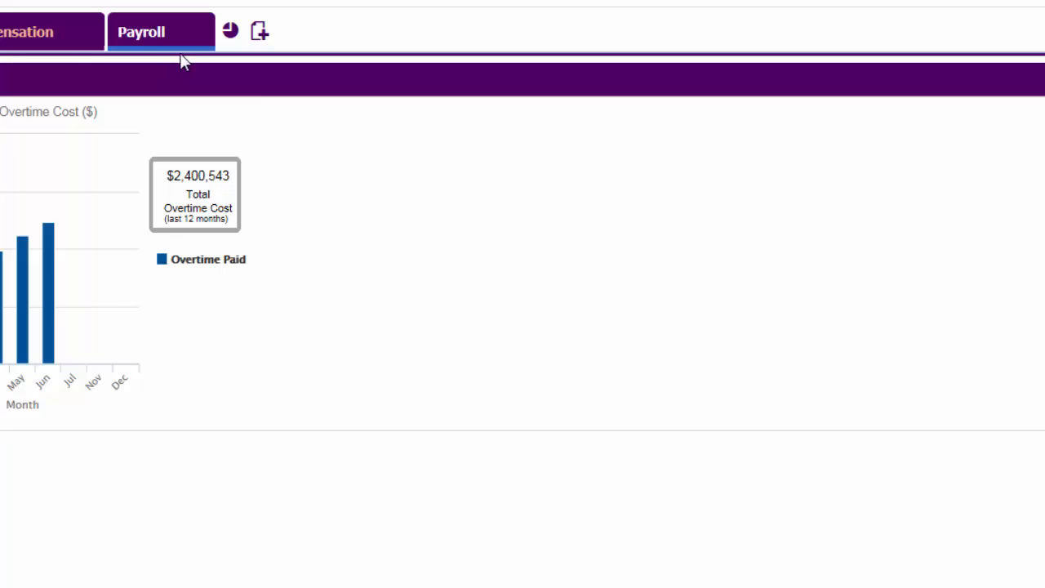
pyautogui.moveTo(178, 33)
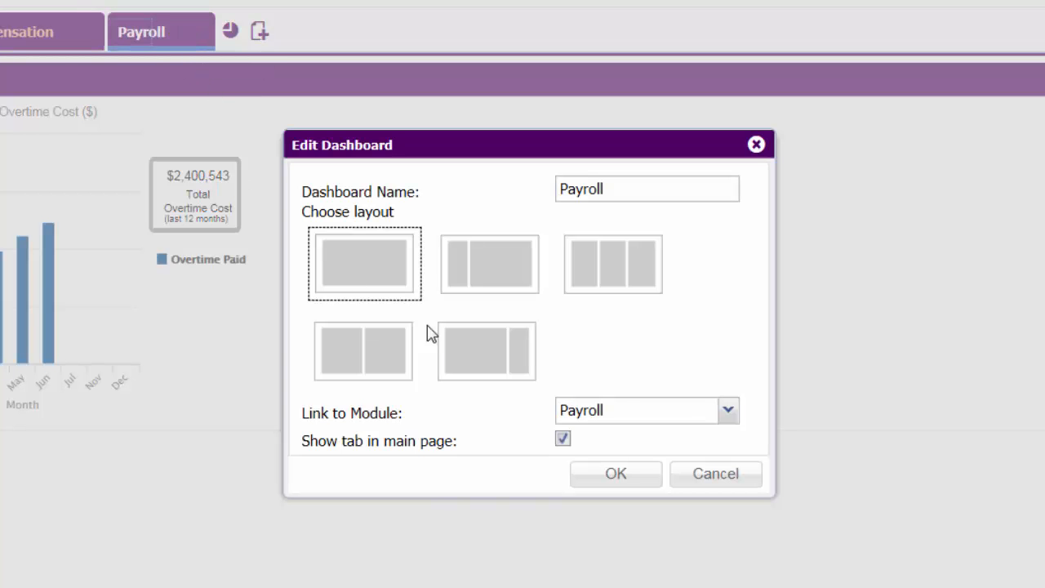
pyautogui.moveTo(578, 447)
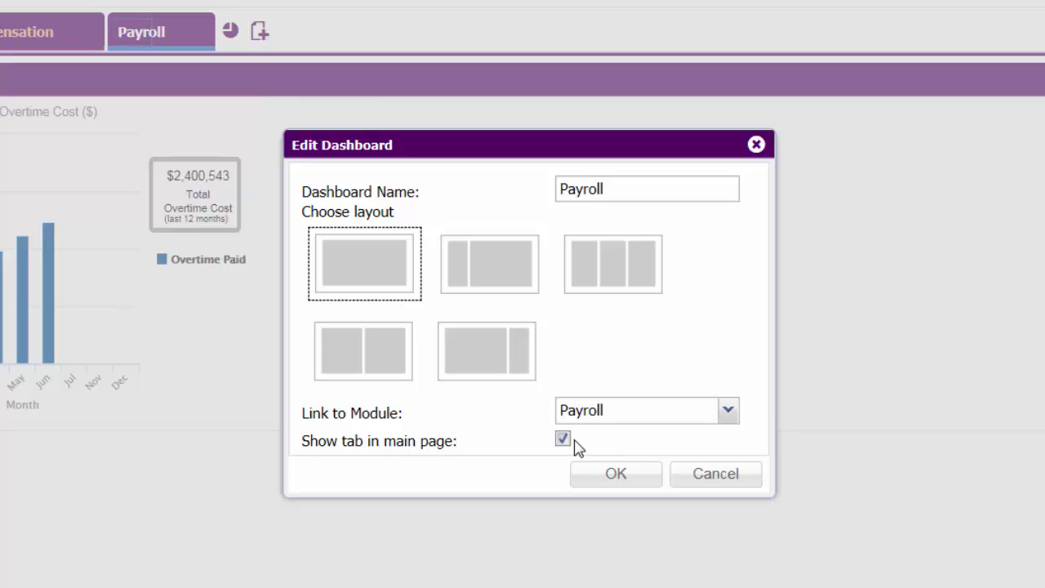
# Step: Uncheck Show tab in main page for the Payroll dashboard and save the change
pyautogui.click(561, 437)
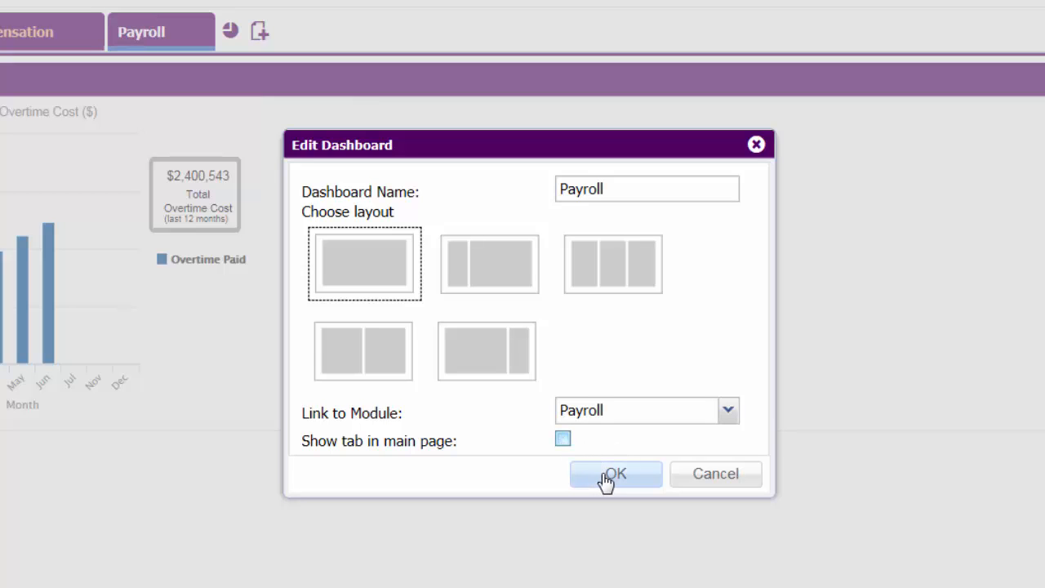
pyautogui.click(614, 474)
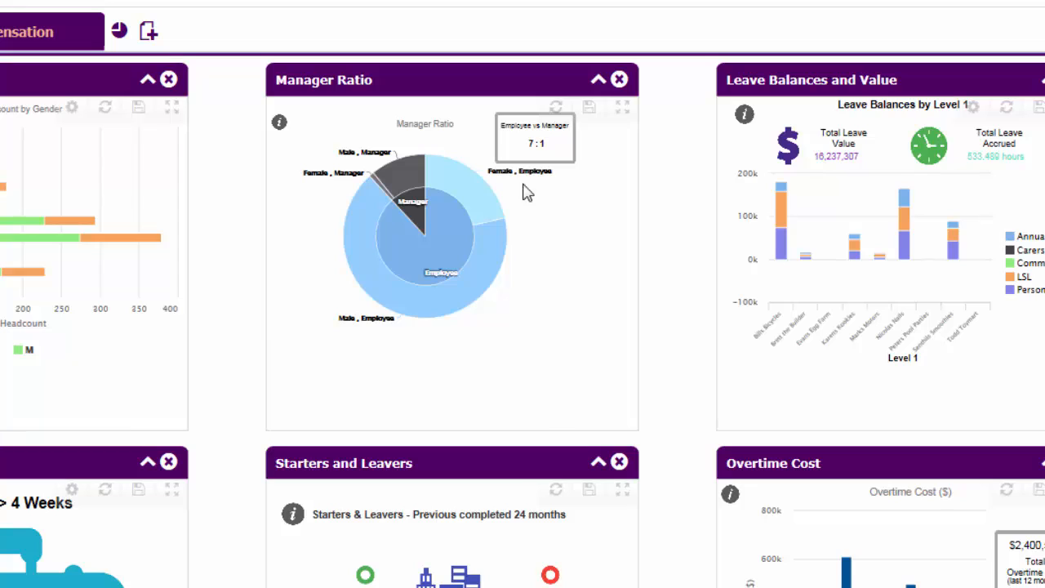
pyautogui.moveTo(526, 193)
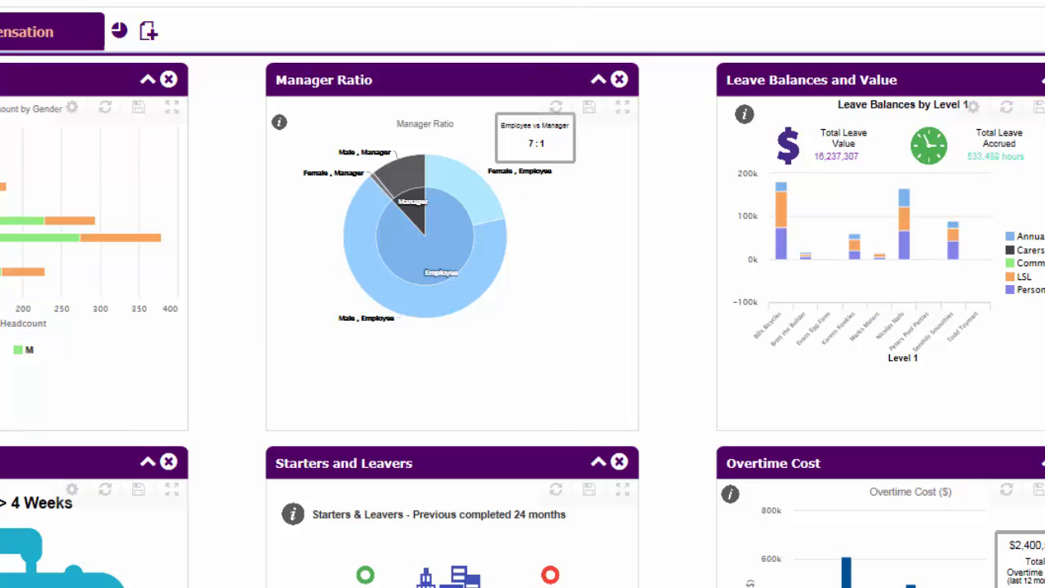
# Step: Delete the duplicate Payroll dashboard page and confirm, leaving one Payroll tab
pyautogui.click(167, 31)
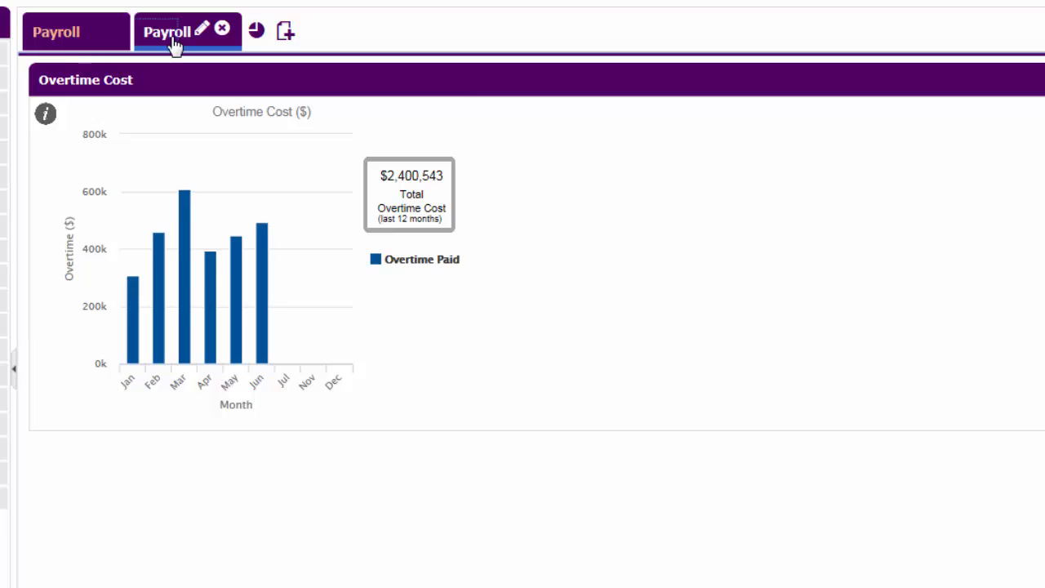
pyautogui.click(56, 33)
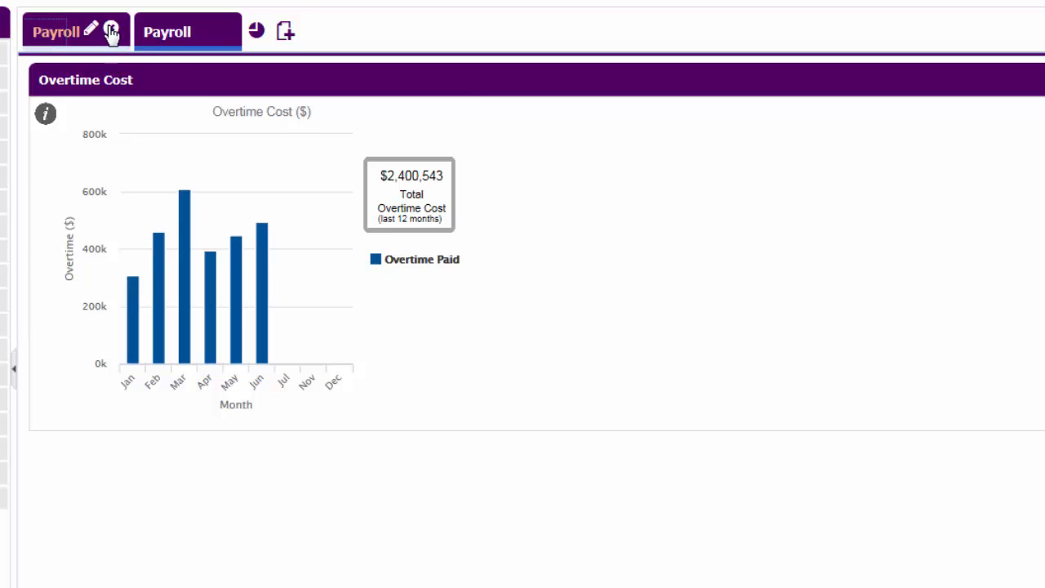
pyautogui.click(111, 31)
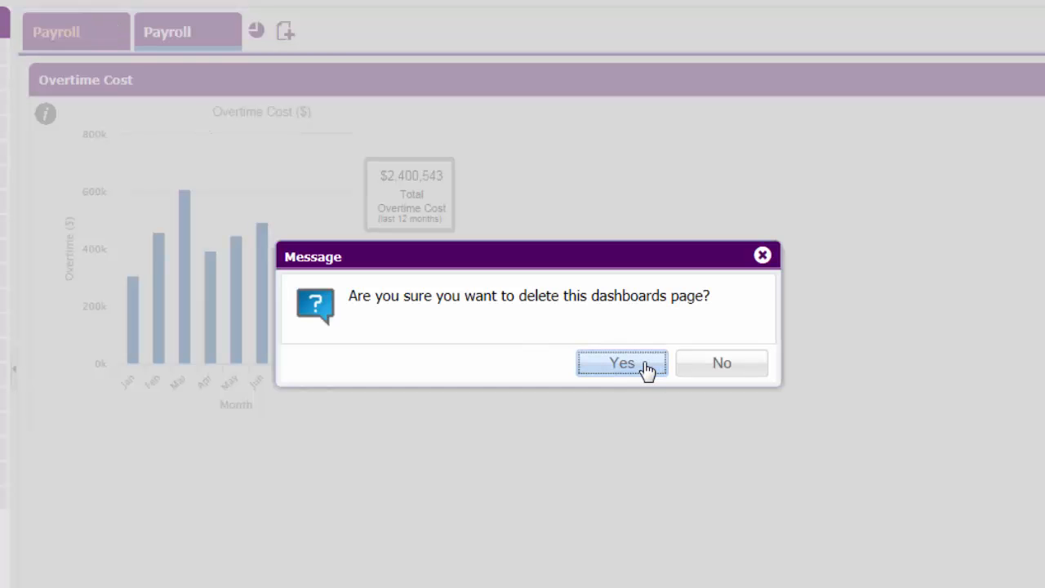
pyautogui.click(621, 362)
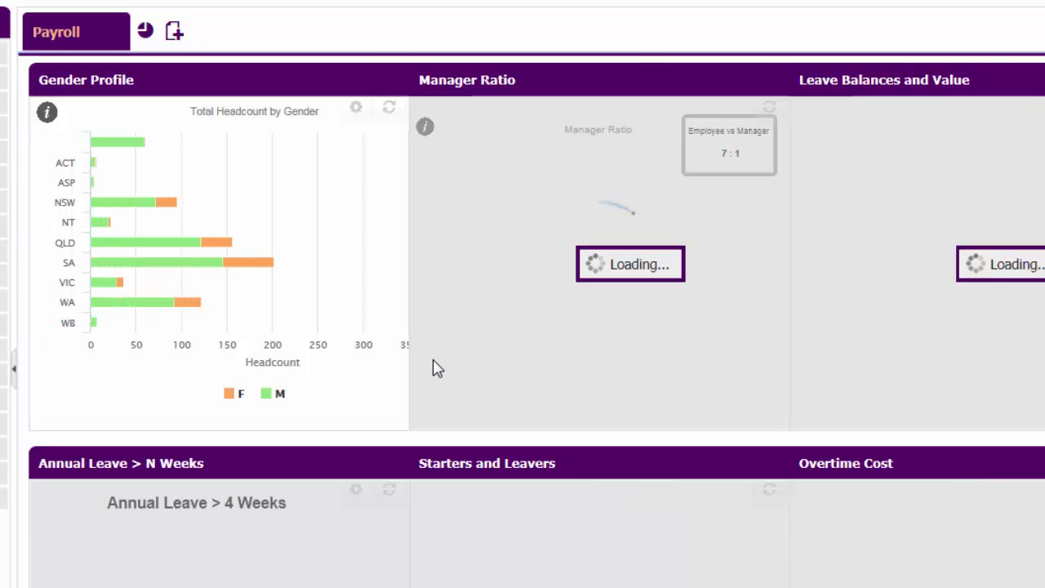